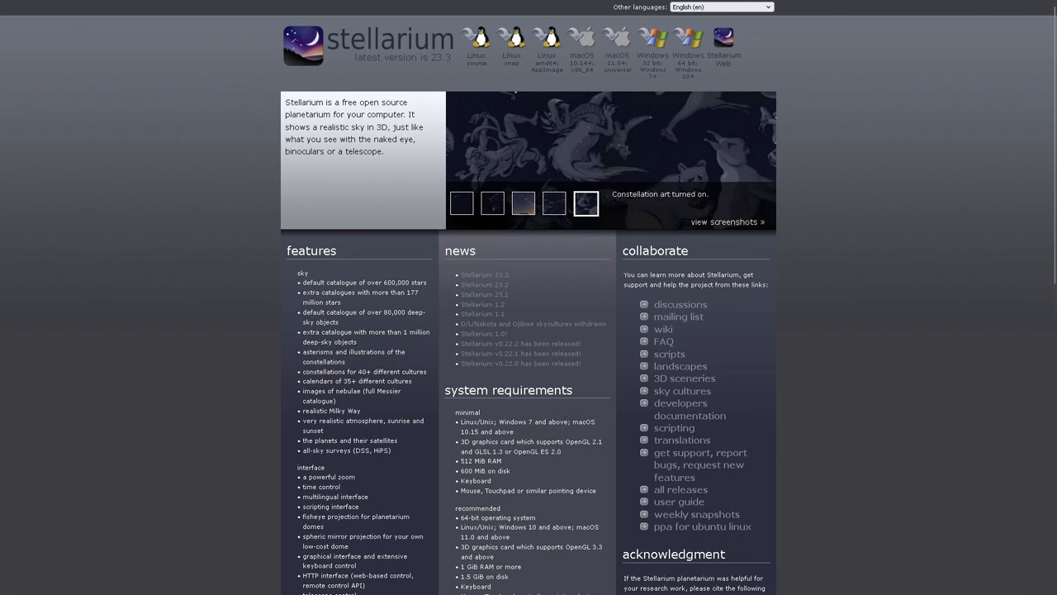
mouse_move(570, 376)
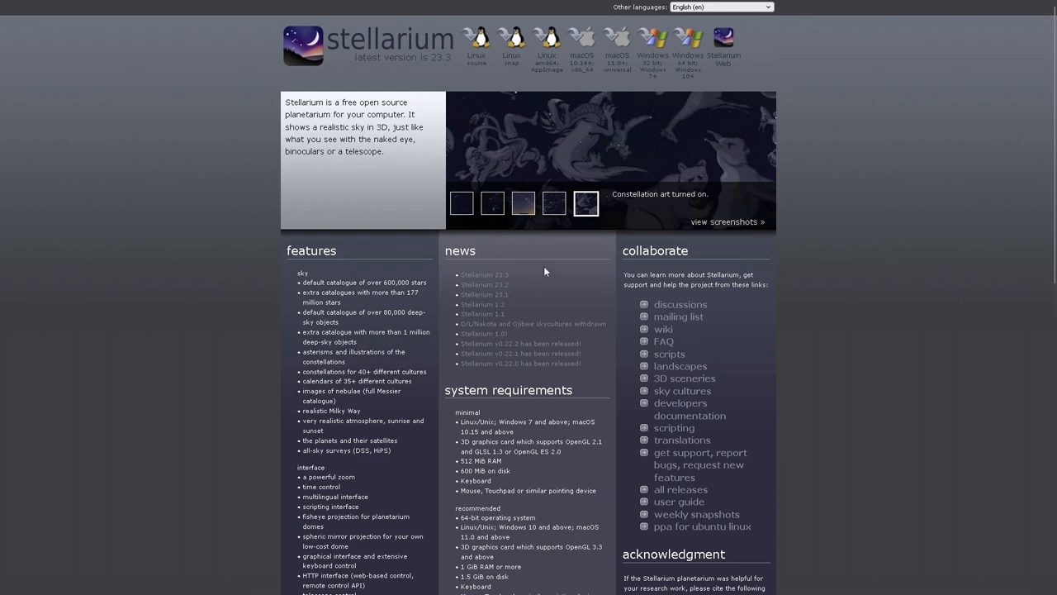
mouse_move(544, 279)
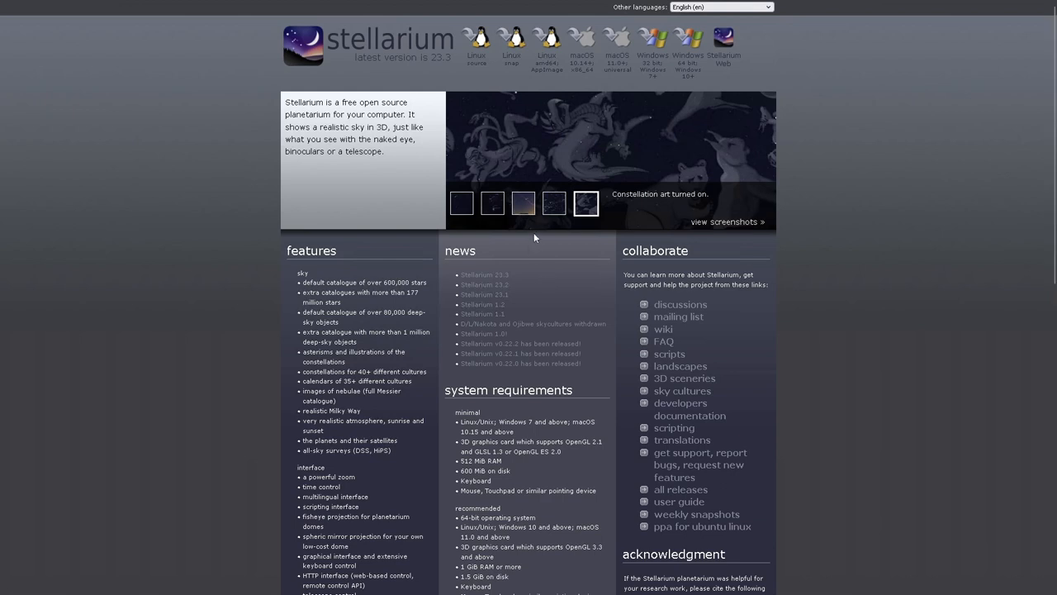
mouse_move(526, 262)
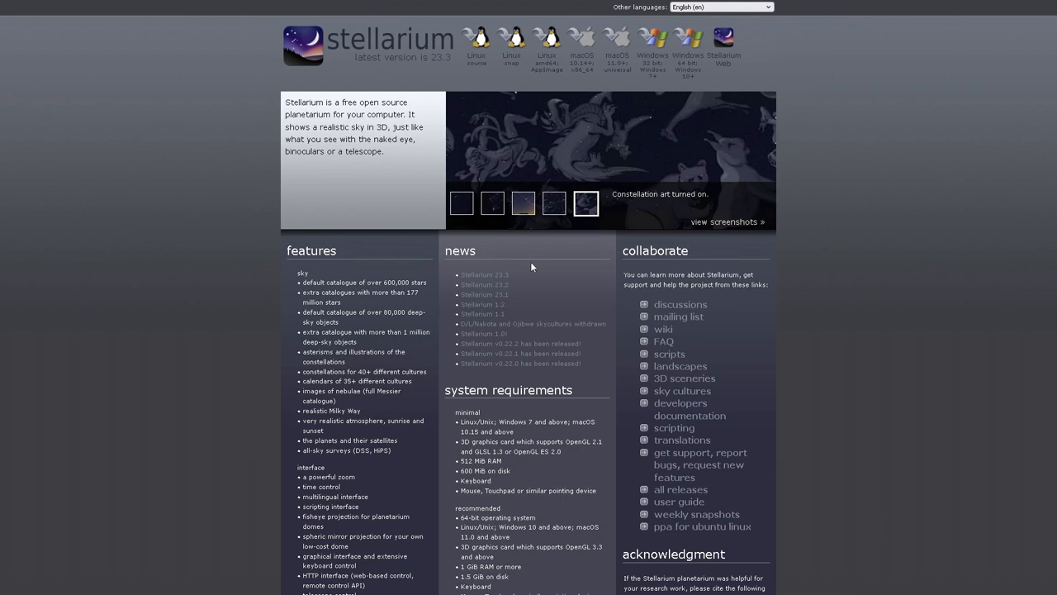
mouse_move(560, 266)
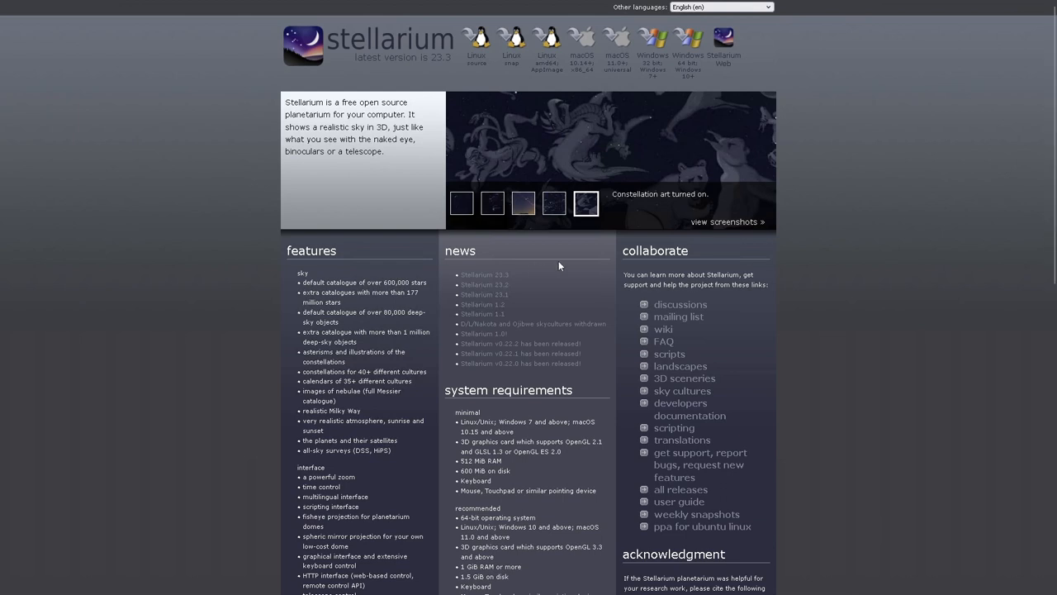
mouse_move(555, 265)
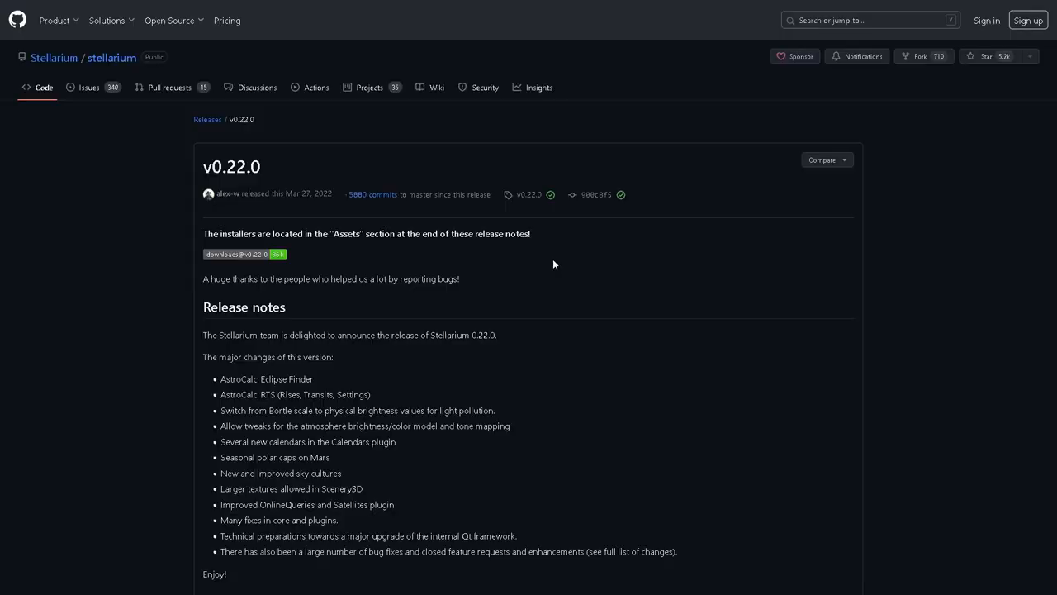
mouse_move(590, 194)
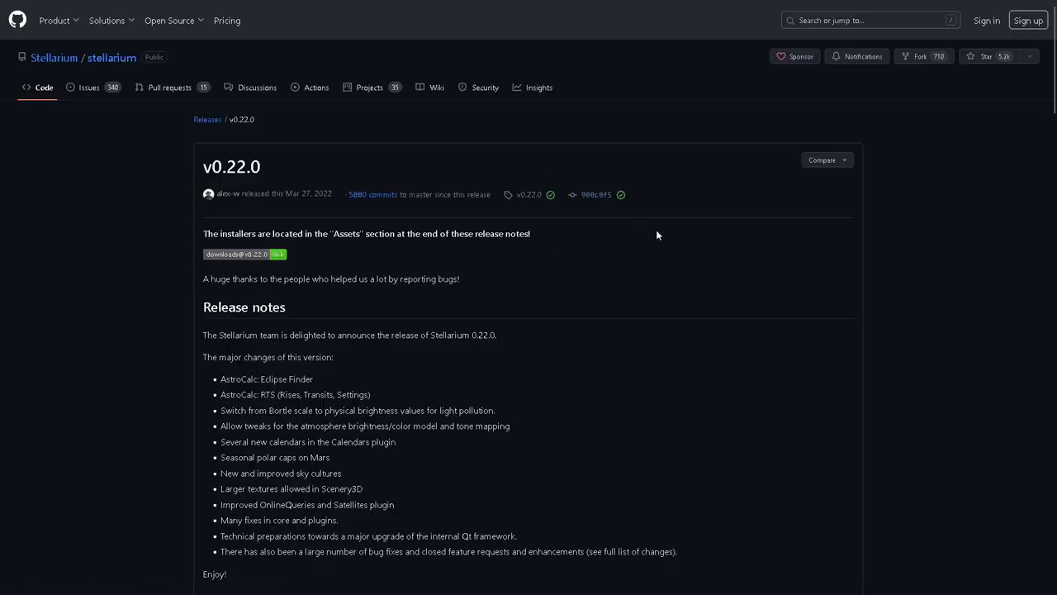
mouse_move(668, 244)
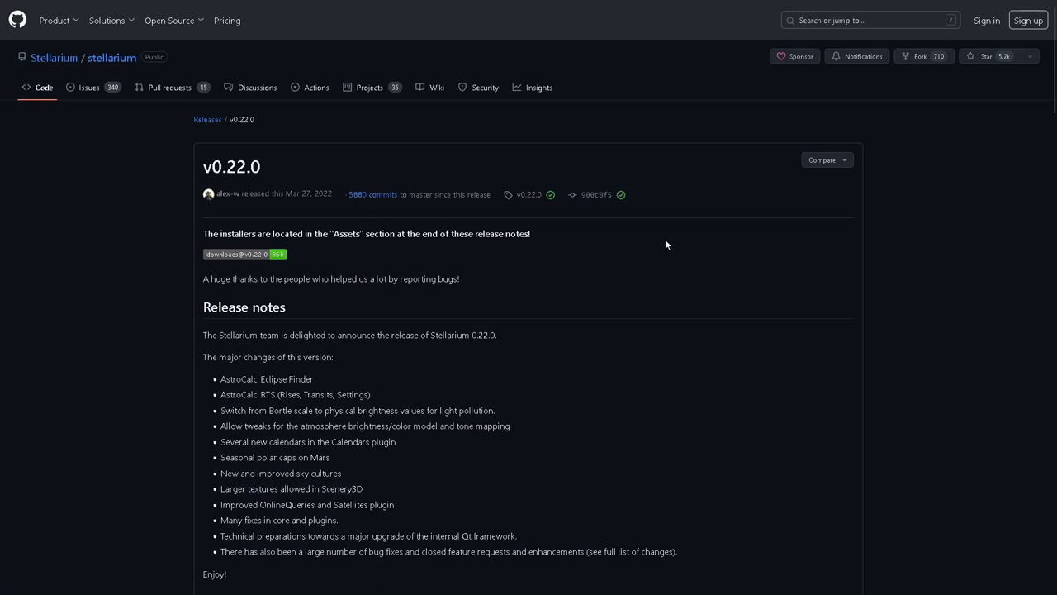
mouse_move(663, 259)
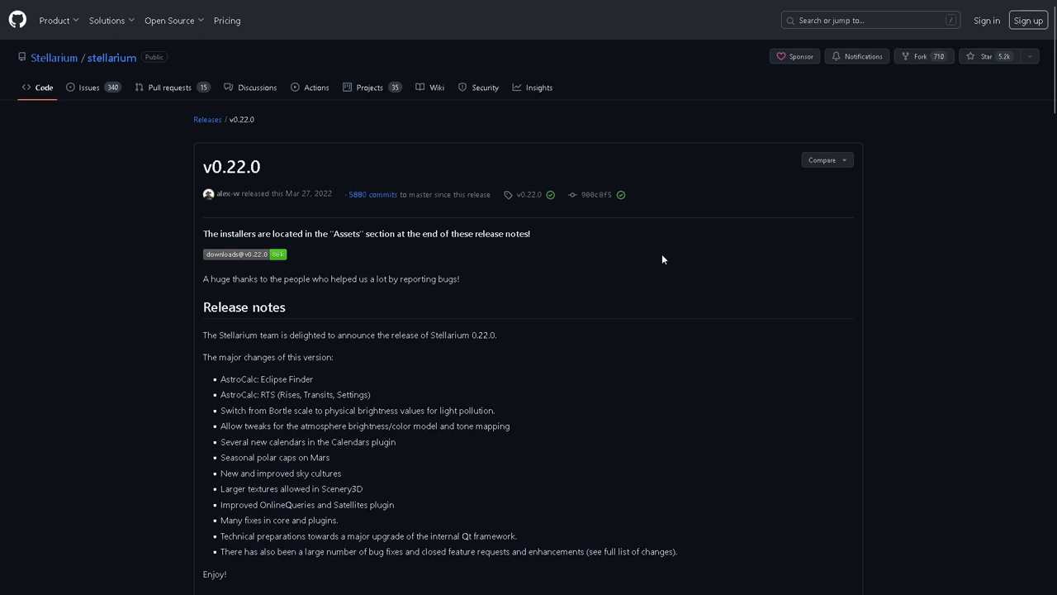
mouse_move(669, 259)
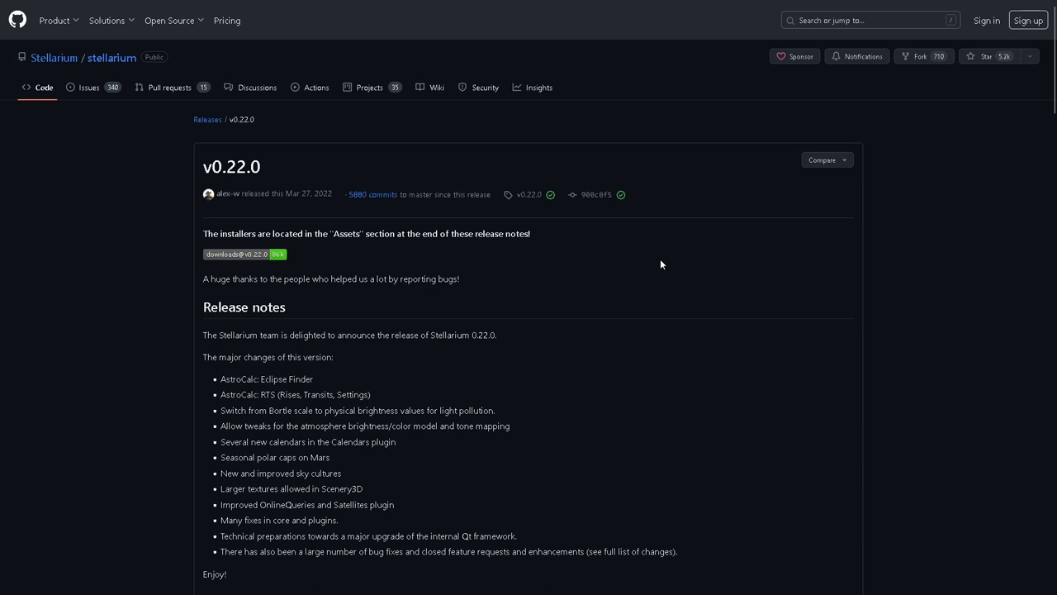
mouse_move(661, 264)
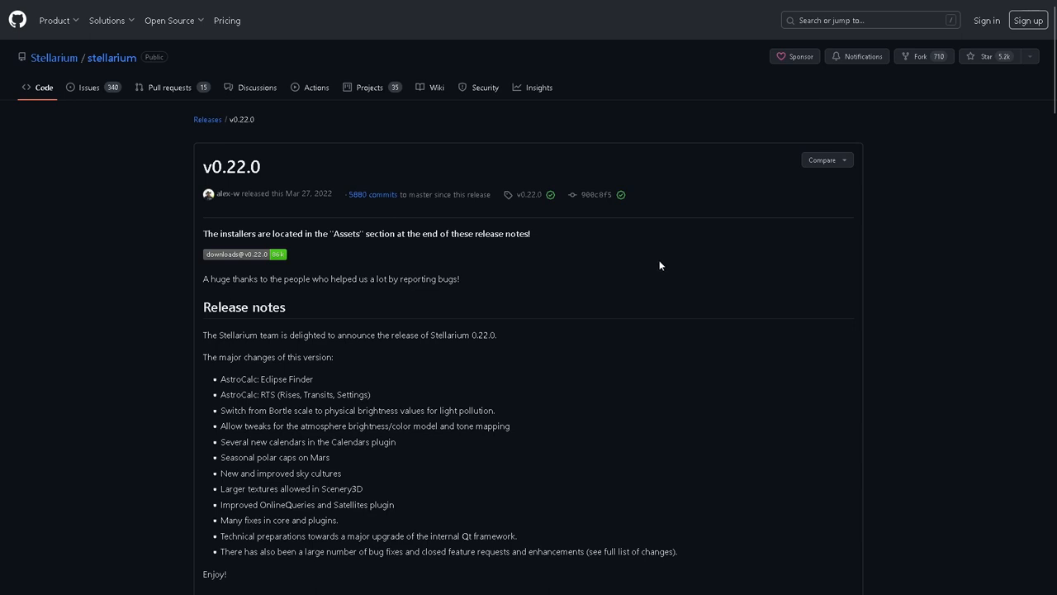
mouse_move(656, 265)
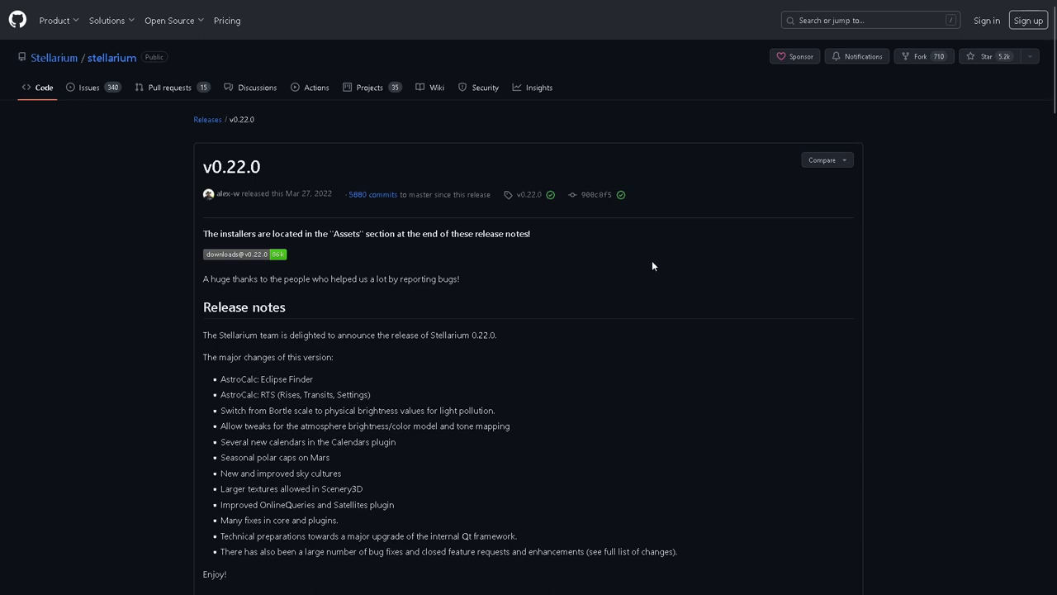
mouse_move(637, 263)
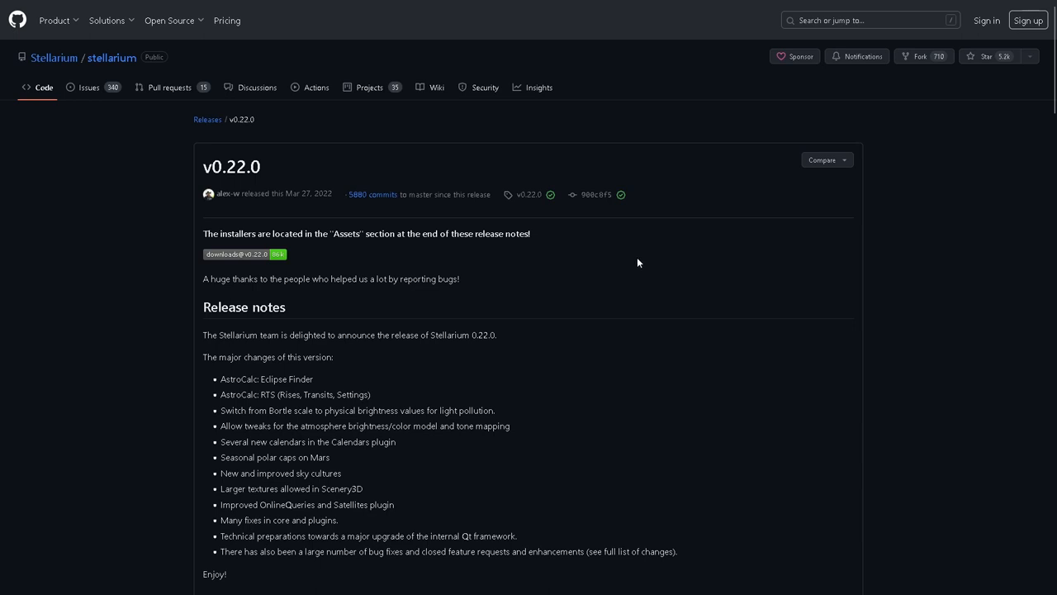
mouse_move(622, 260)
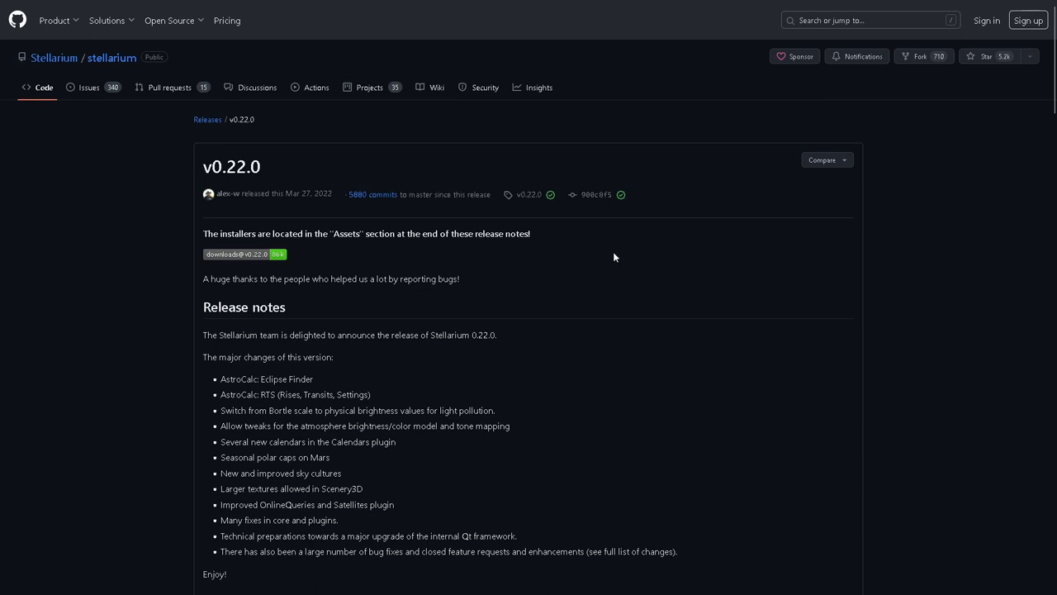
mouse_move(612, 257)
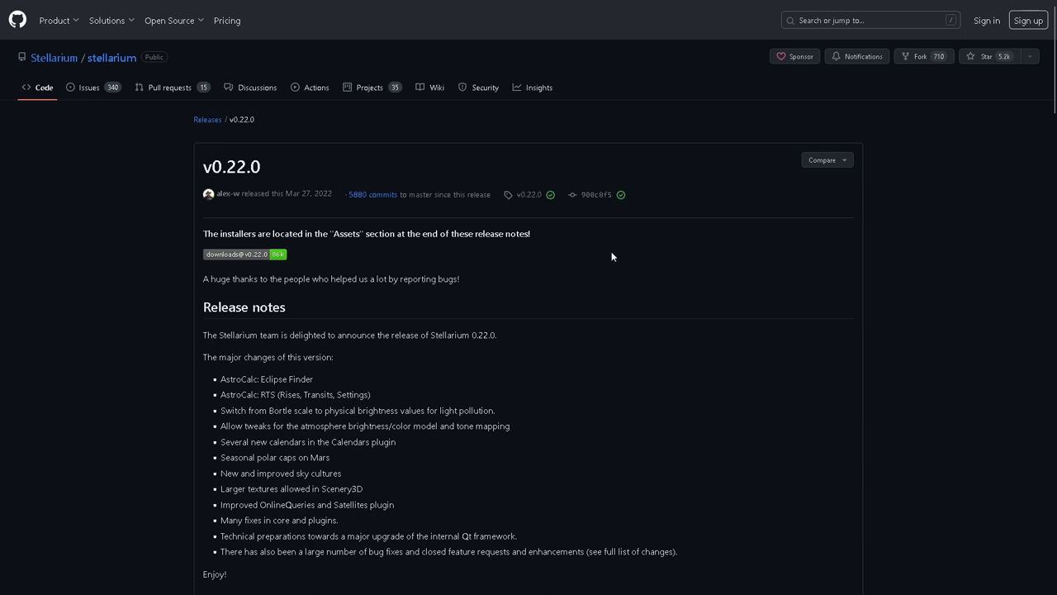
mouse_move(657, 235)
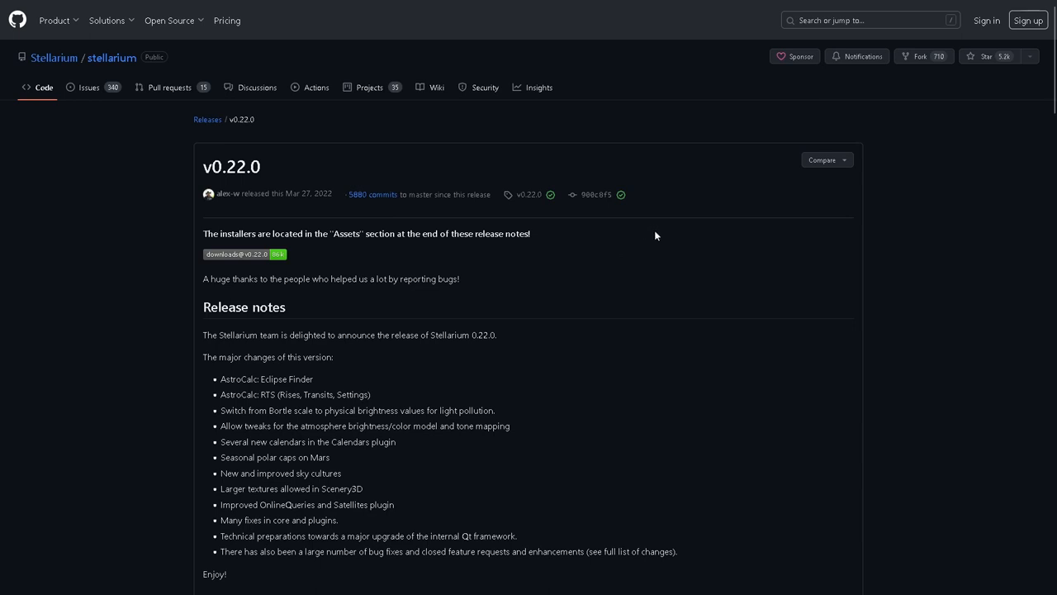
mouse_move(646, 248)
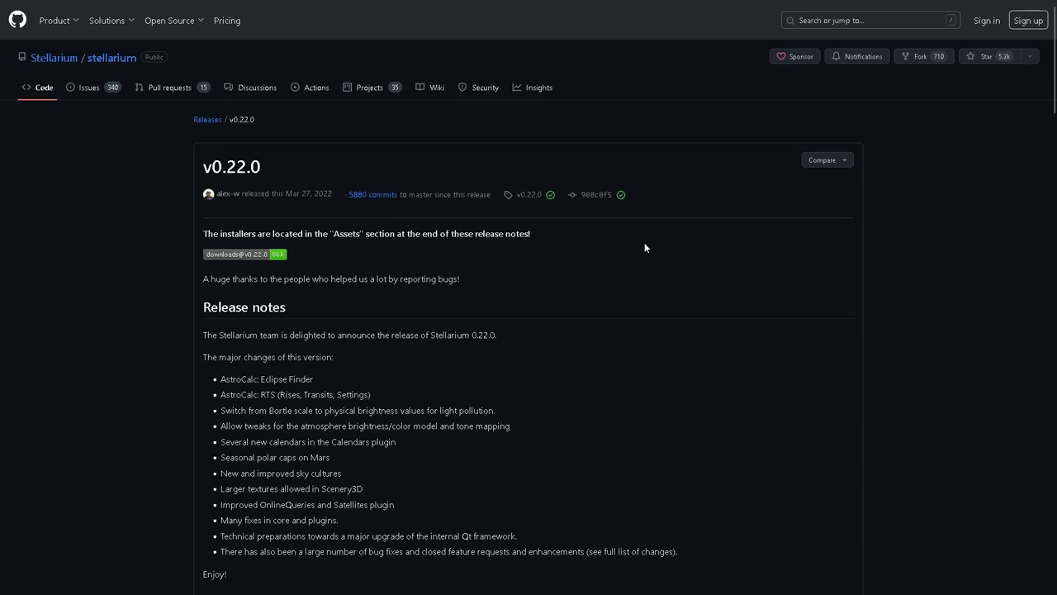
mouse_move(649, 236)
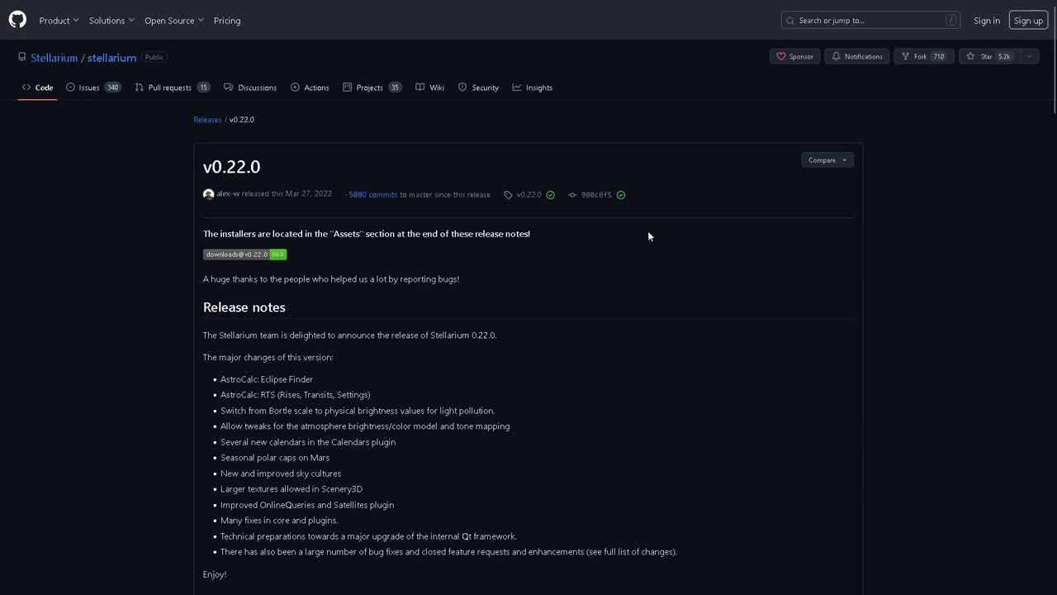
mouse_move(591, 40)
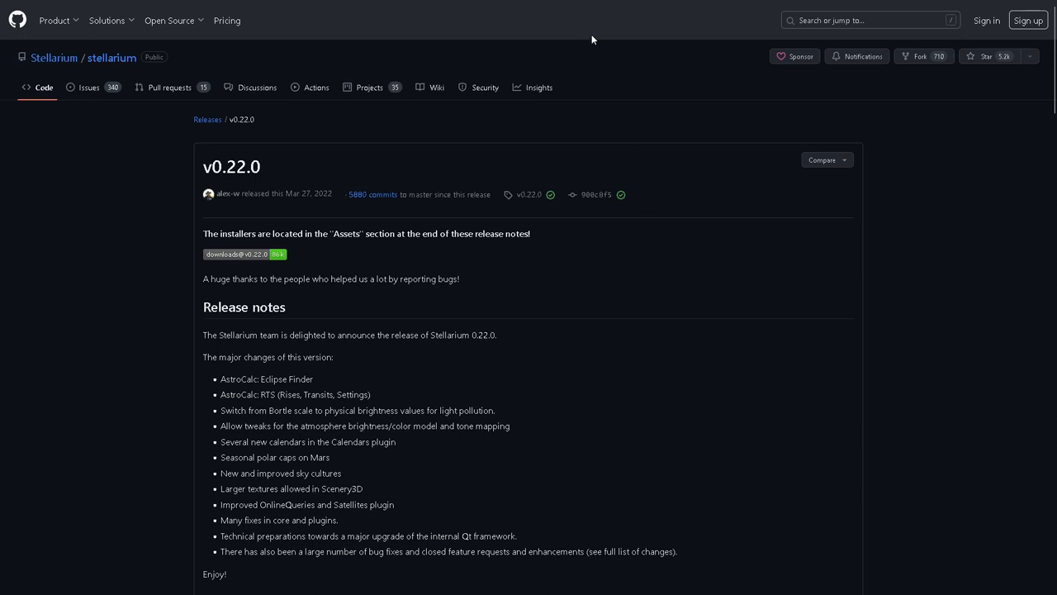
mouse_move(591, 39)
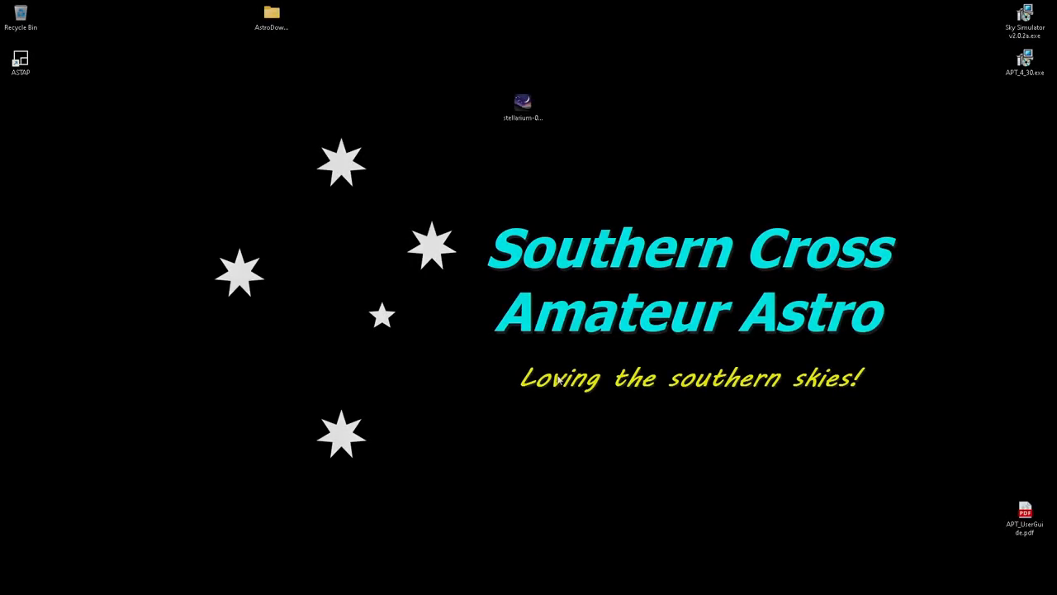
mouse_move(543, 147)
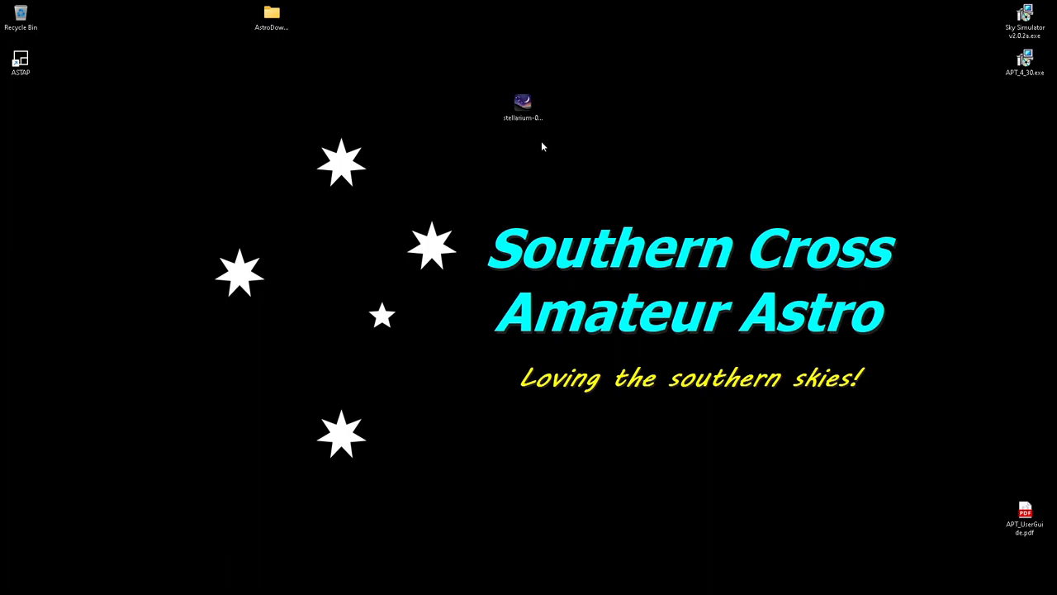
Run the stellarium-0.22.0-win64.exe installer from the desktop
left_click(522, 108)
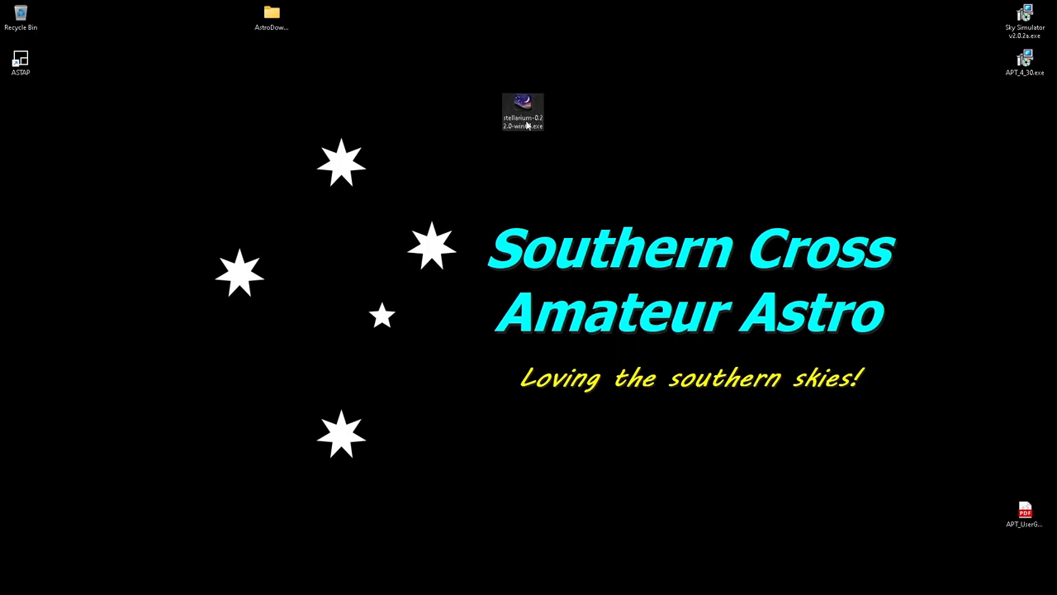
mouse_move(518, 107)
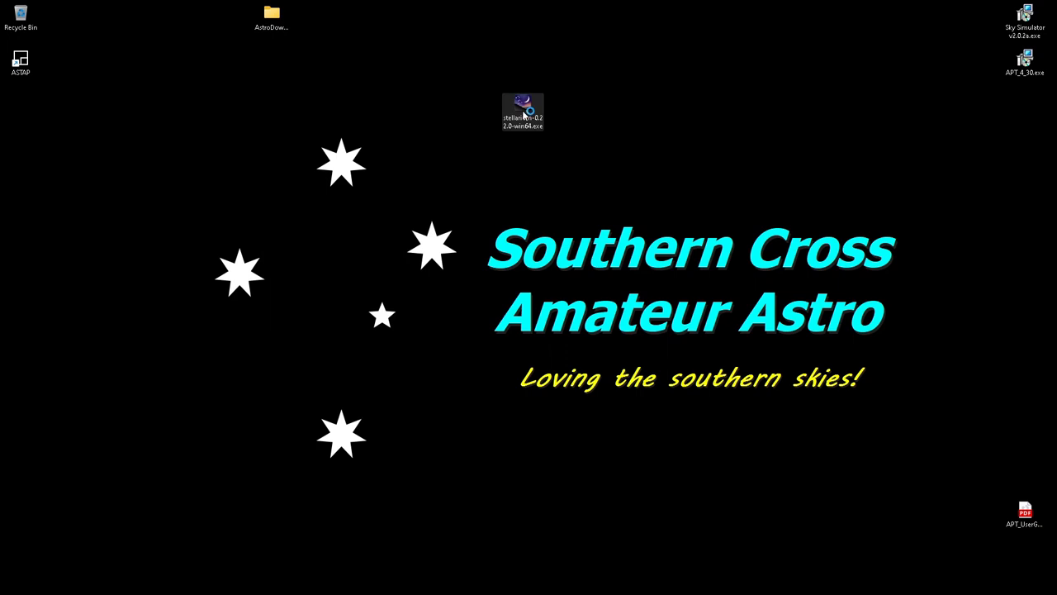
double_click(522, 111)
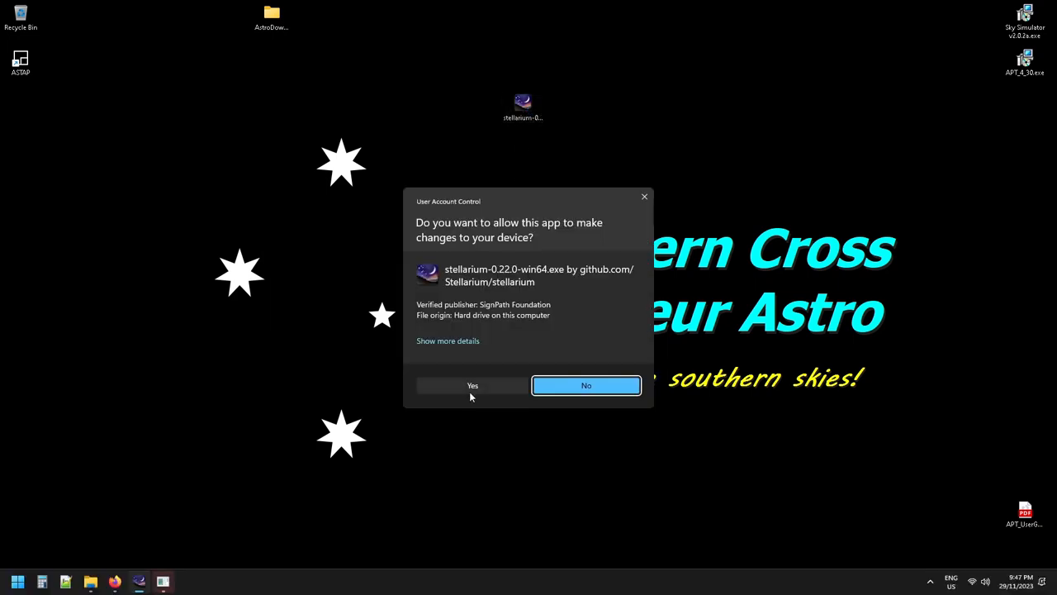
Allow the installer and accept English, default install and Start Menu folders, and desktop shortcut
left_click(472, 385)
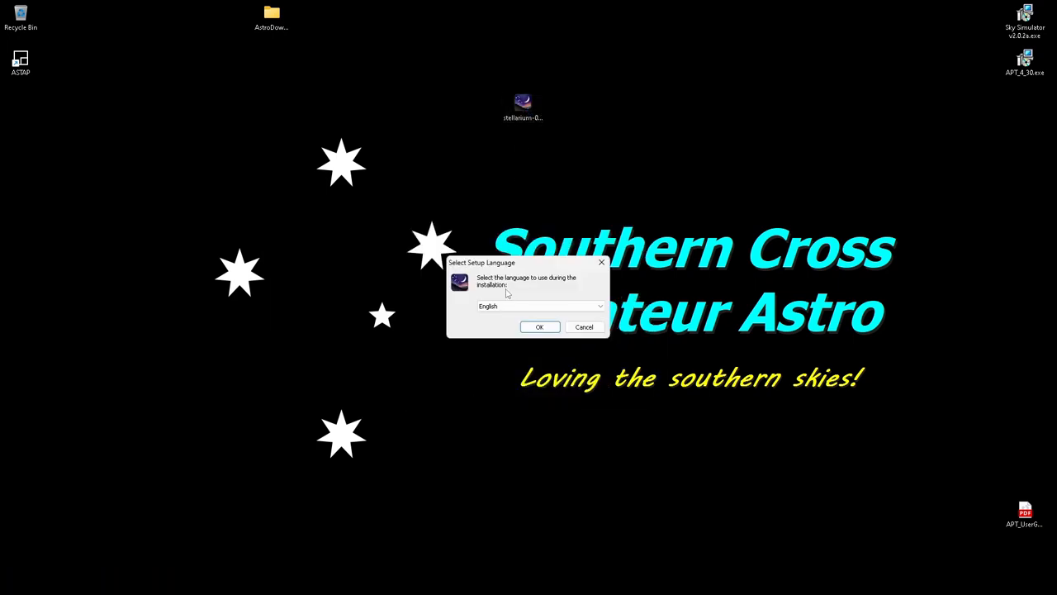
left_click(540, 326)
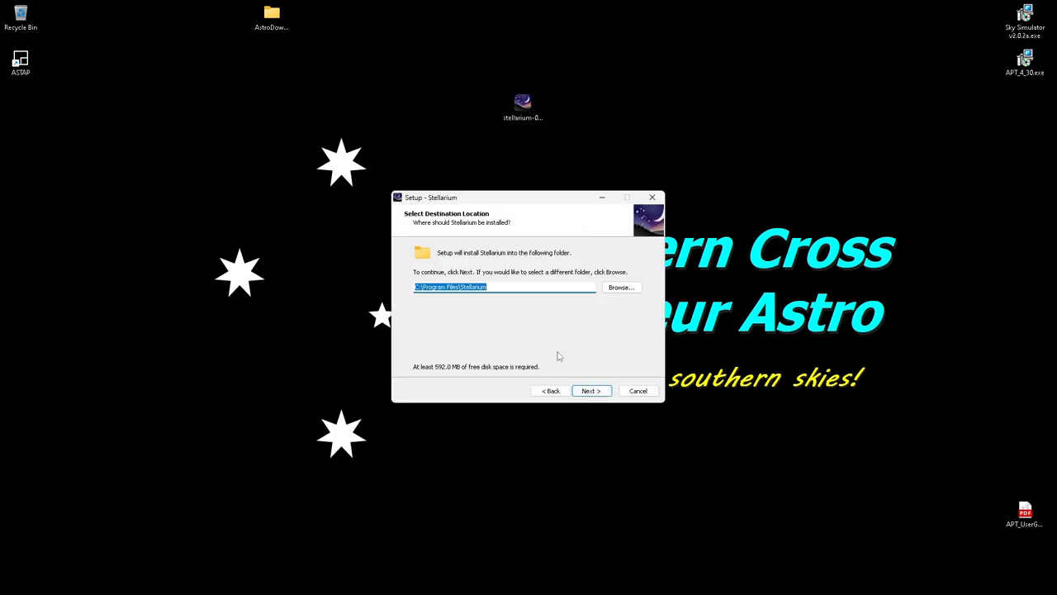
left_click(591, 391)
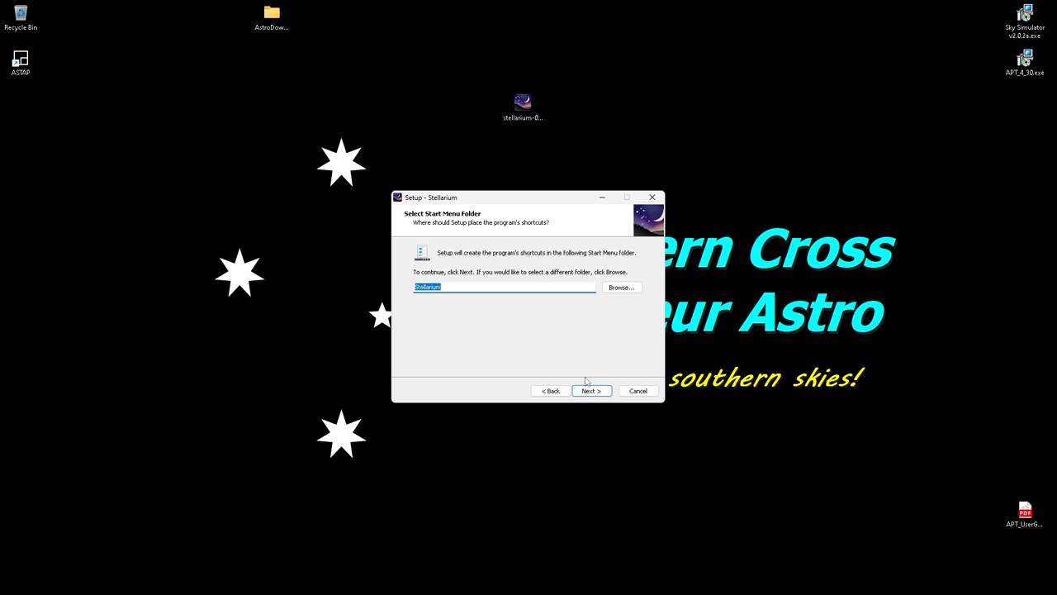
left_click(590, 390)
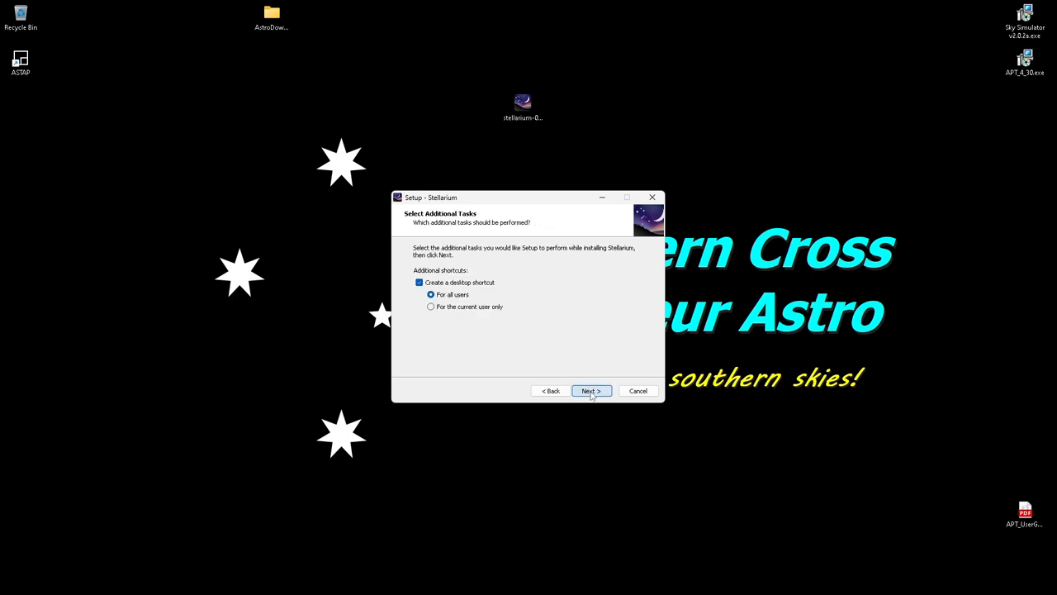
left_click(590, 390)
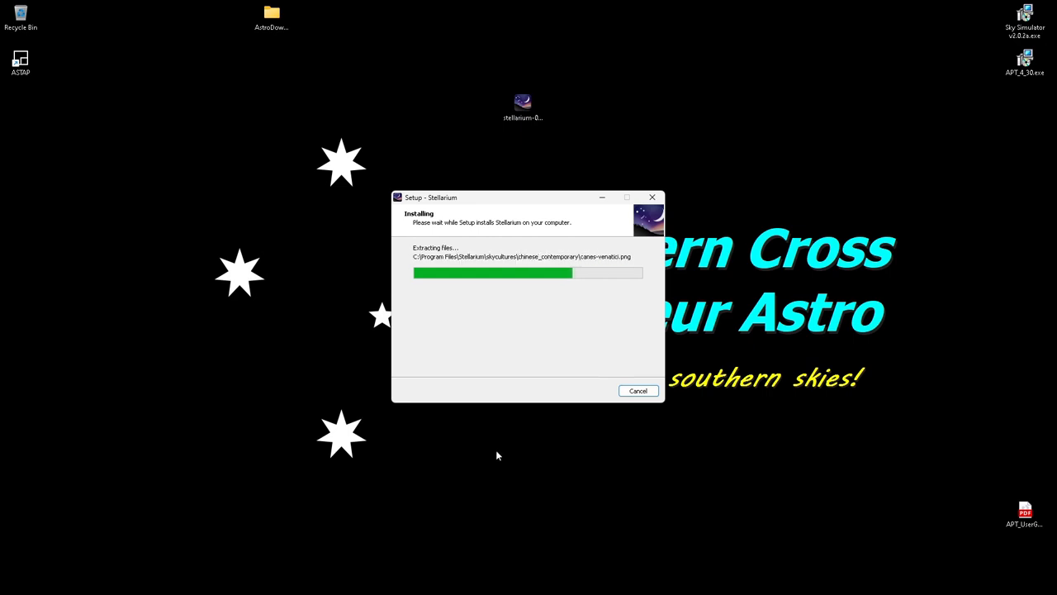
mouse_move(487, 368)
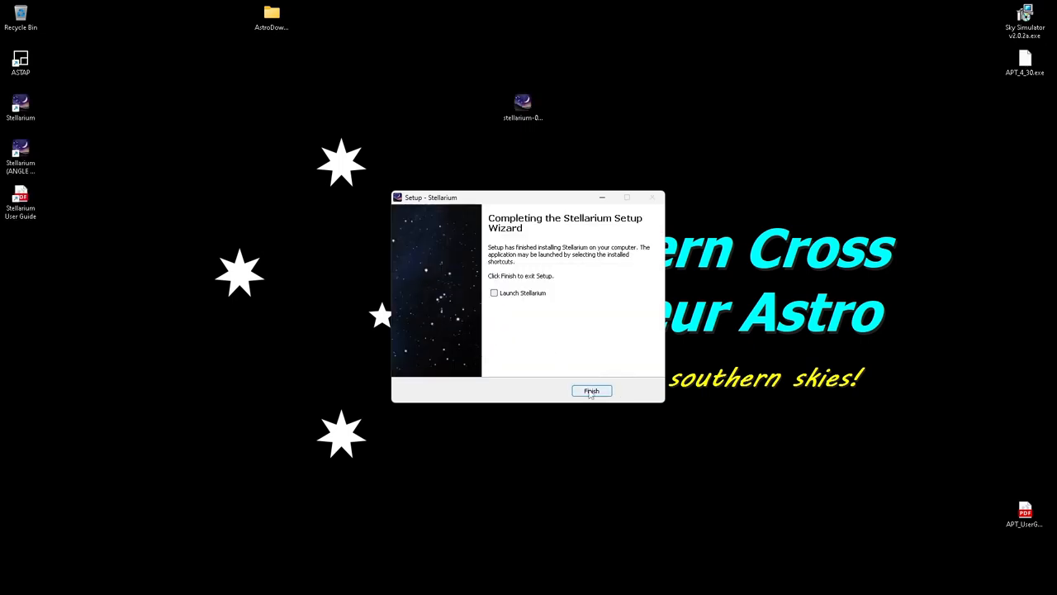
Close the finished setup wizard and launch the regular Stellarium desktop shortcut
left_click(592, 391)
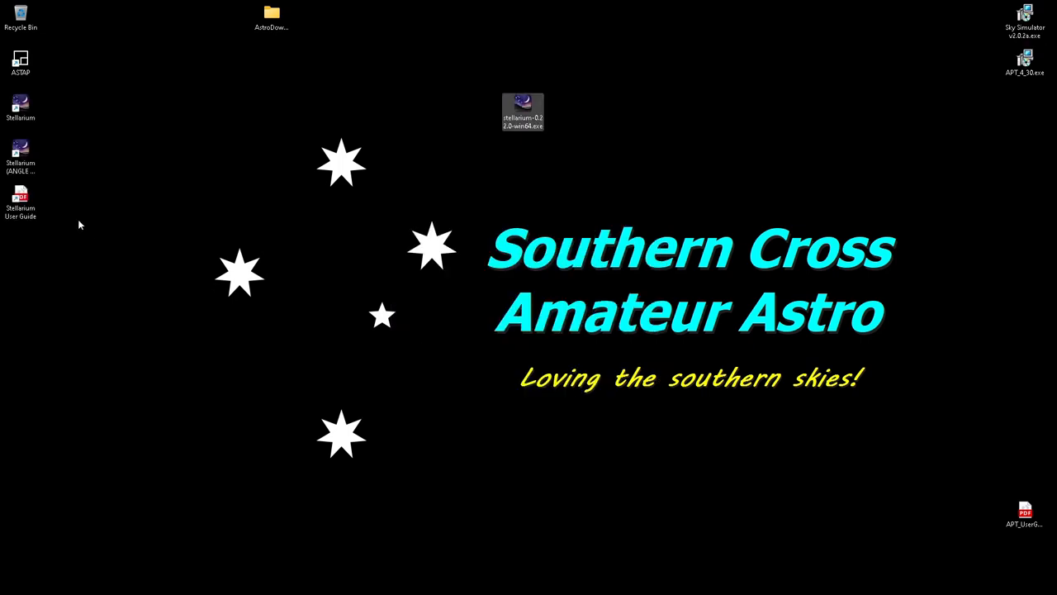
left_click(20, 157)
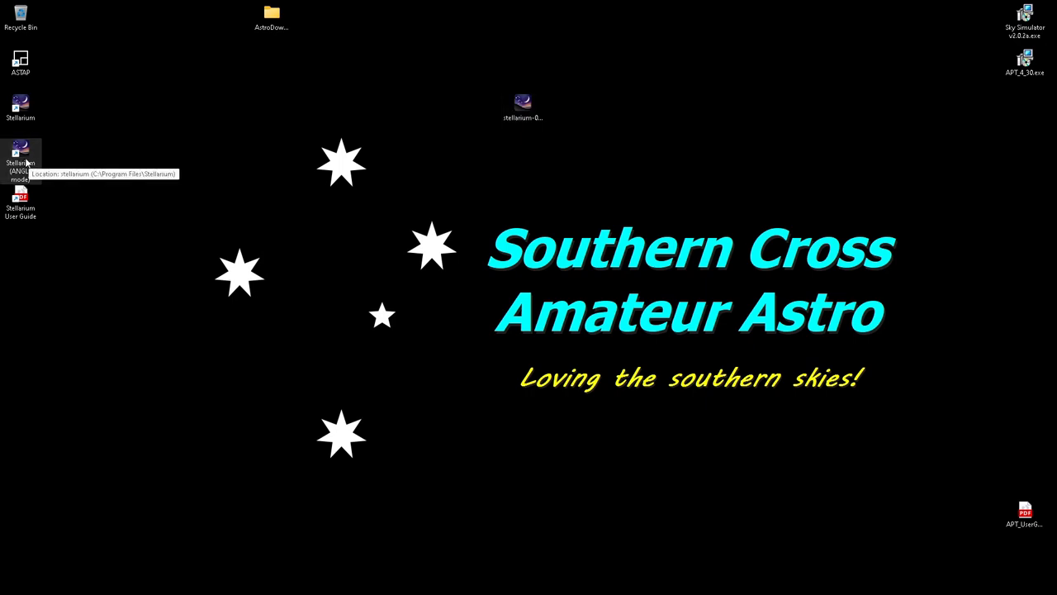
mouse_move(31, 185)
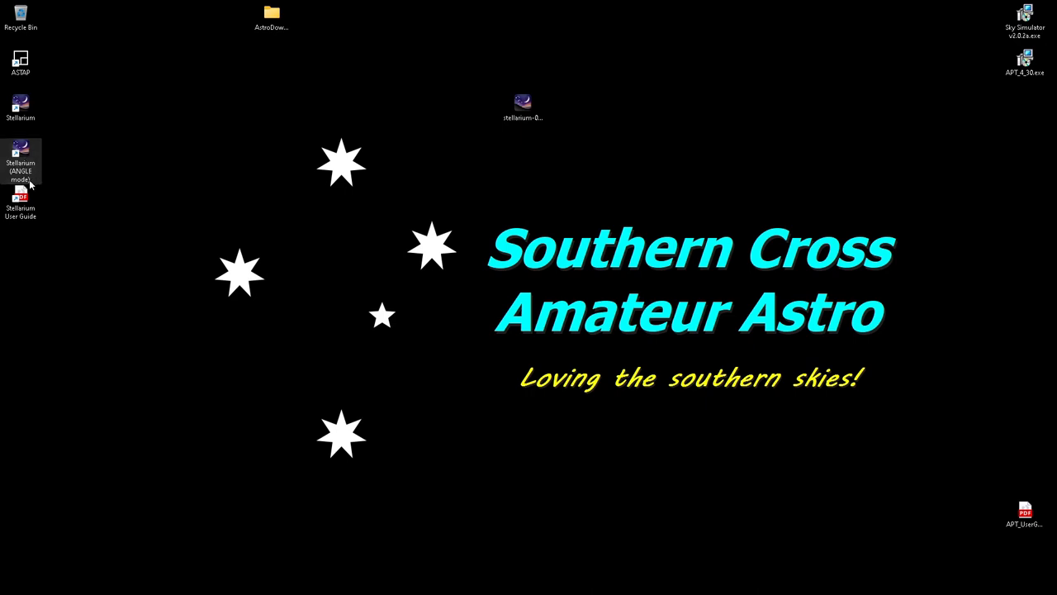
mouse_move(98, 141)
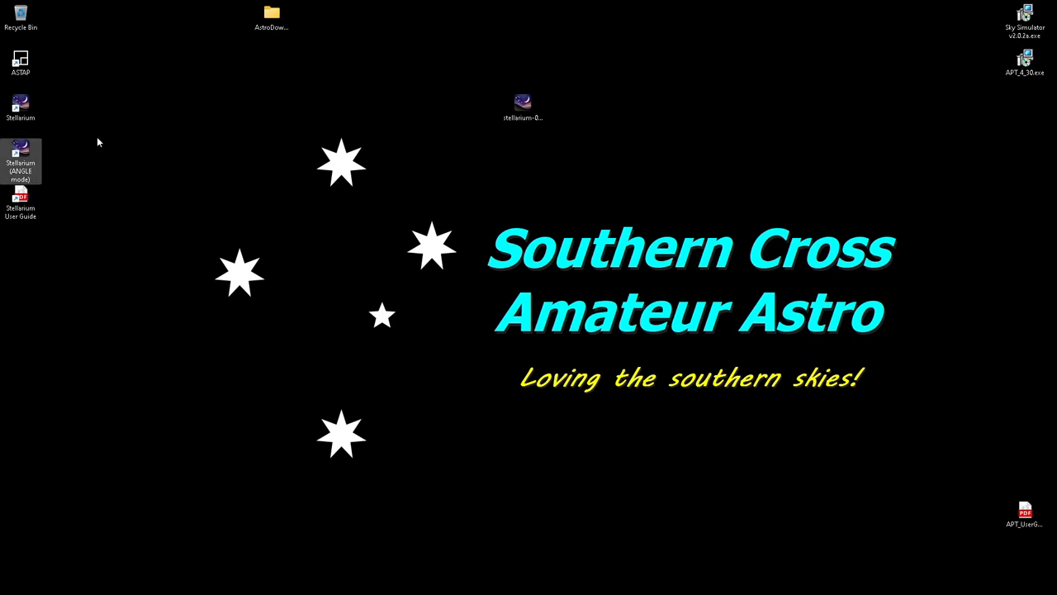
left_click(21, 107)
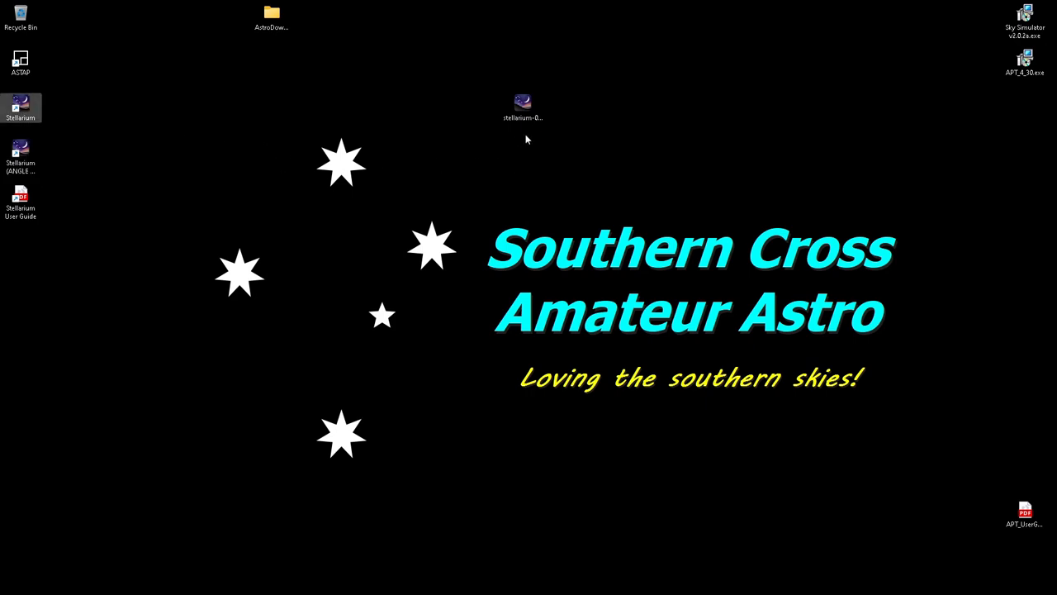
mouse_move(638, 13)
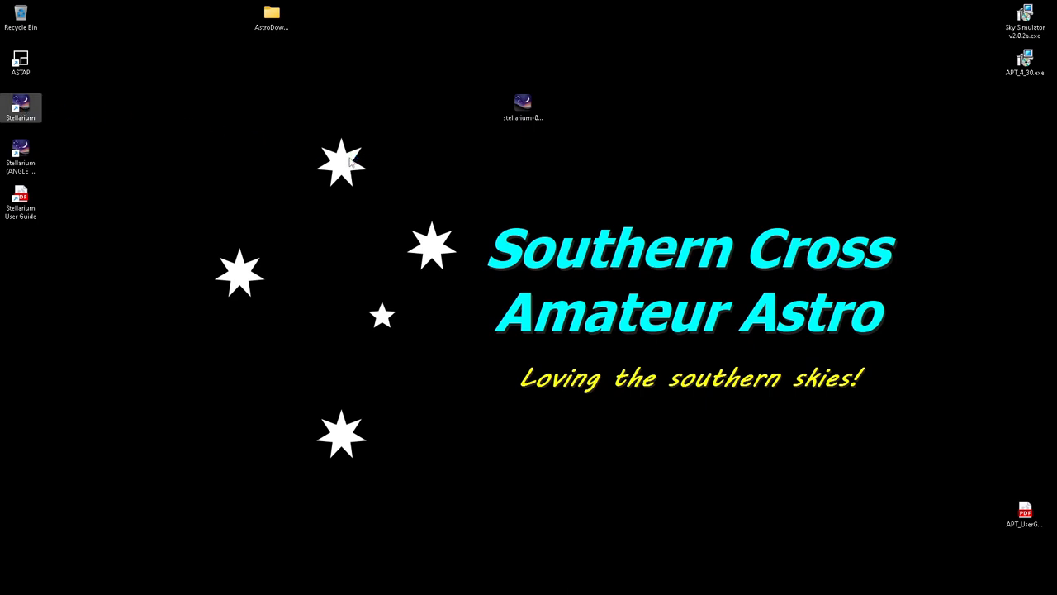
double_click(21, 108)
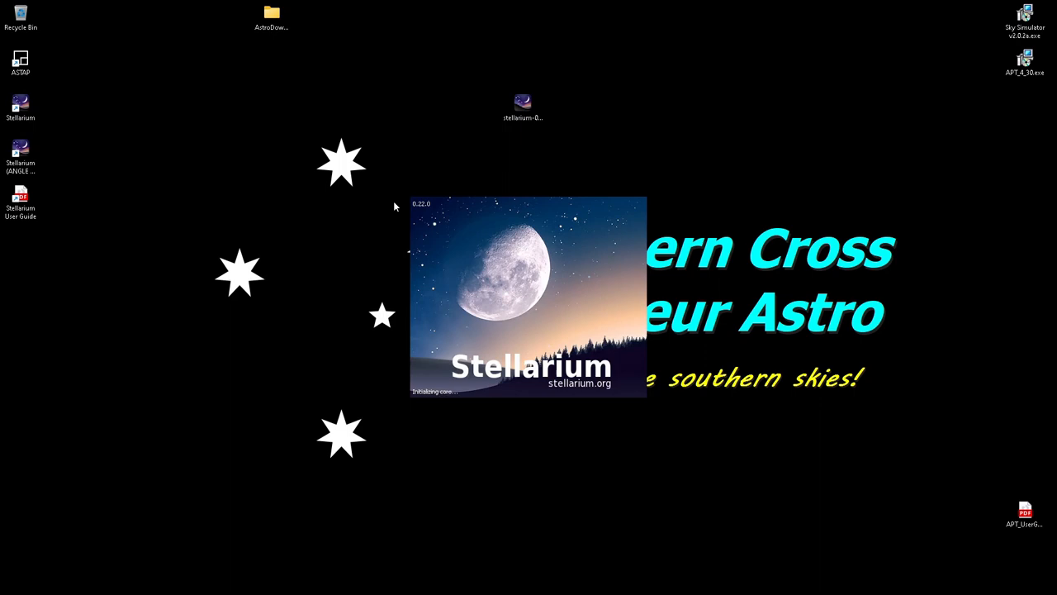
mouse_move(475, 257)
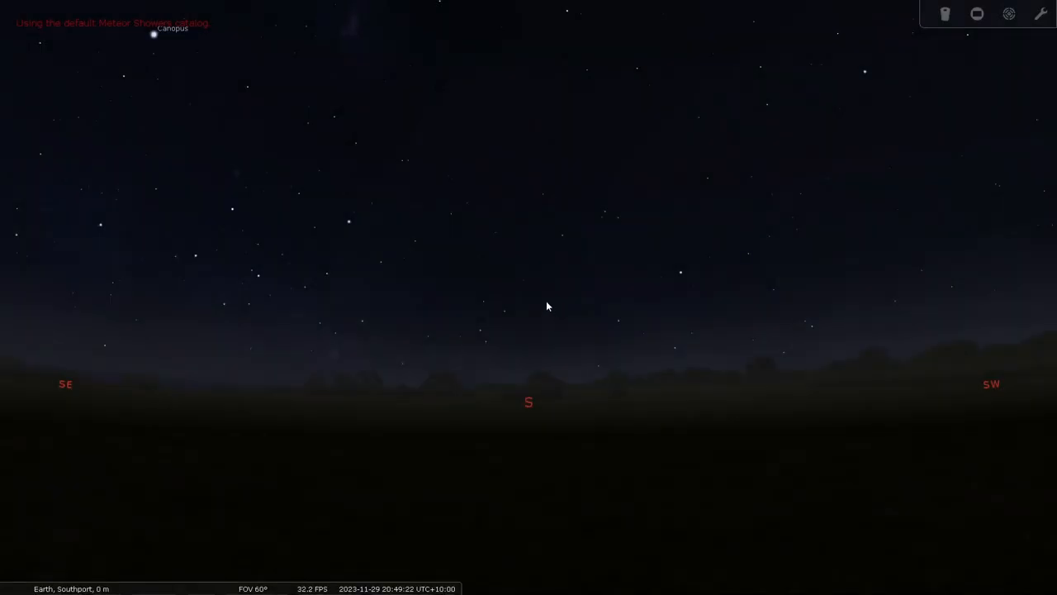
mouse_move(611, 177)
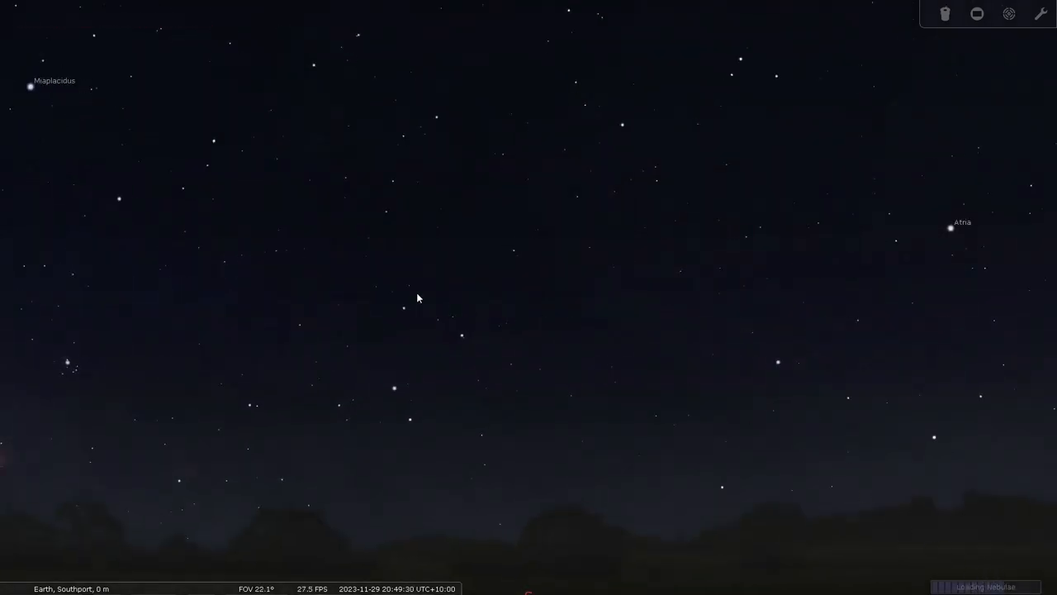
Scroll to zoom the sky view while Stellarium finishes loading
scroll("down", 3)
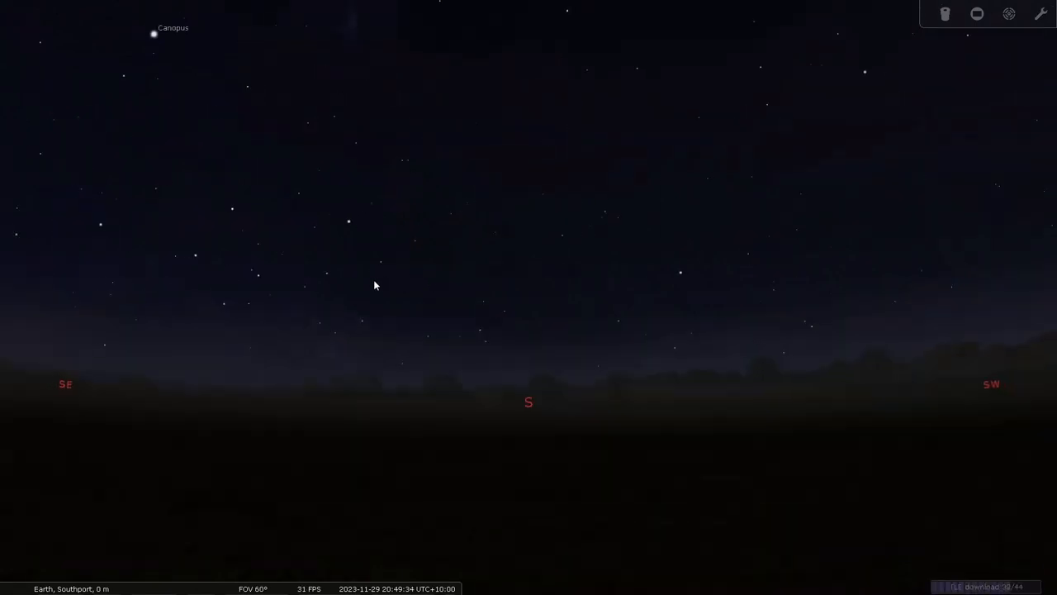
scroll("down", 3)
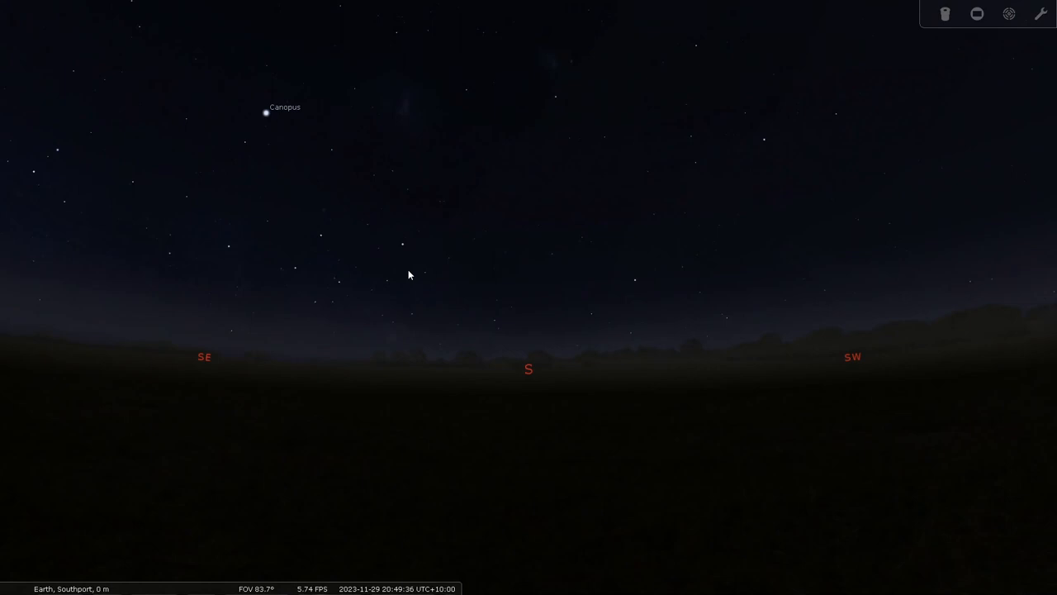
mouse_move(2, 309)
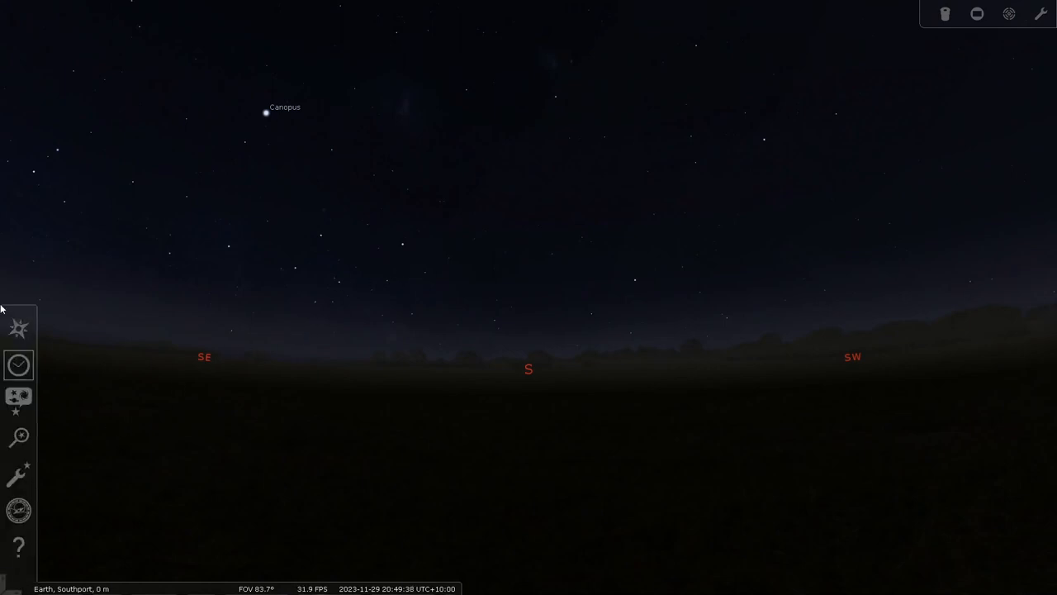
mouse_move(18, 328)
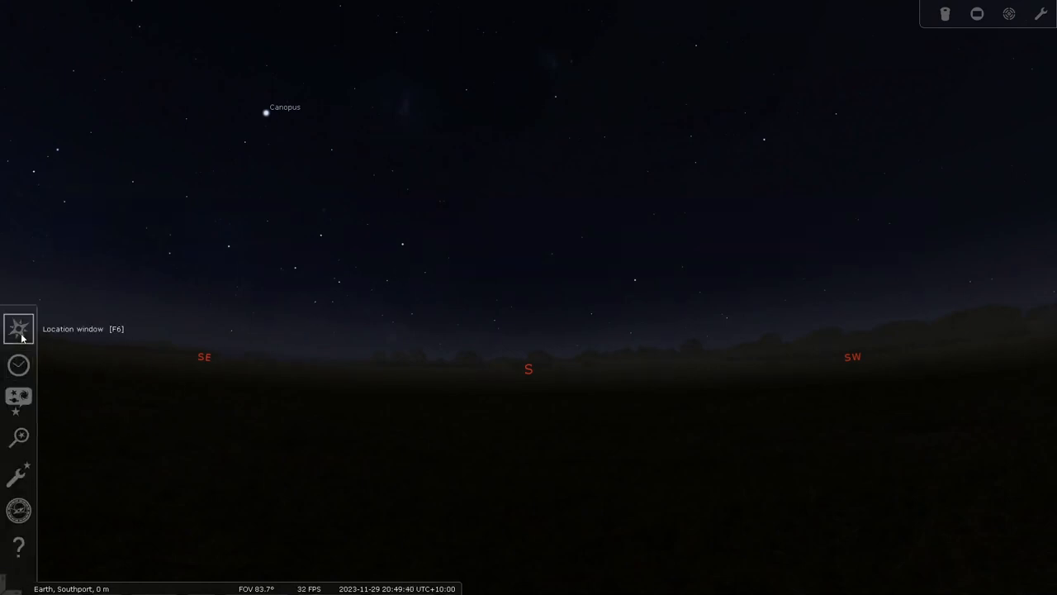
Open the Location window (F6) from the left toolbar
left_click(19, 328)
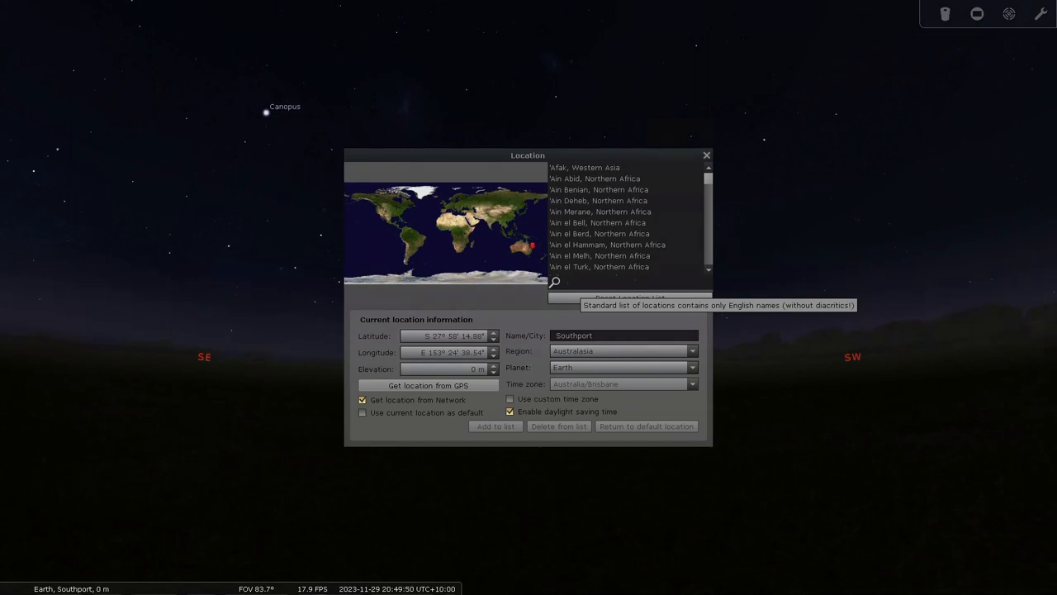
Stop using the network location, edit the coordinates and name the location 'Not Home'
left_click(566, 281)
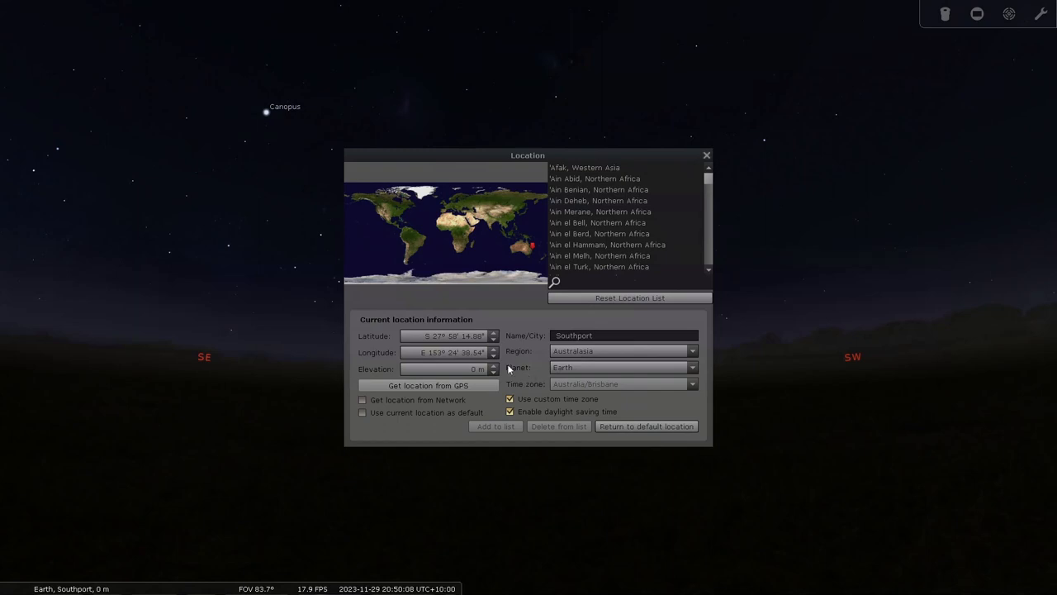
mouse_move(529, 349)
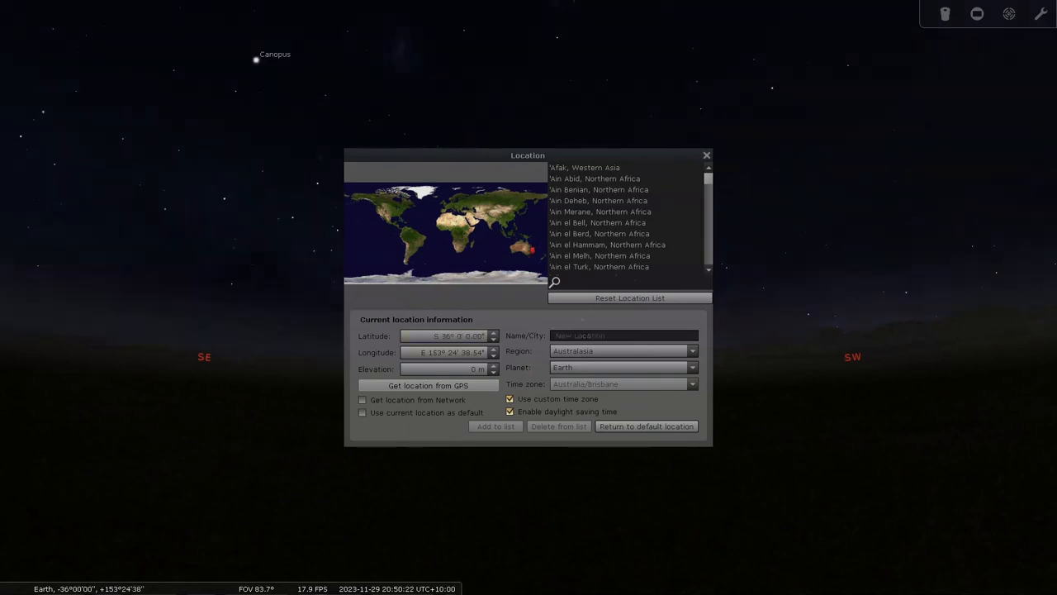
left_click(446, 352)
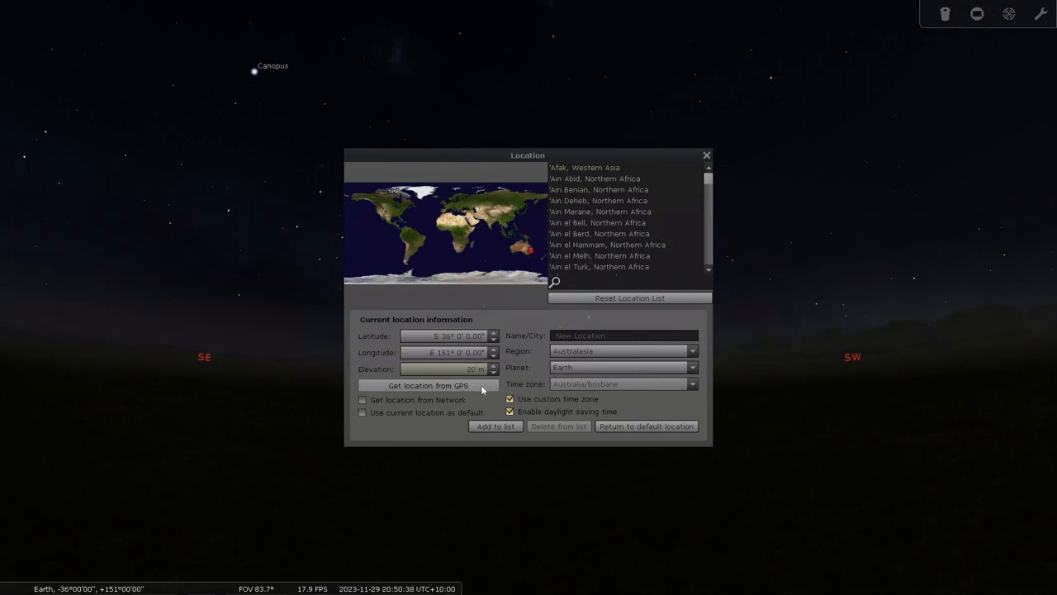
mouse_move(428, 385)
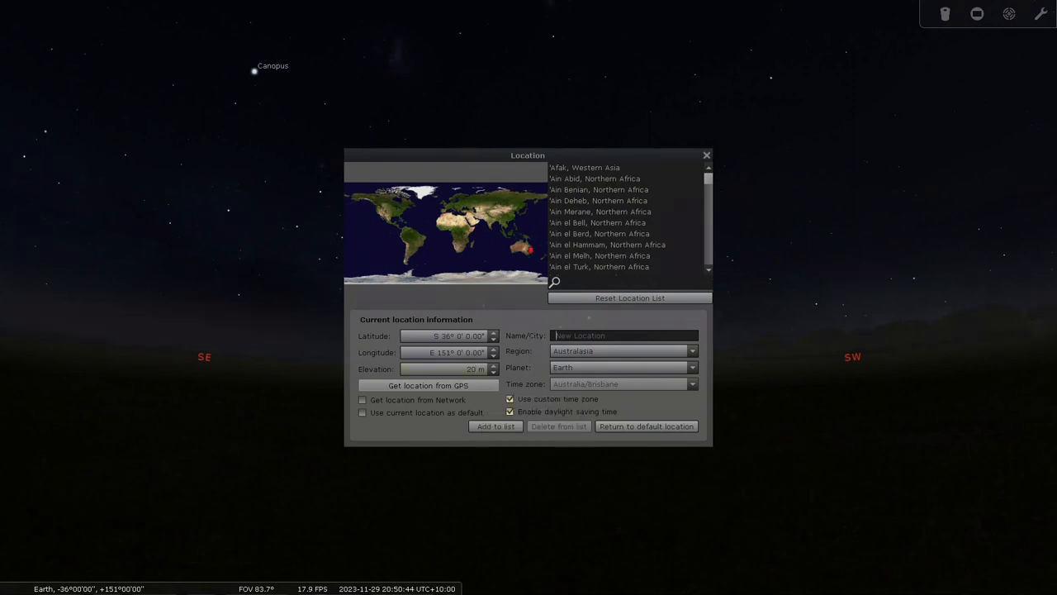
type("Not")
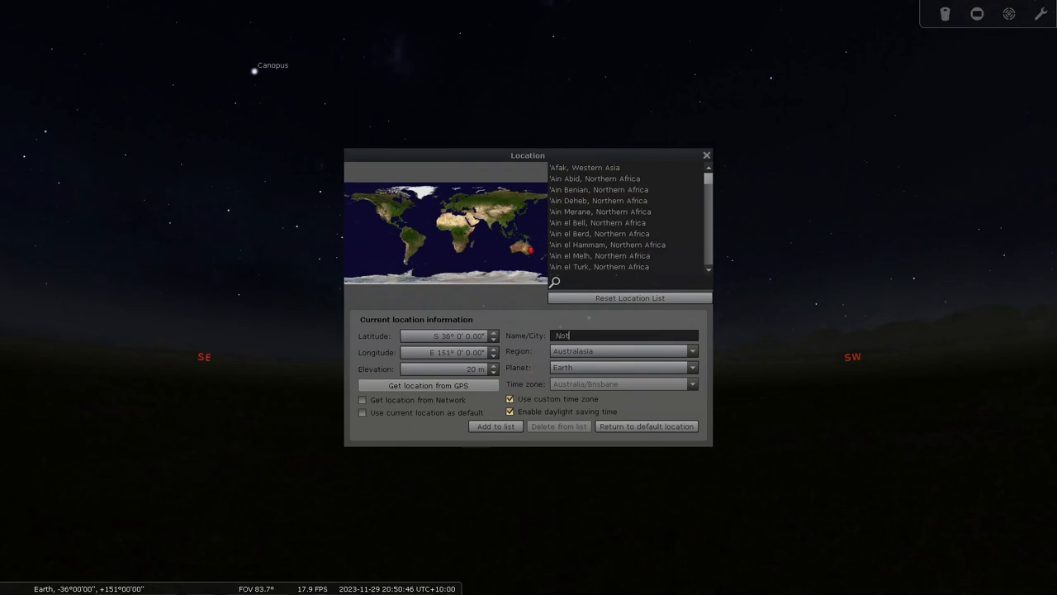
type("Home")
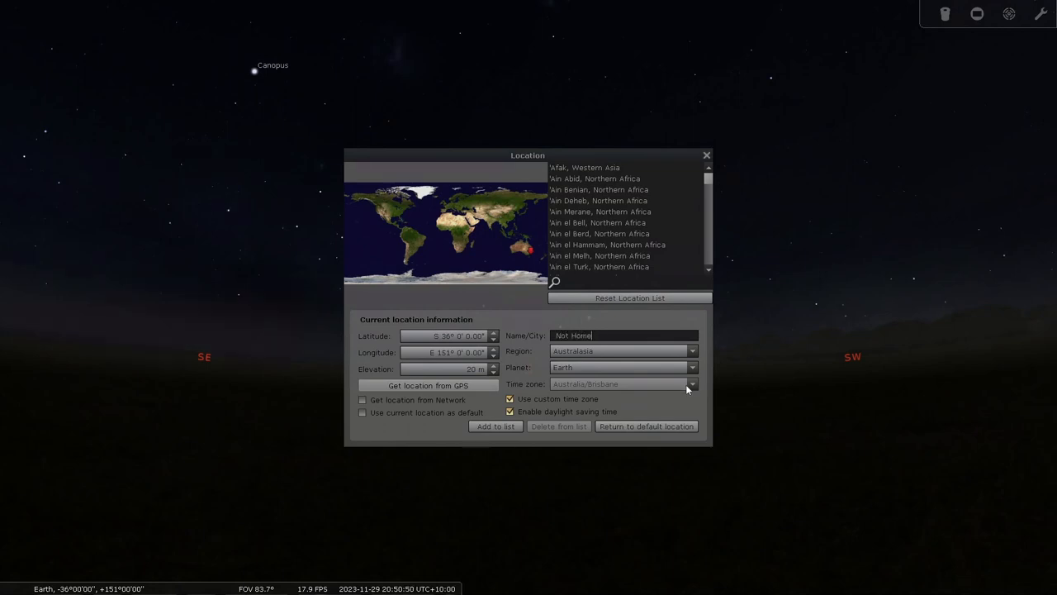
Choose the Australia/Sydney time zone and save 'Not Home' as a new location
left_click(509, 399)
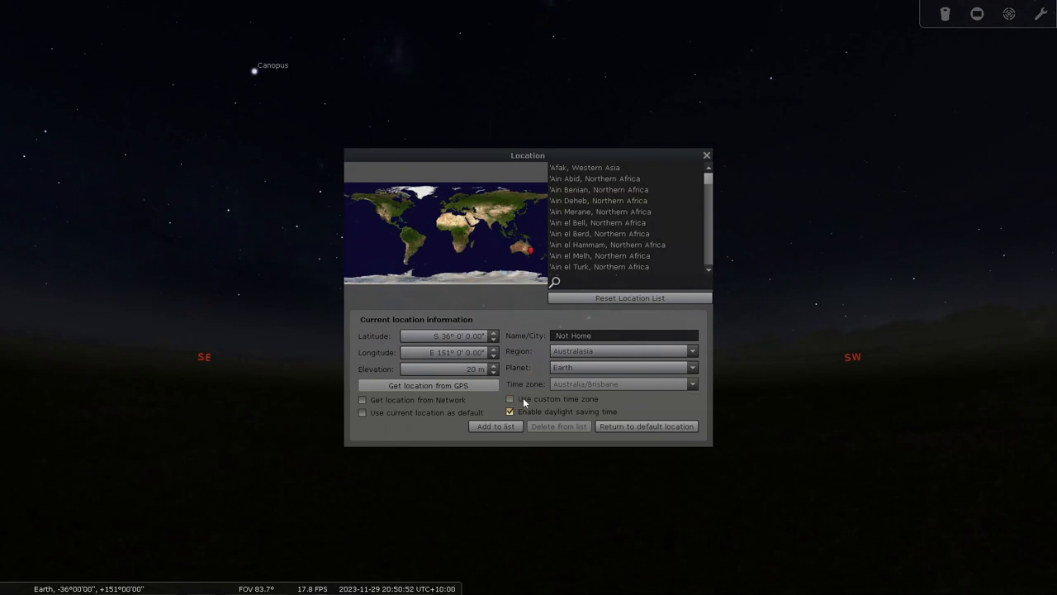
left_click(510, 399)
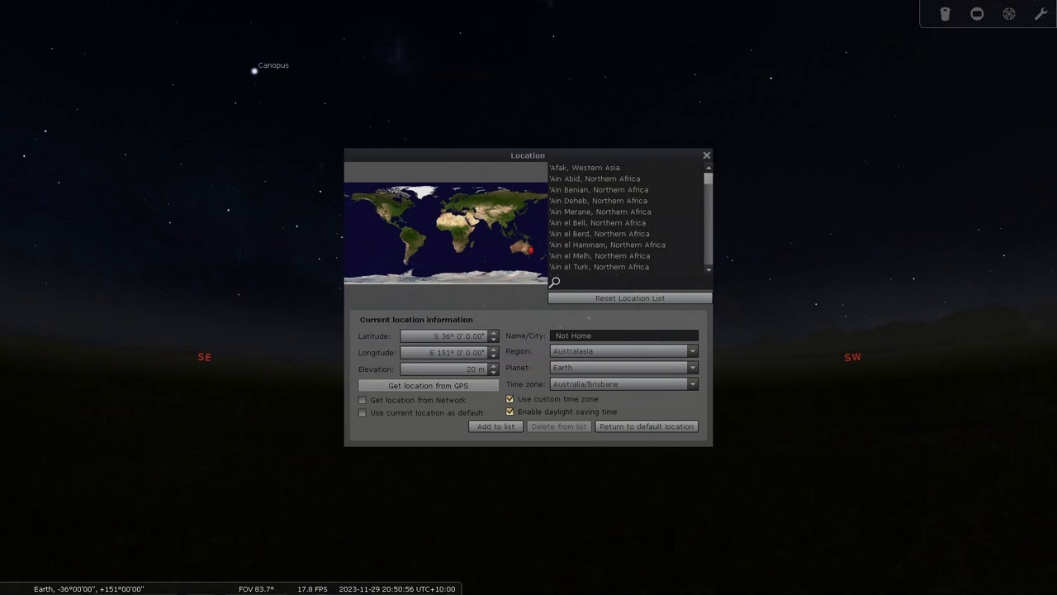
left_click(692, 383)
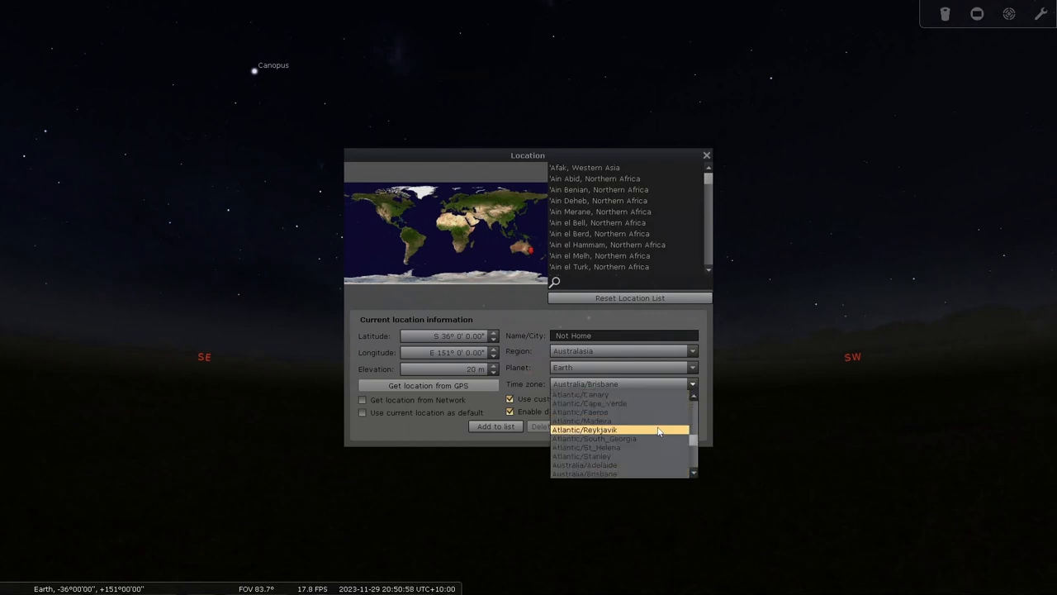
scroll("down", 3)
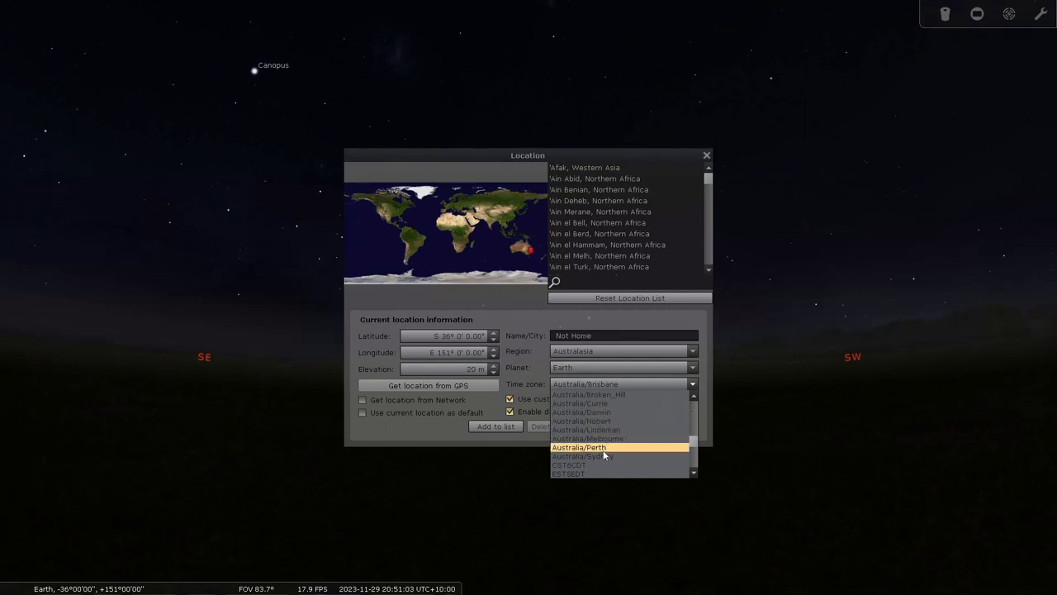
left_click(581, 456)
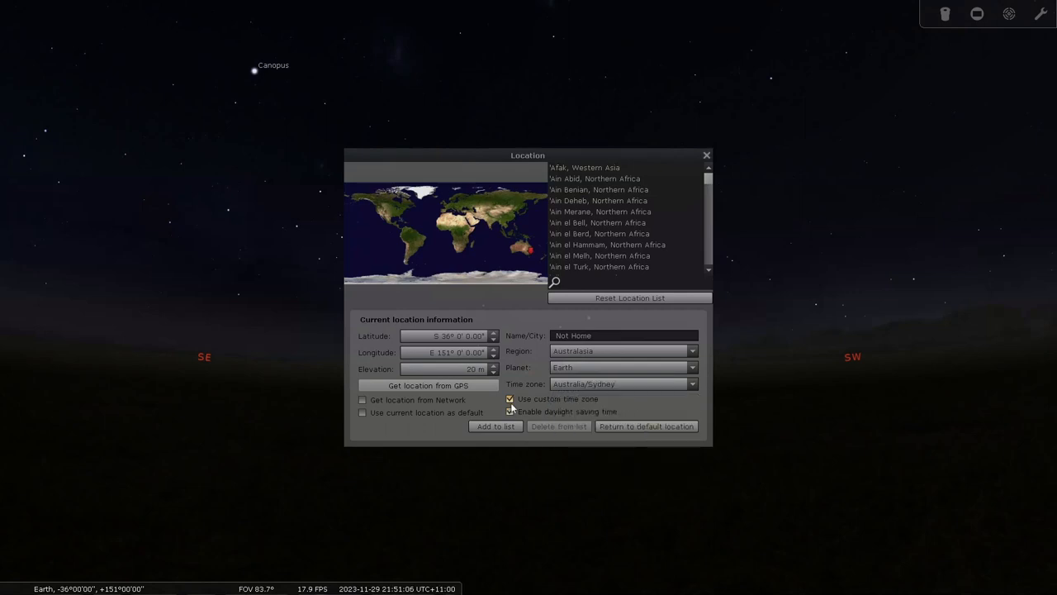
left_click(510, 411)
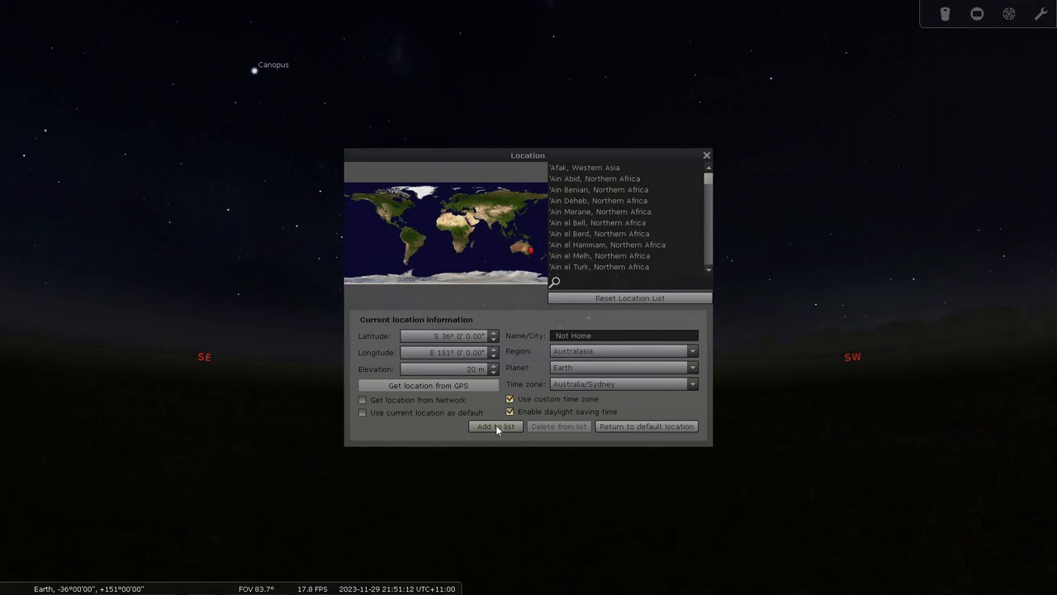
left_click(495, 425)
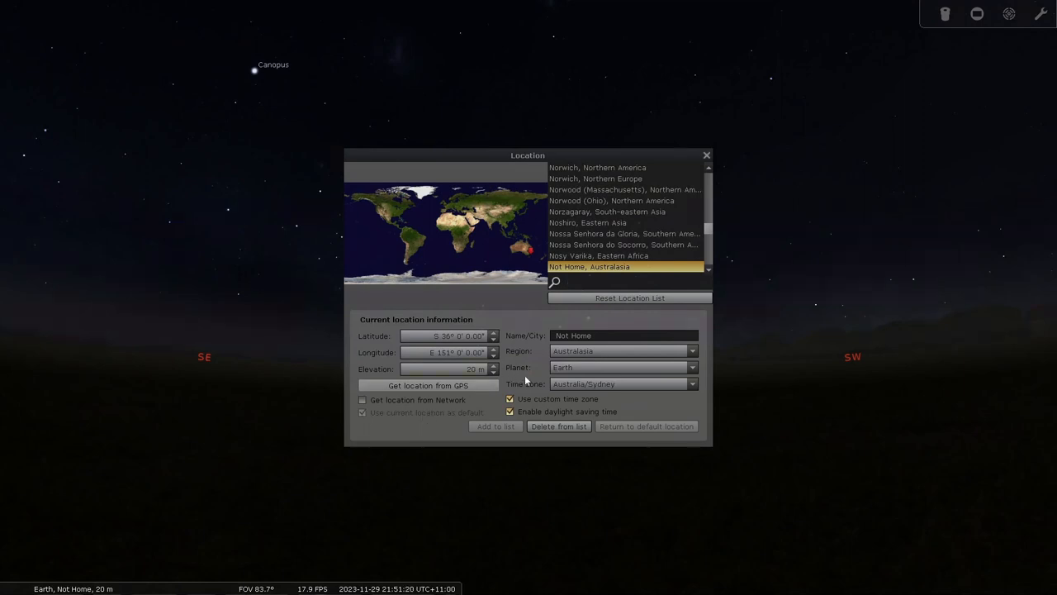
mouse_move(528, 385)
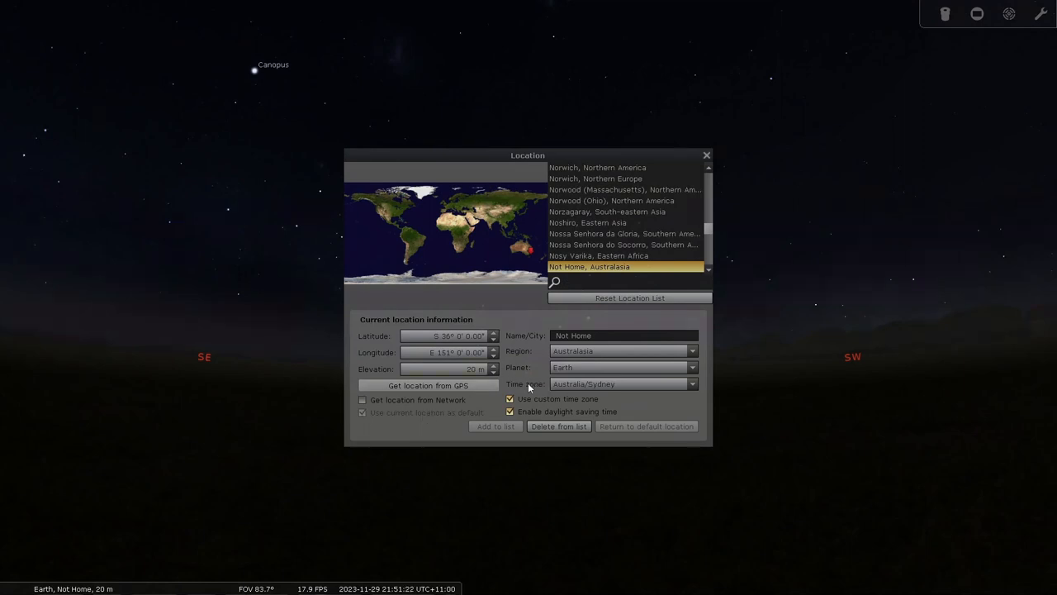
mouse_move(511, 318)
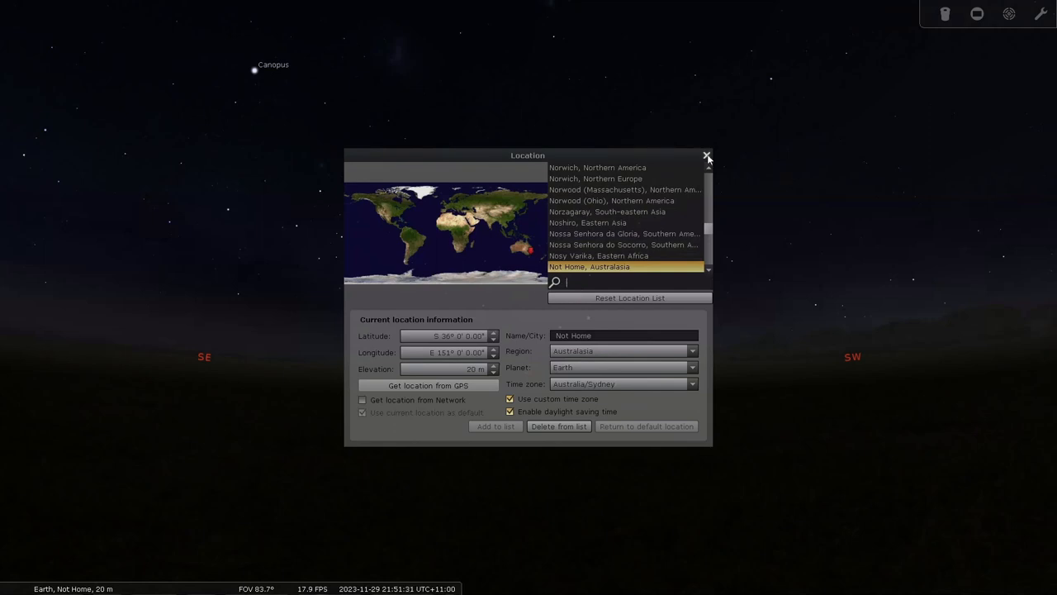
Close Location and set Telescope Control to load at startup in Configuration > Plug-ins
left_click(707, 155)
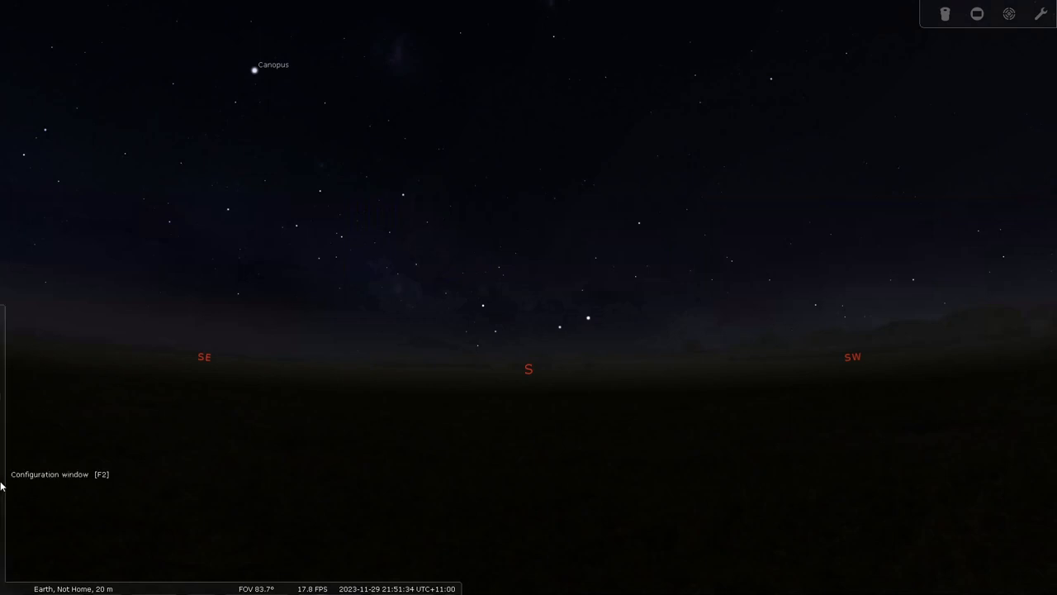
mouse_move(122, 484)
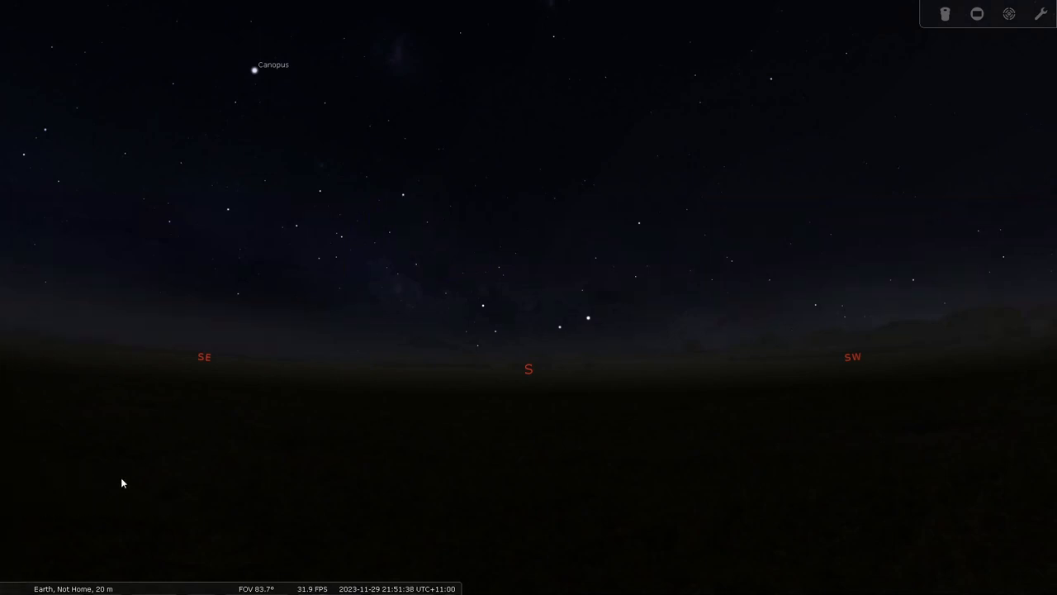
mouse_move(225, 439)
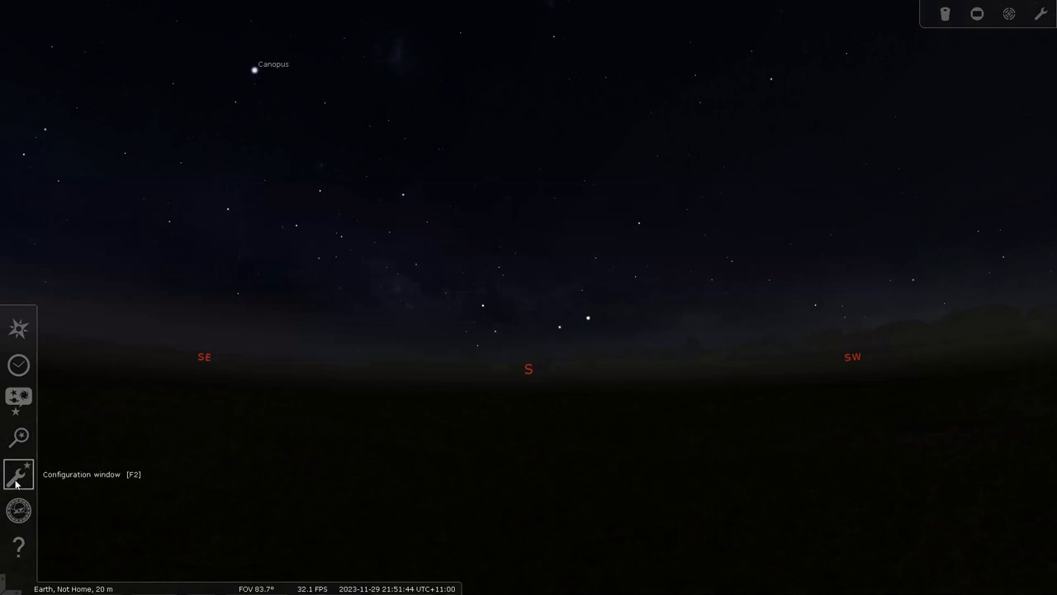
left_click(18, 474)
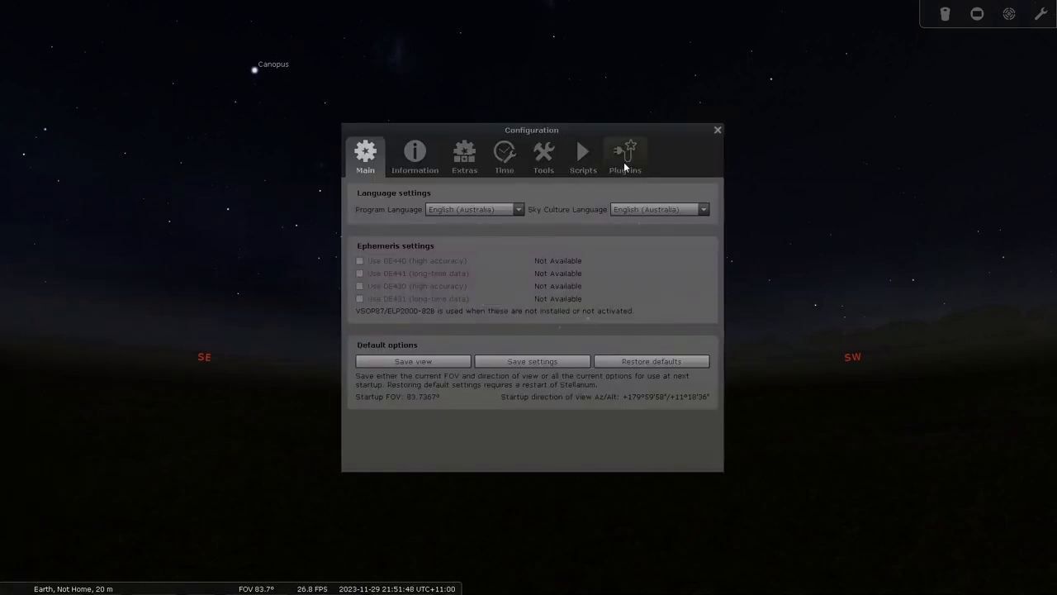
left_click(625, 157)
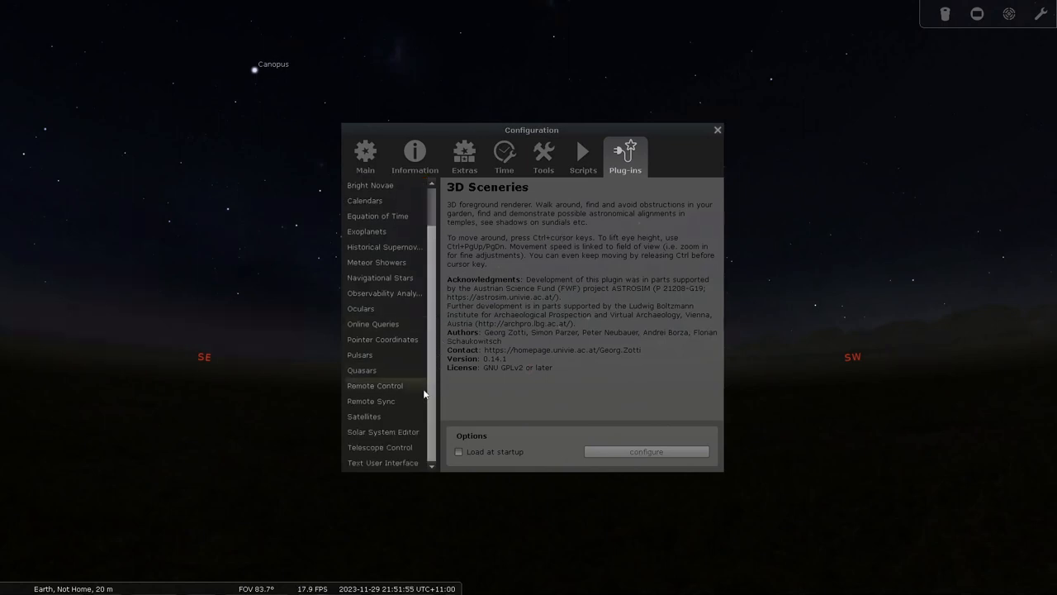
mouse_move(435, 415)
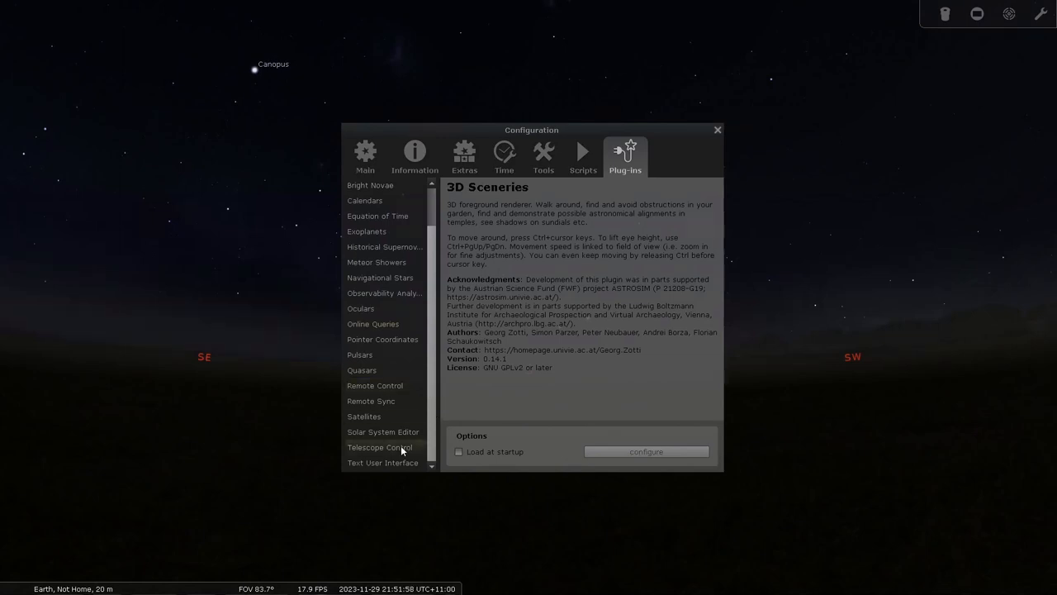
left_click(380, 447)
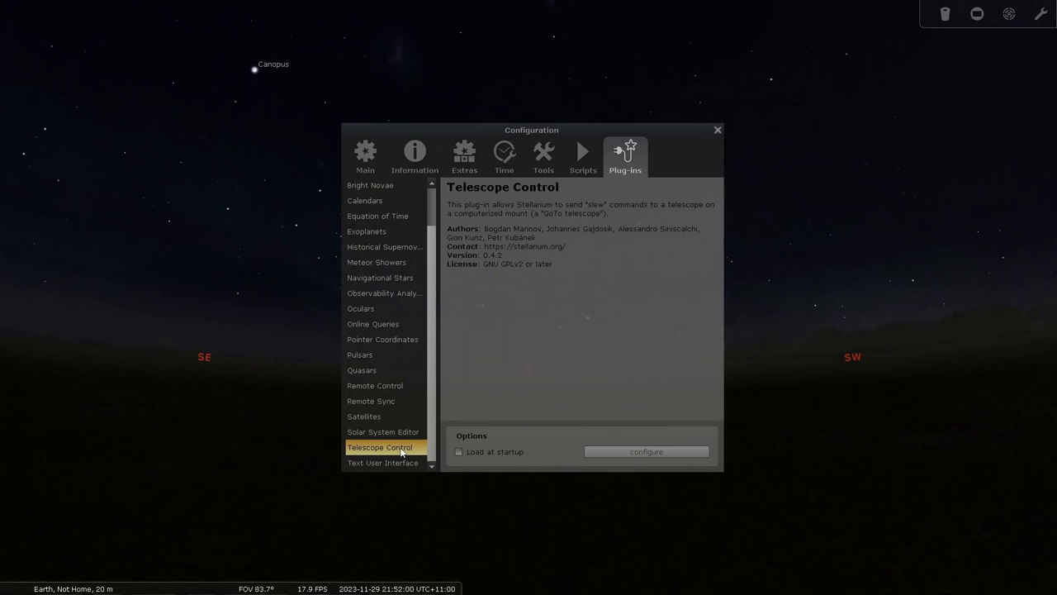
mouse_move(520, 439)
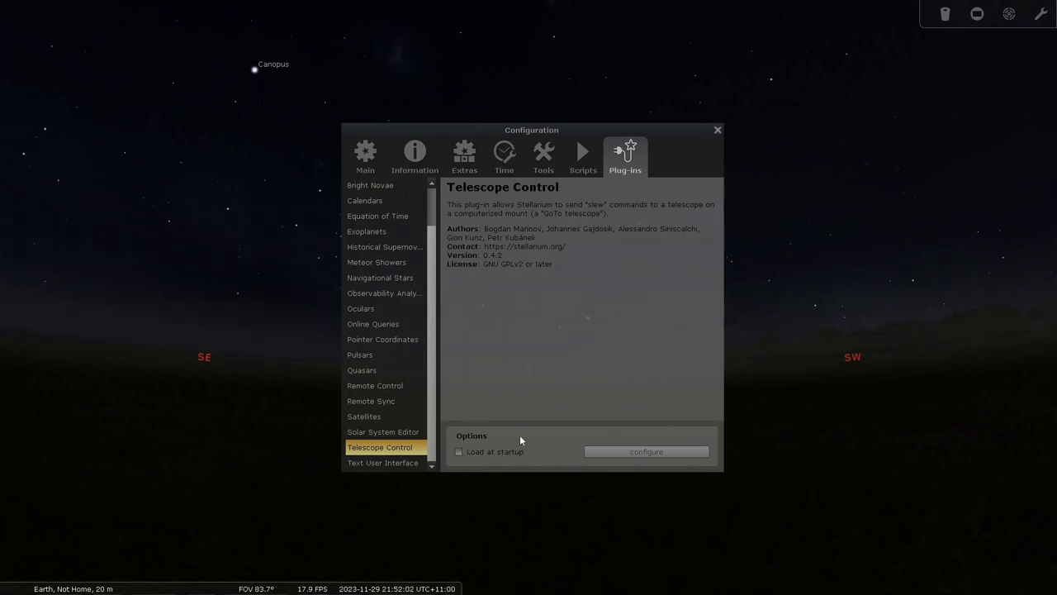
left_click(459, 451)
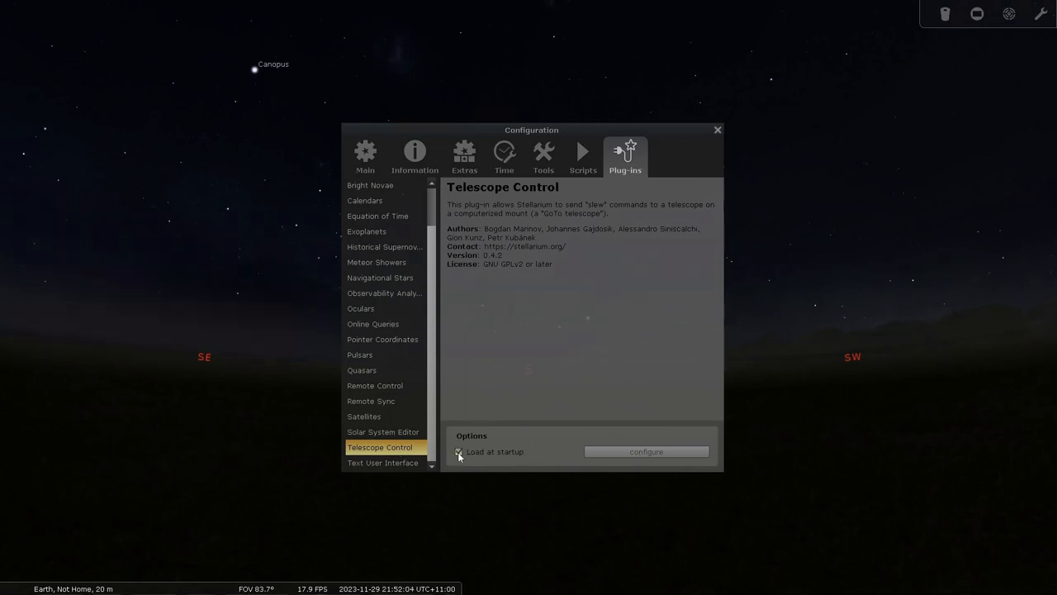
left_click(459, 451)
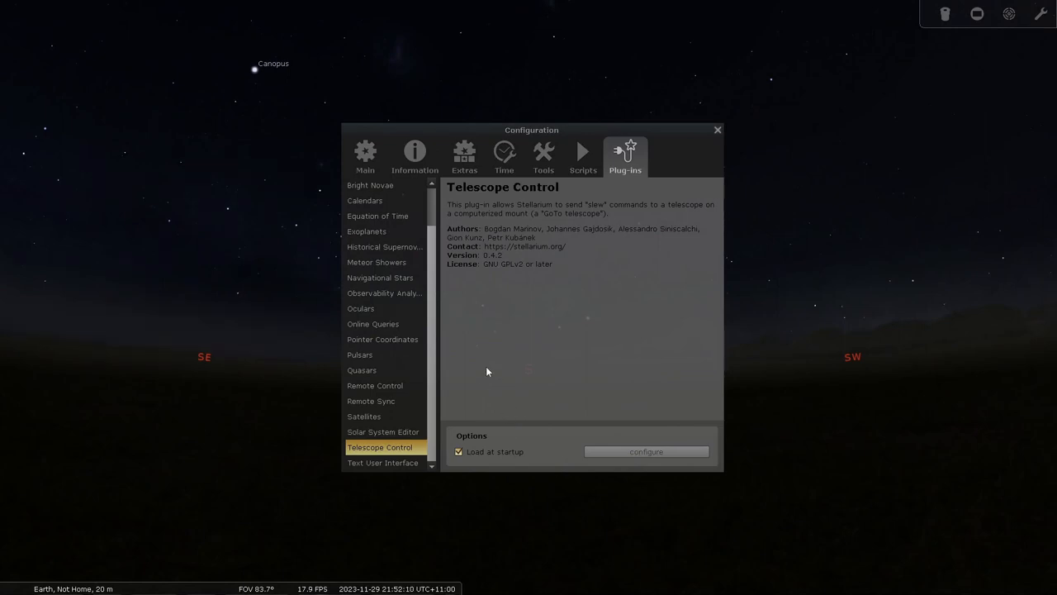
mouse_move(487, 416)
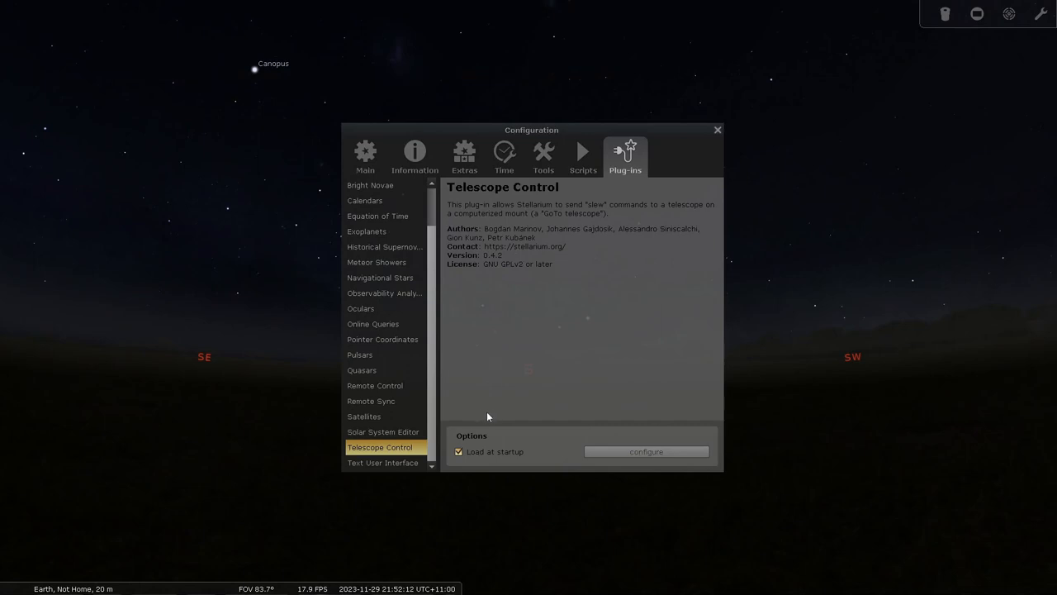
mouse_move(475, 366)
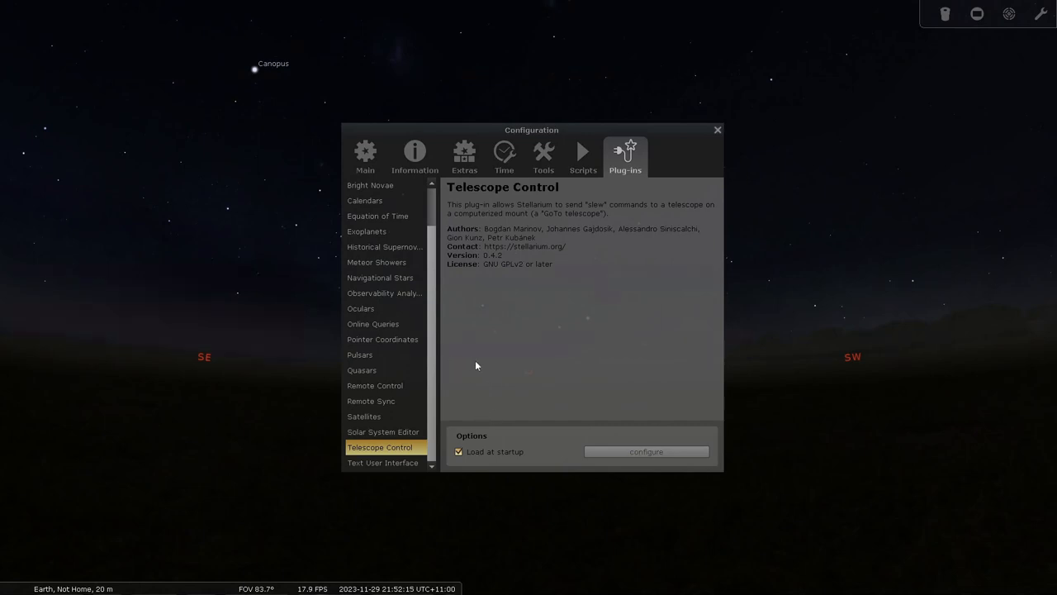
mouse_move(405, 452)
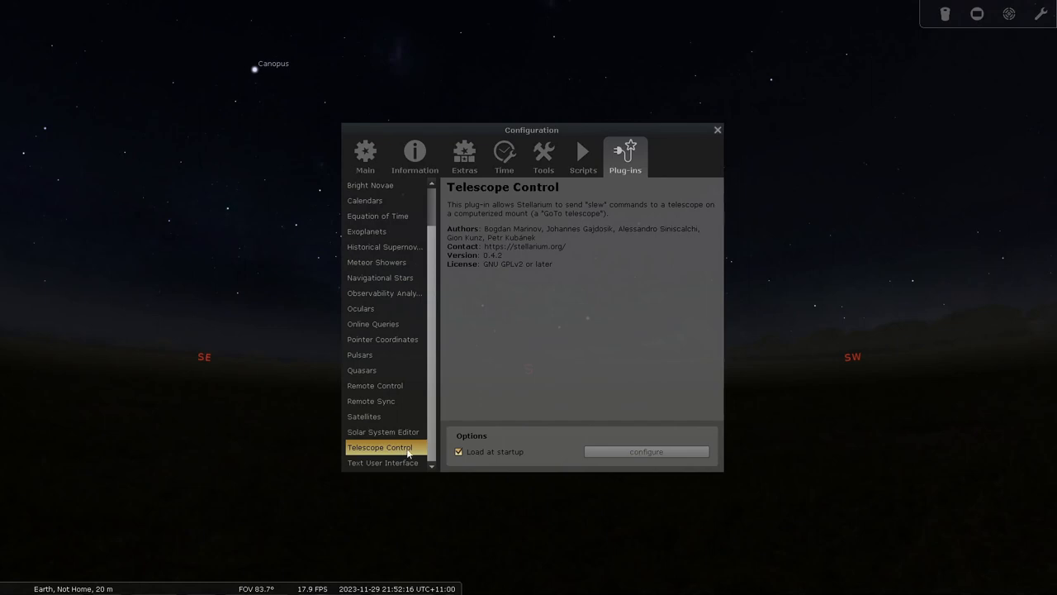
mouse_move(376, 385)
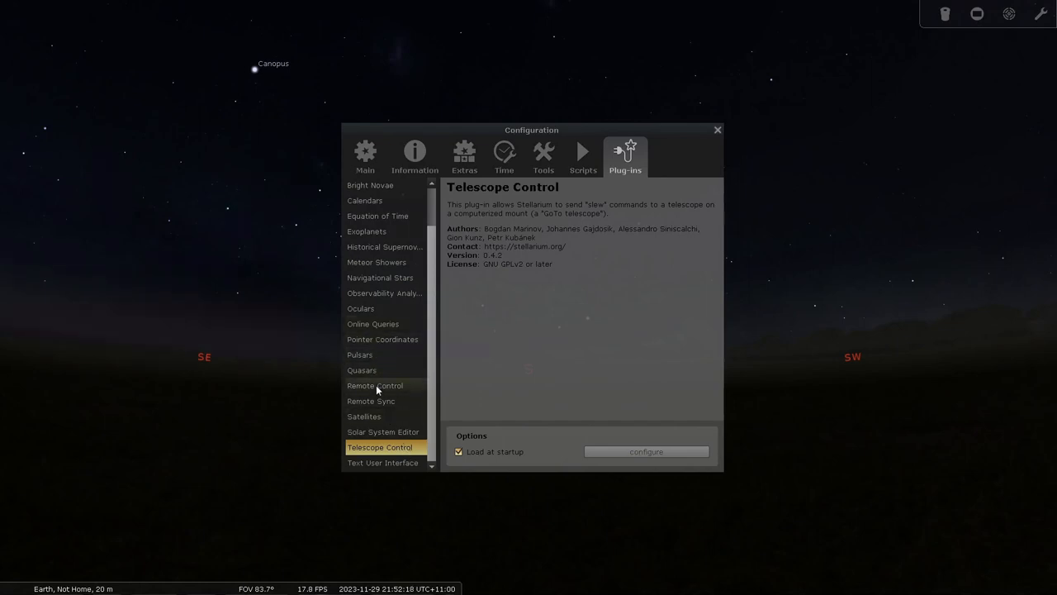
Set Remote Control to load at startup, recheck both plug-ins, and close Configuration
left_click(375, 385)
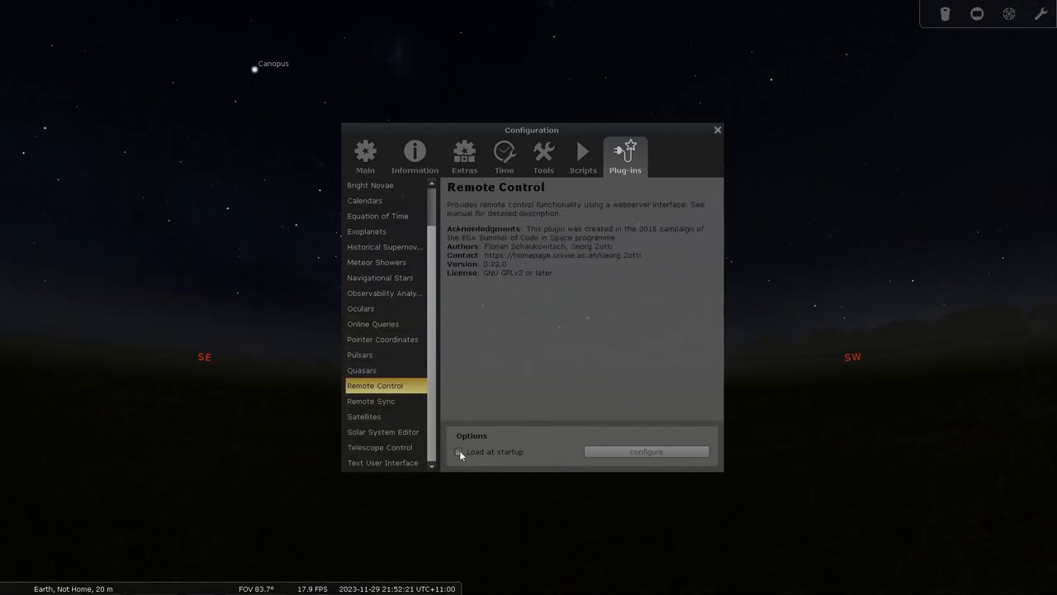
left_click(459, 450)
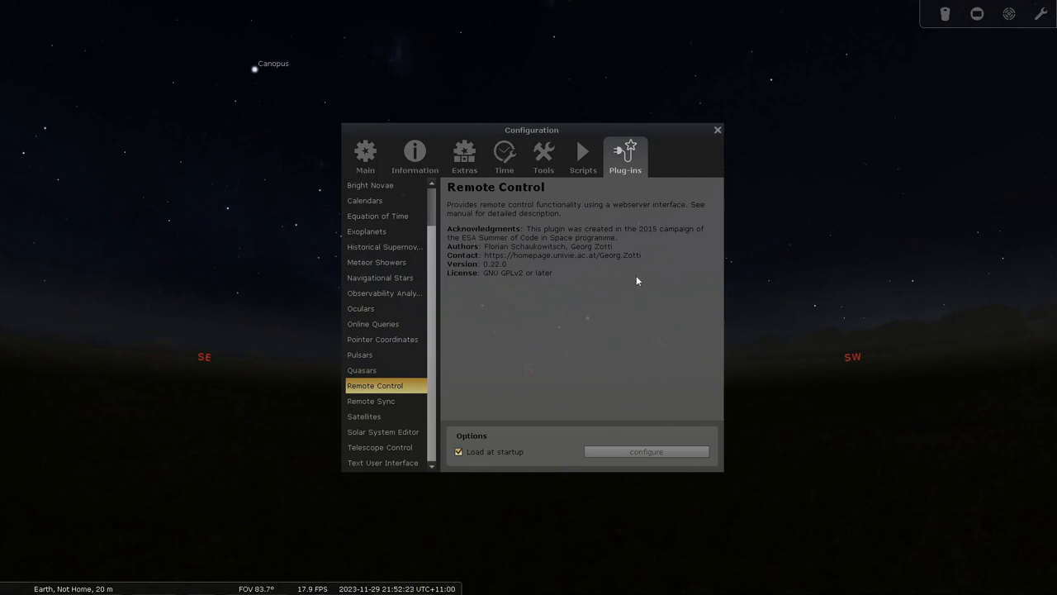
left_click(380, 447)
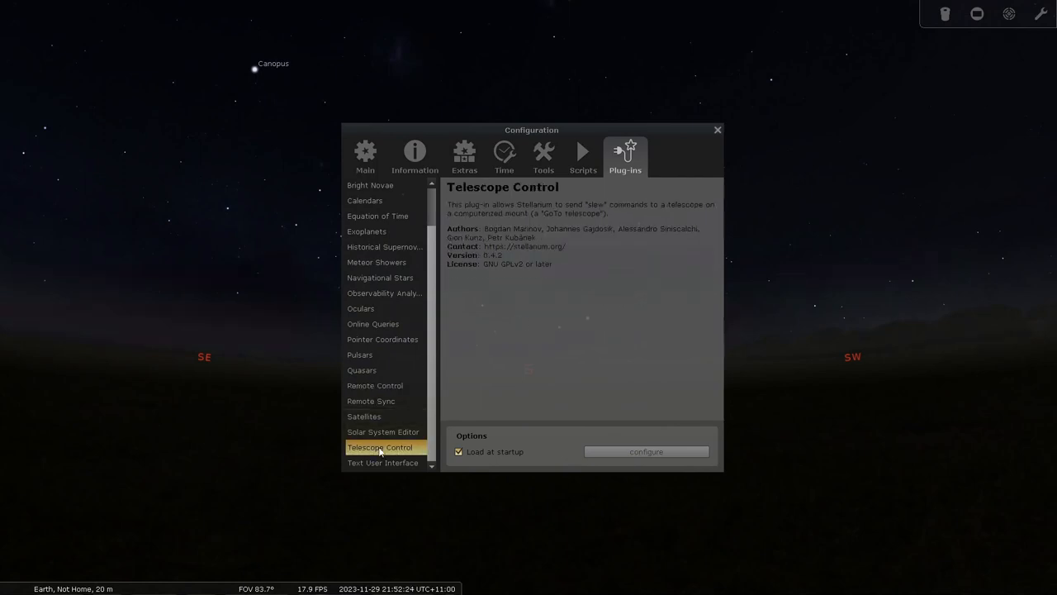
left_click(375, 385)
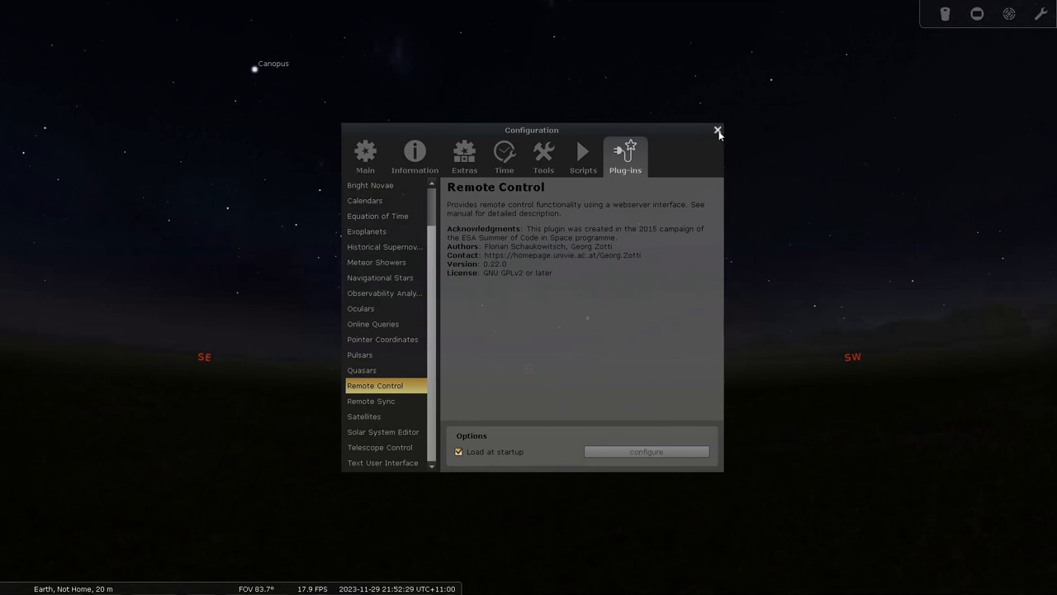
left_click(717, 131)
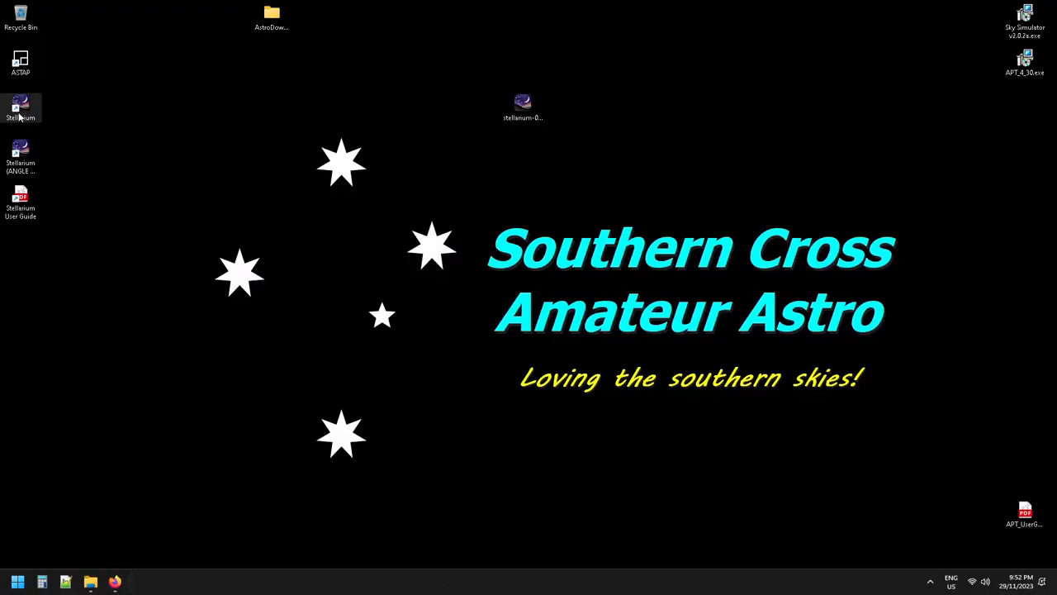
Relaunch Stellarium from its desktop shortcut
double_click(21, 107)
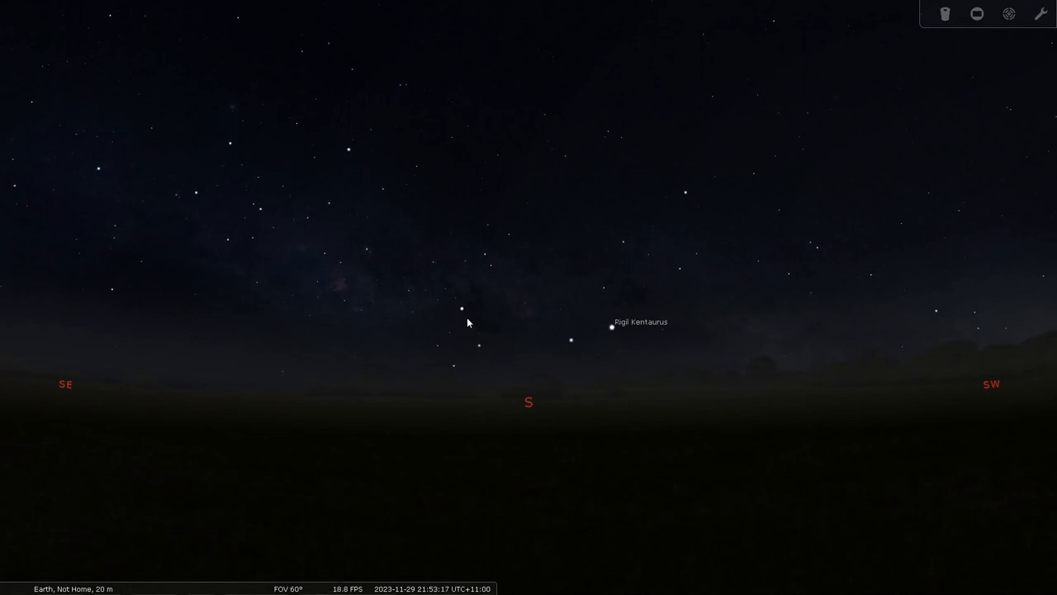
mouse_move(348, 204)
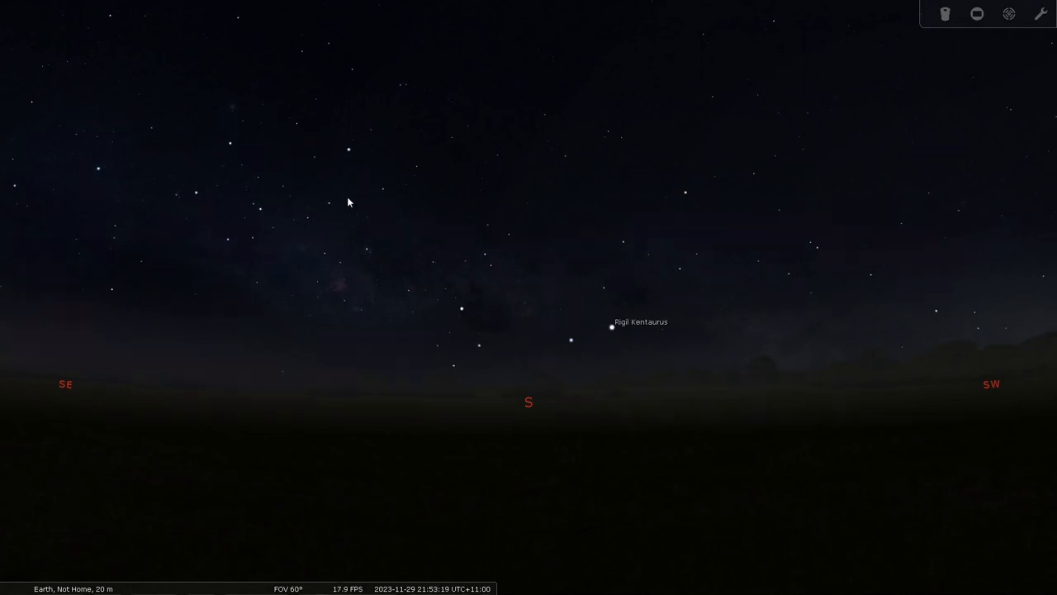
mouse_move(5, 413)
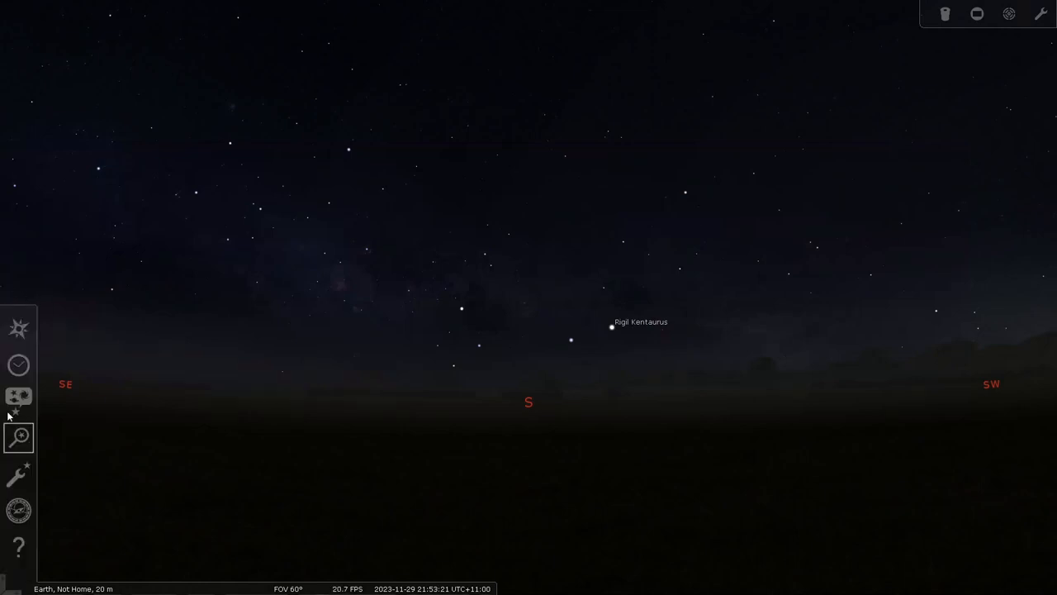
Open Configuration > Plug-ins and select Remote Control to view its details
left_click(18, 473)
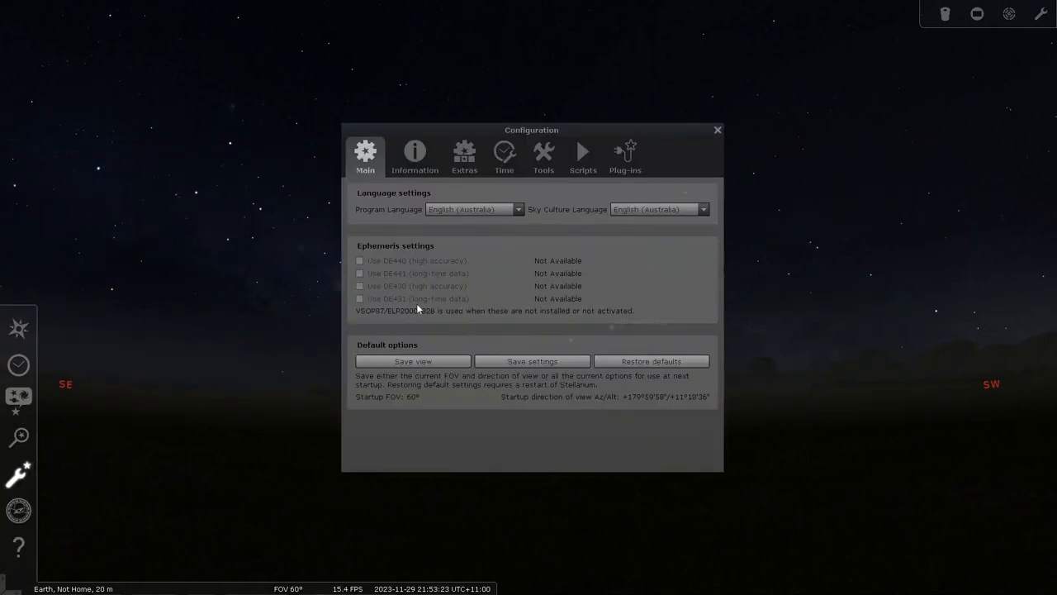
left_click(625, 157)
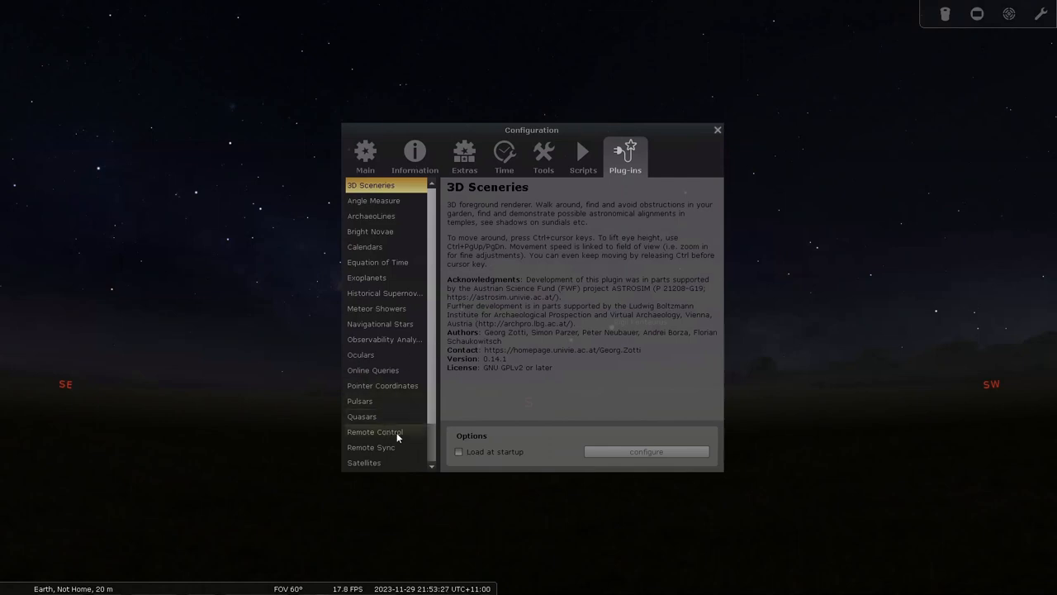
left_click(375, 431)
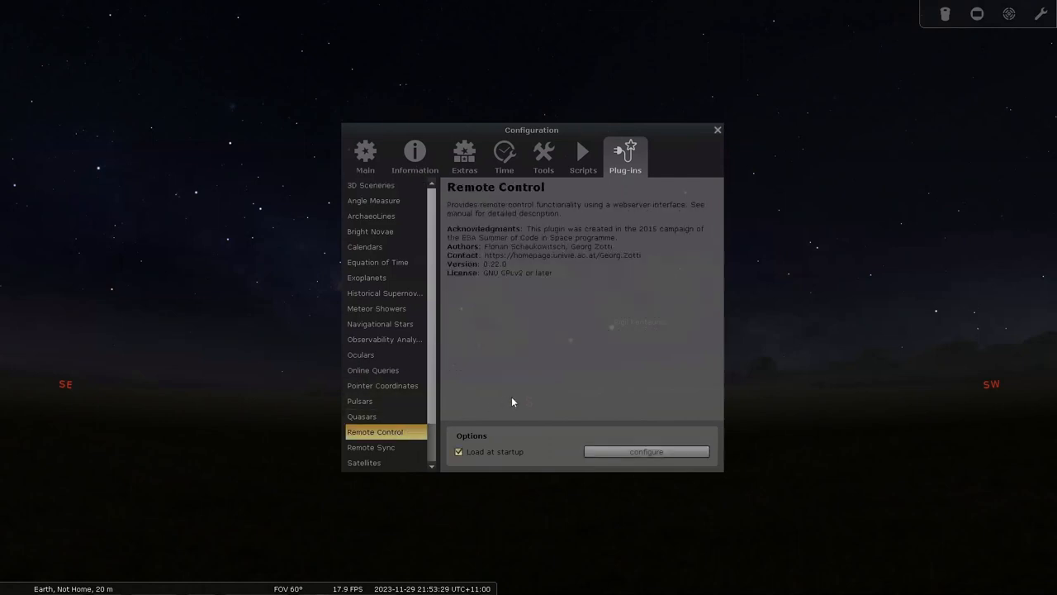
mouse_move(560, 390)
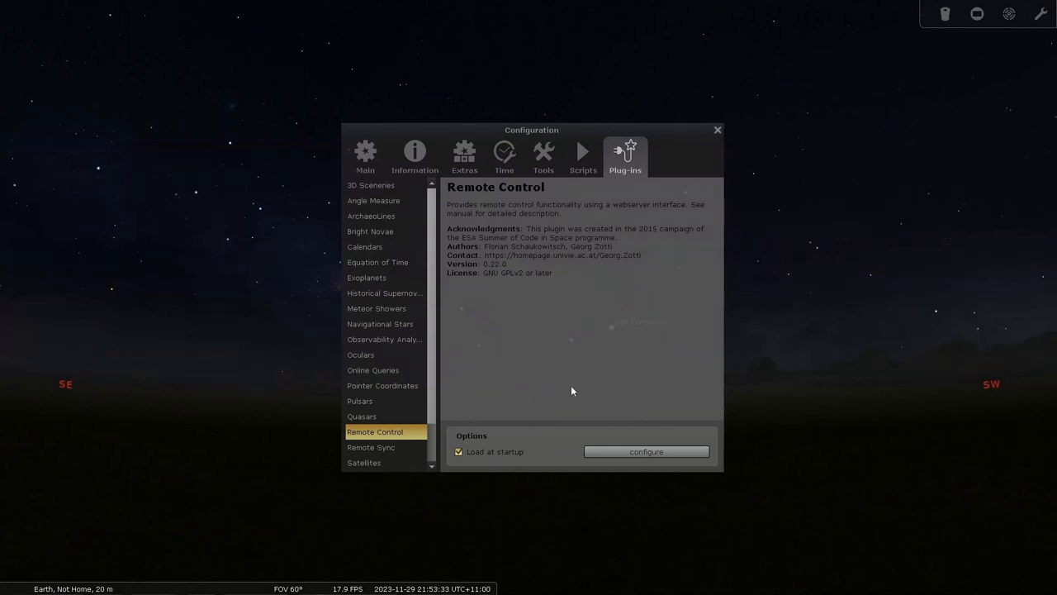
mouse_move(602, 394)
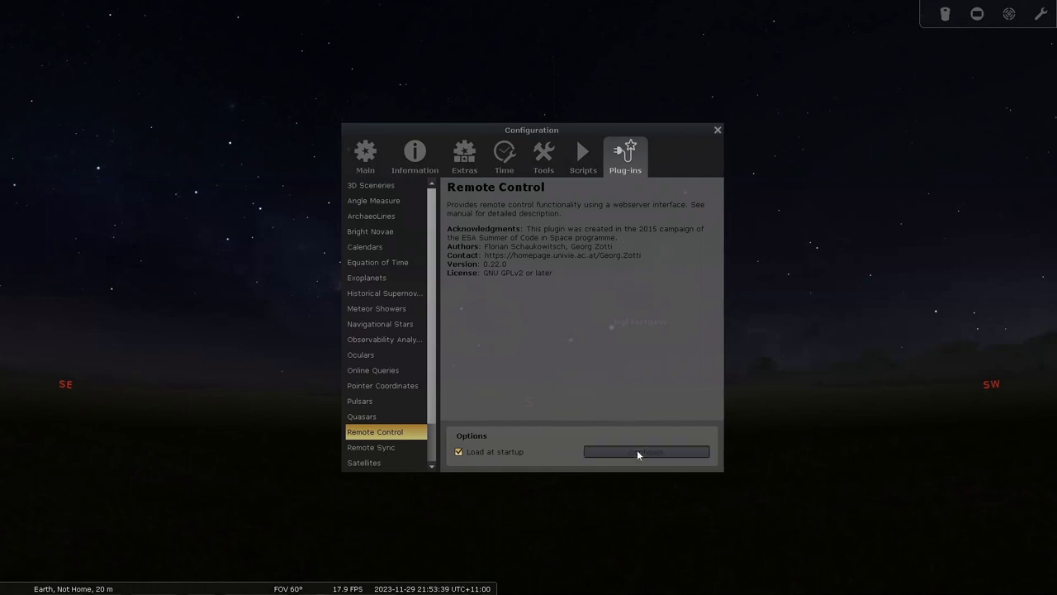
Enable the Remote Control server automatically on startup in its settings
left_click(646, 451)
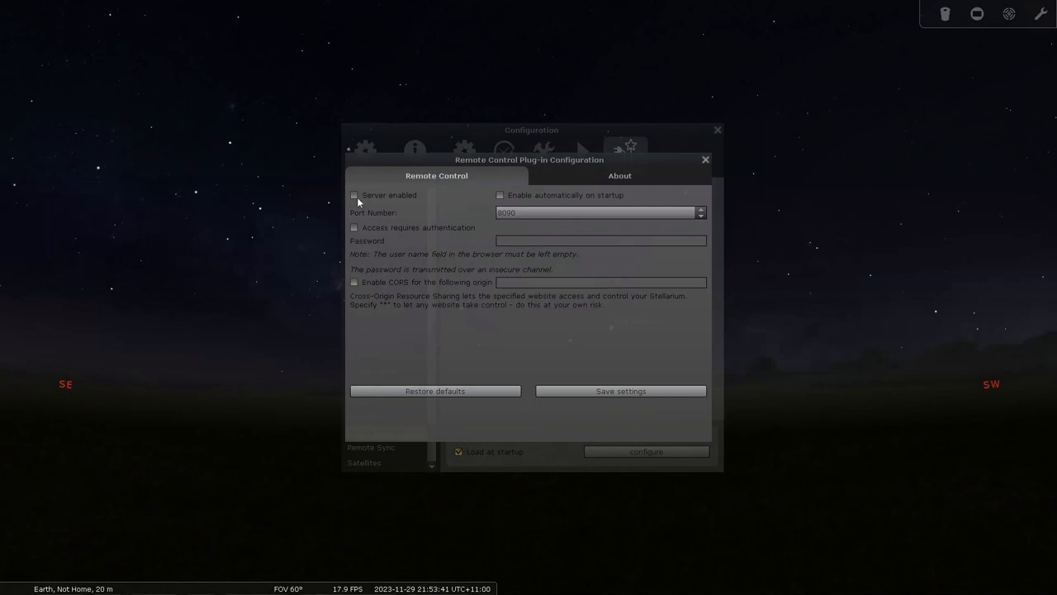
left_click(354, 195)
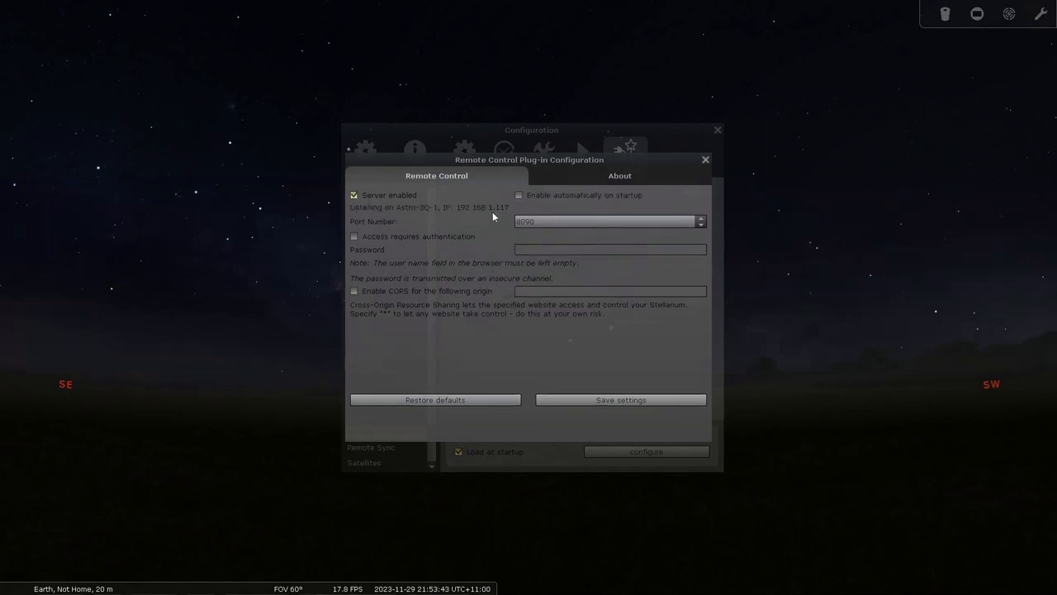
left_click(519, 195)
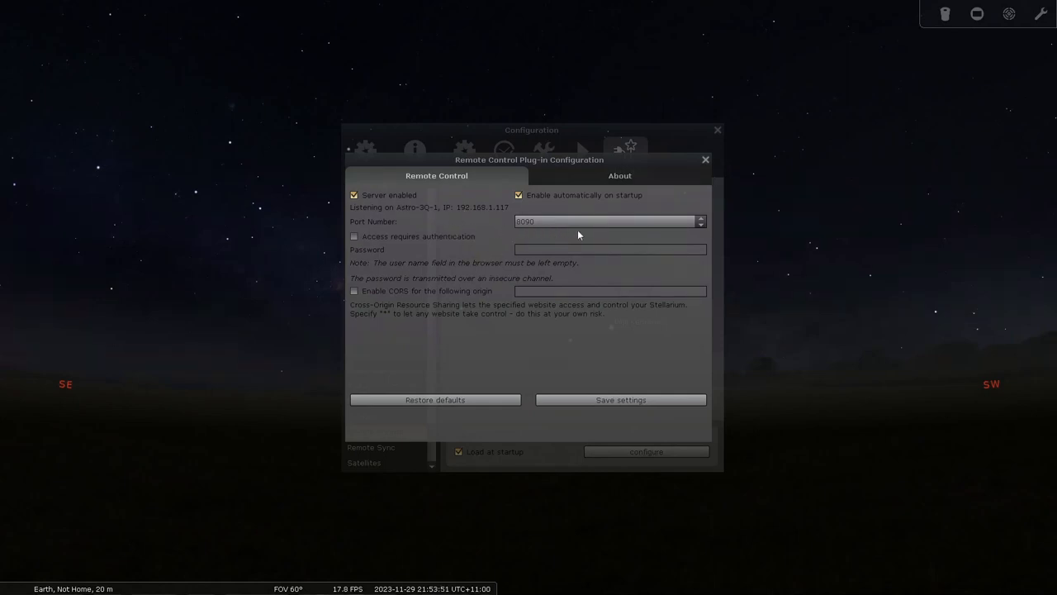
mouse_move(425, 254)
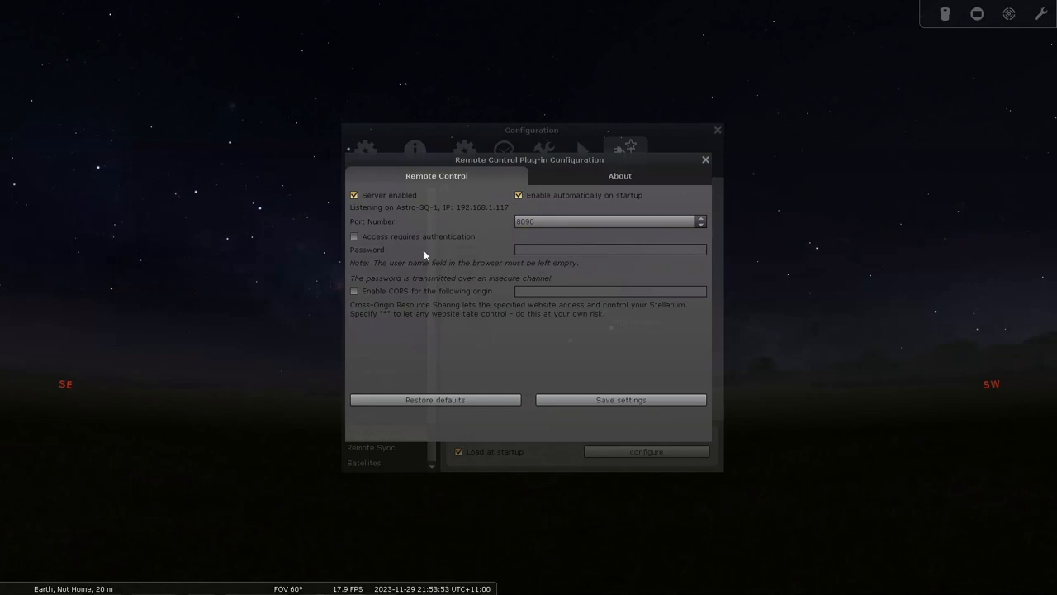
mouse_move(448, 245)
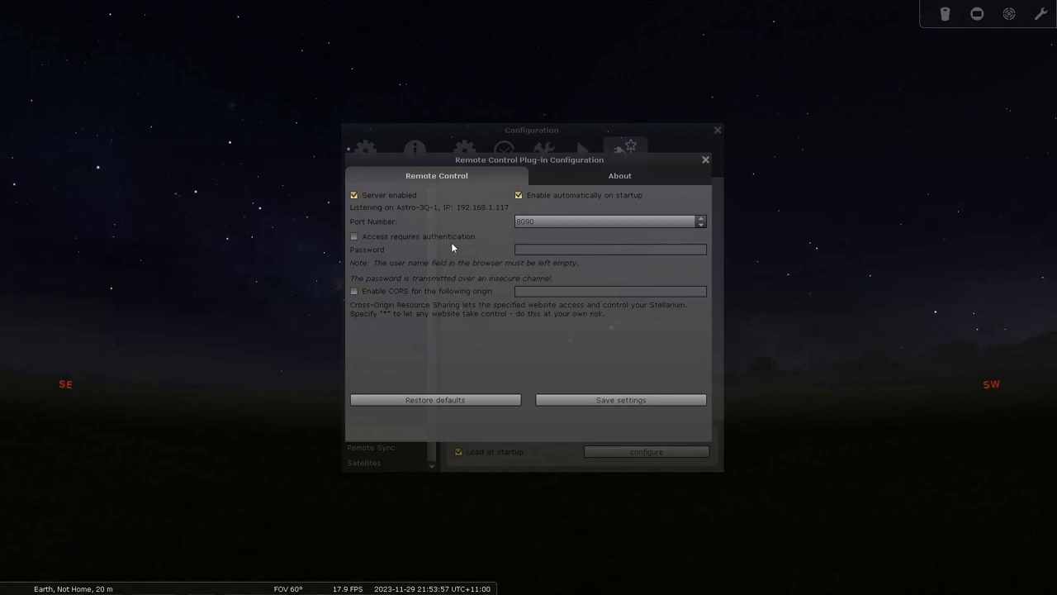
mouse_move(447, 247)
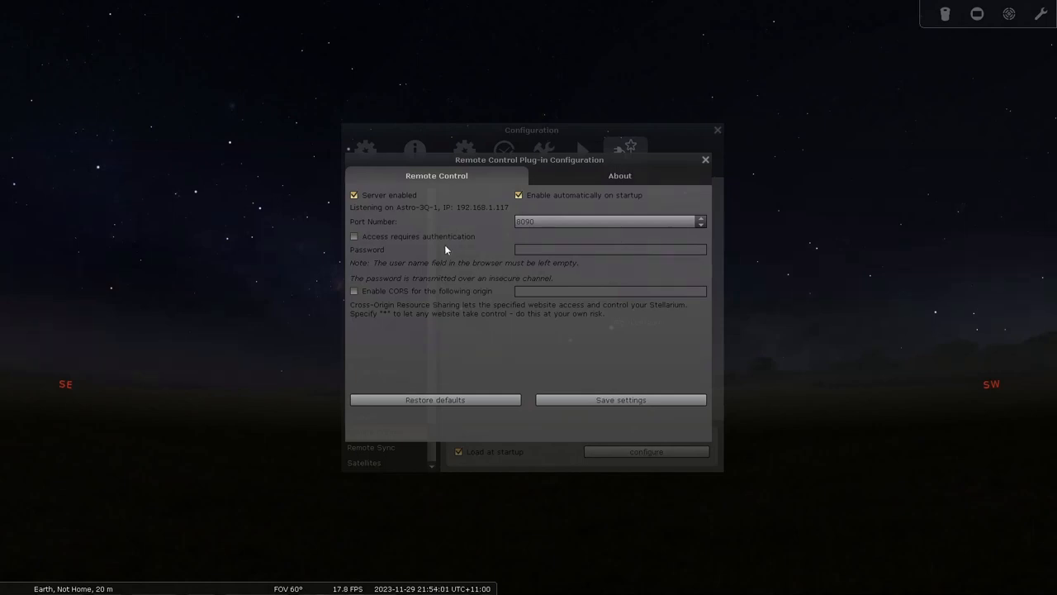
mouse_move(369, 287)
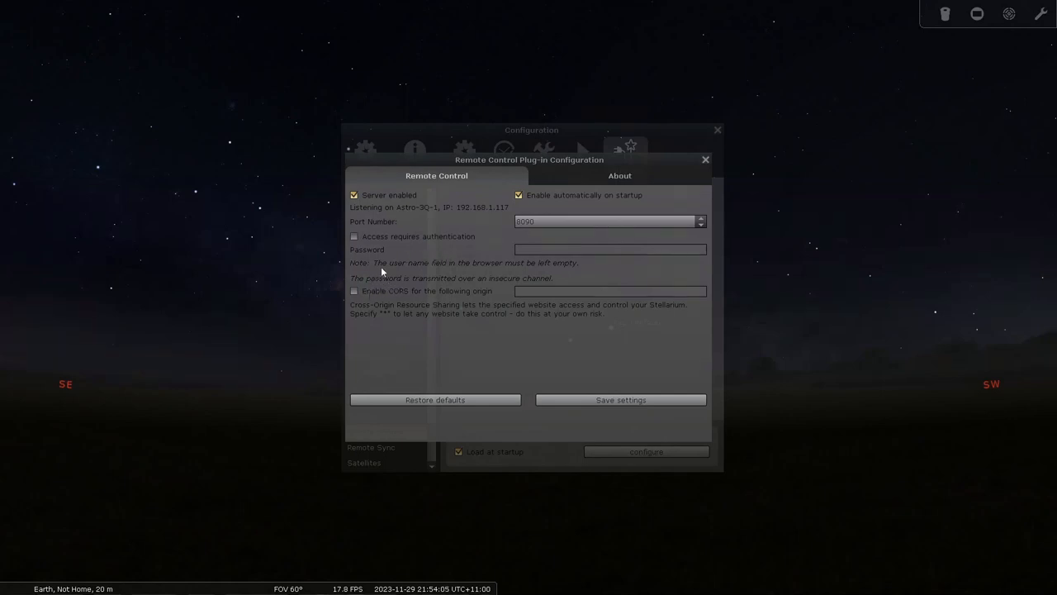
mouse_move(400, 302)
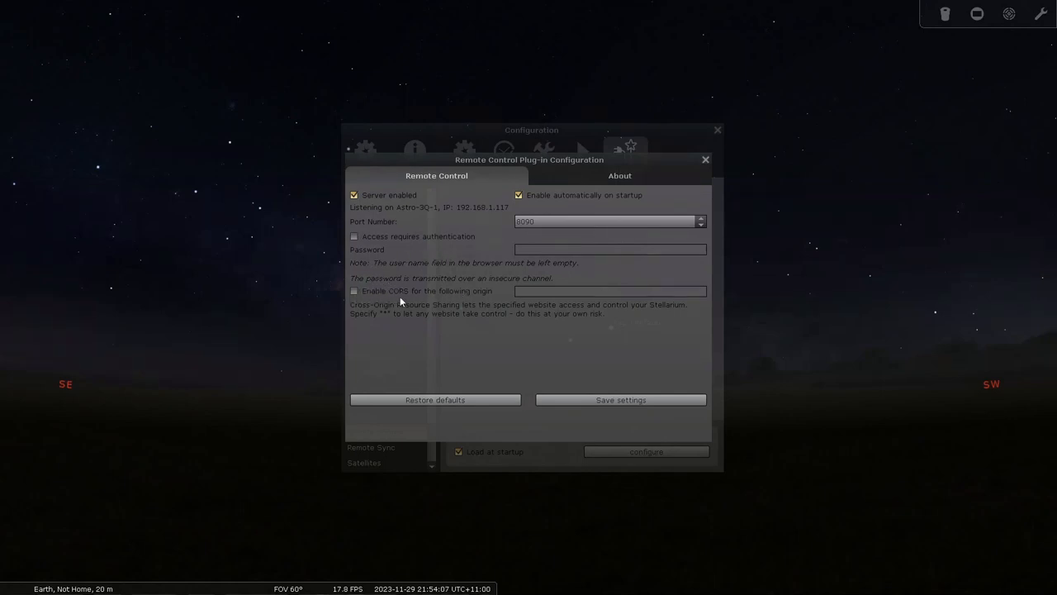
mouse_move(496, 299)
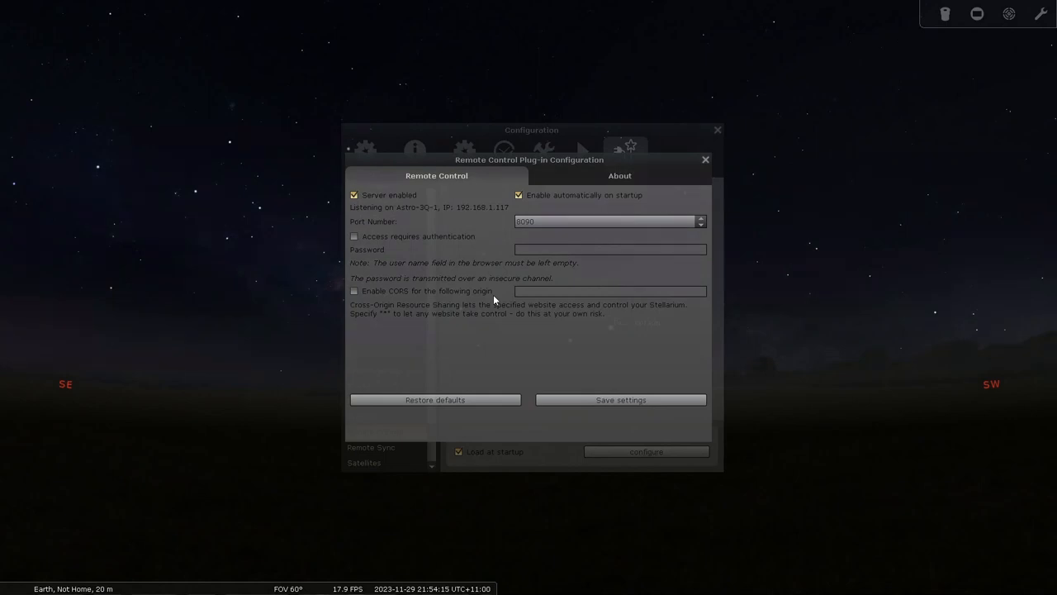
mouse_move(522, 307)
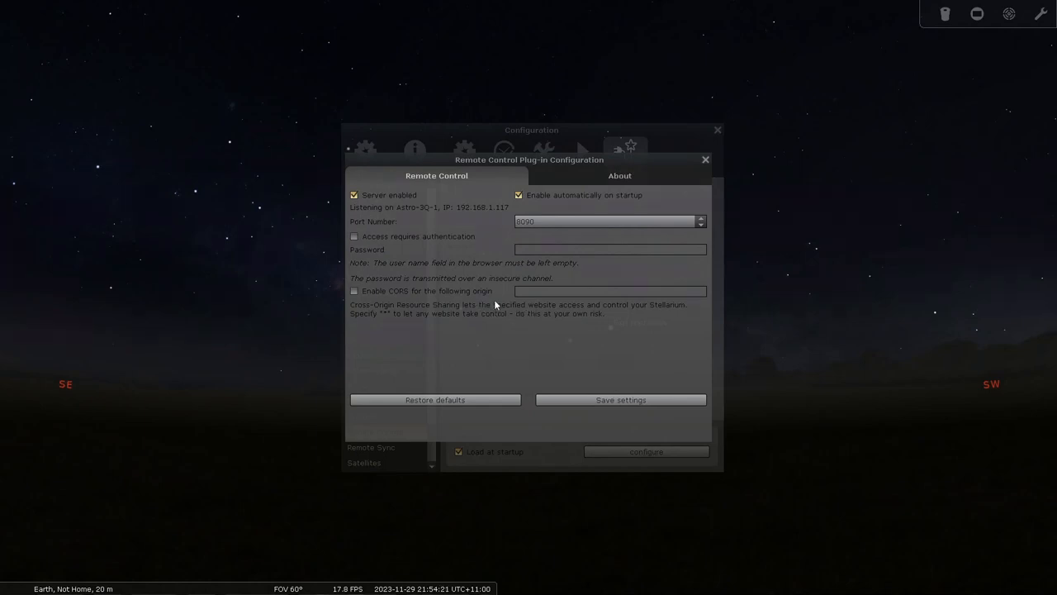
mouse_move(567, 297)
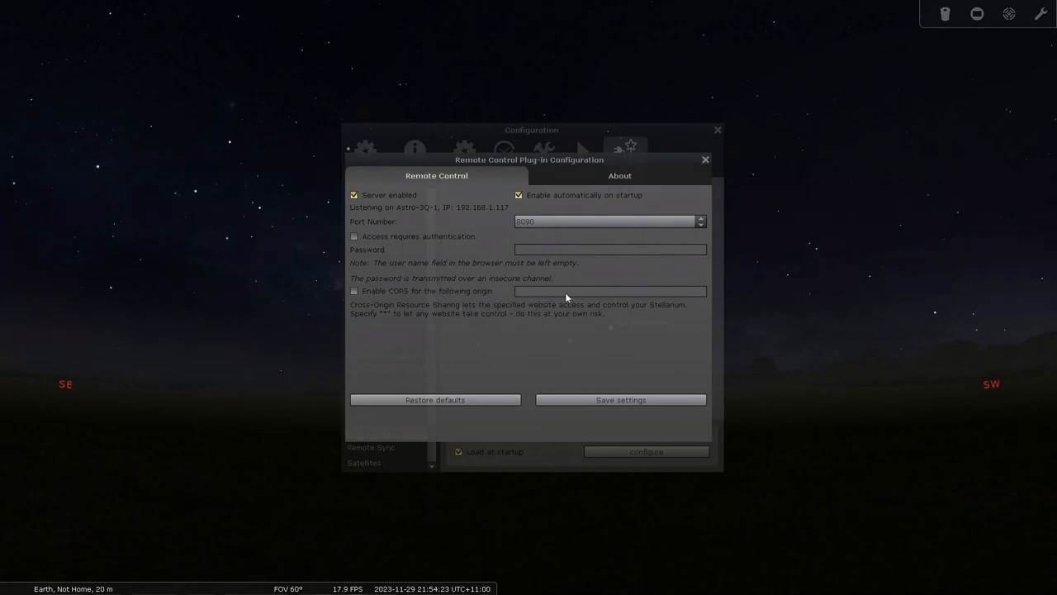
mouse_move(531, 297)
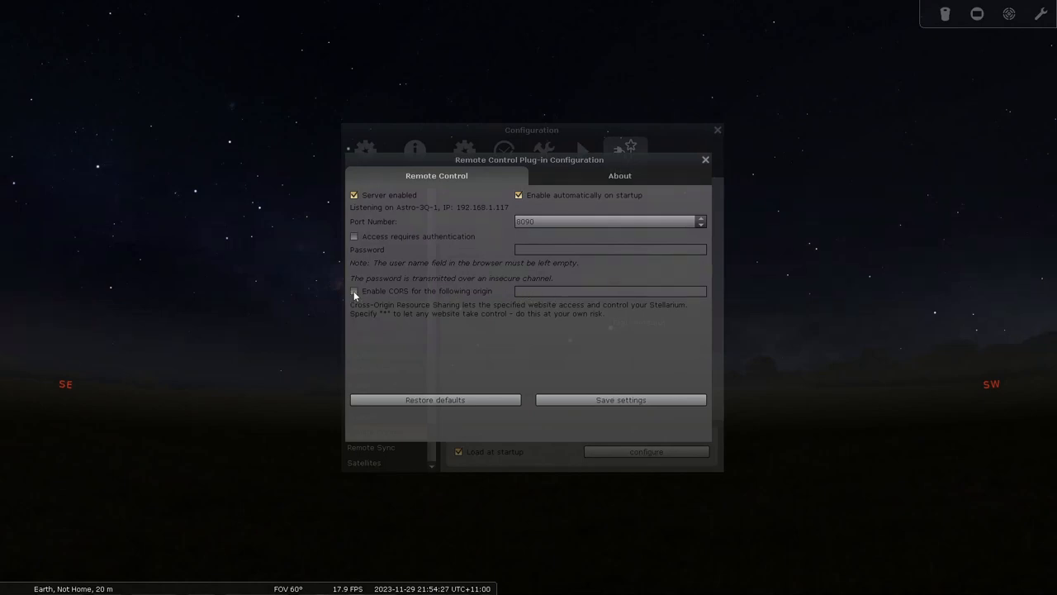
Toggle CORS on then off, restart the server, and close the settings
left_click(354, 291)
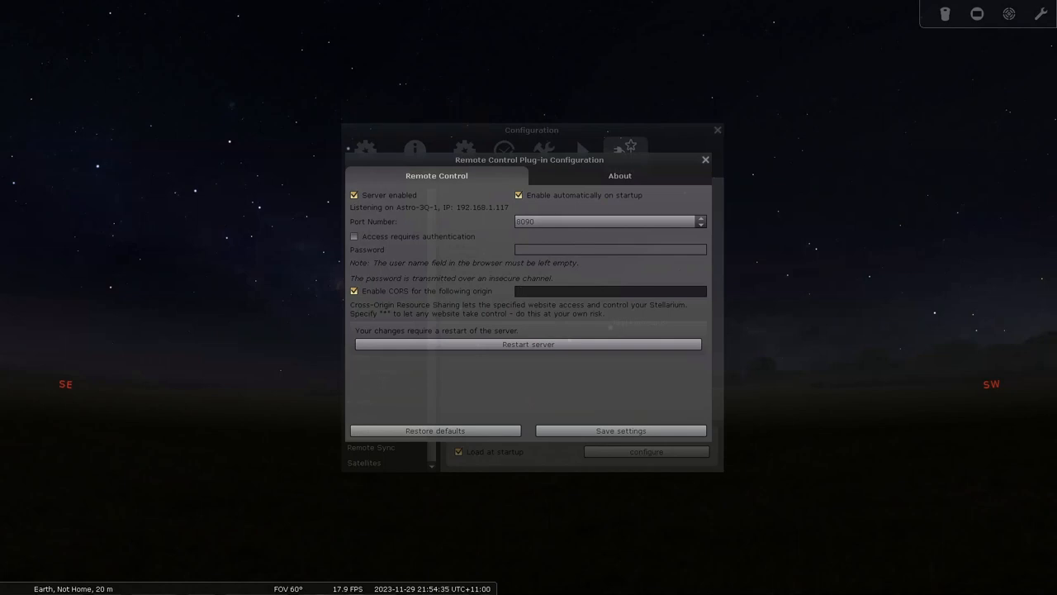
mouse_move(604, 305)
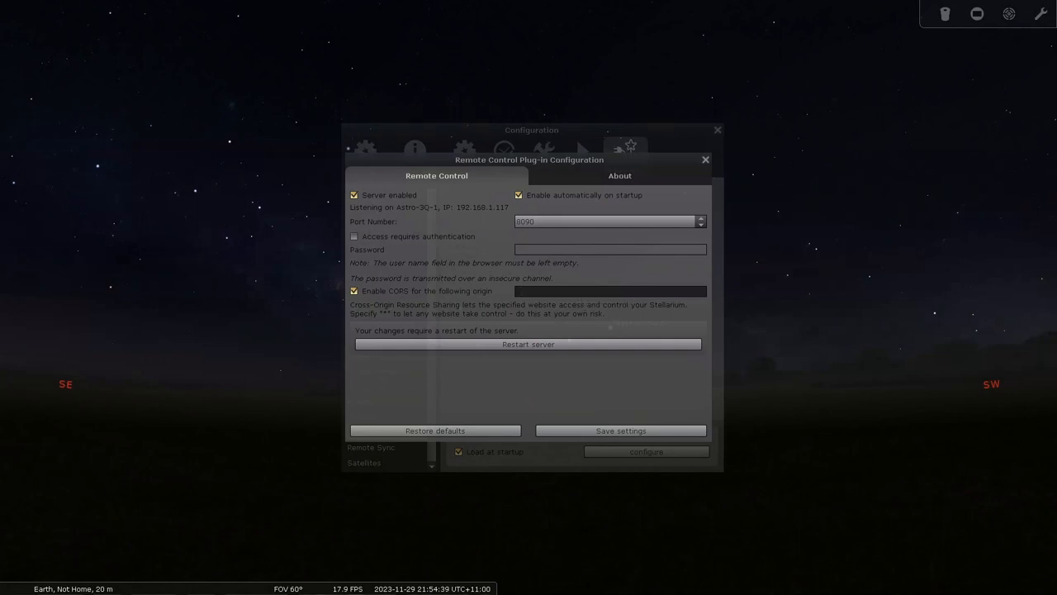
left_click(609, 290)
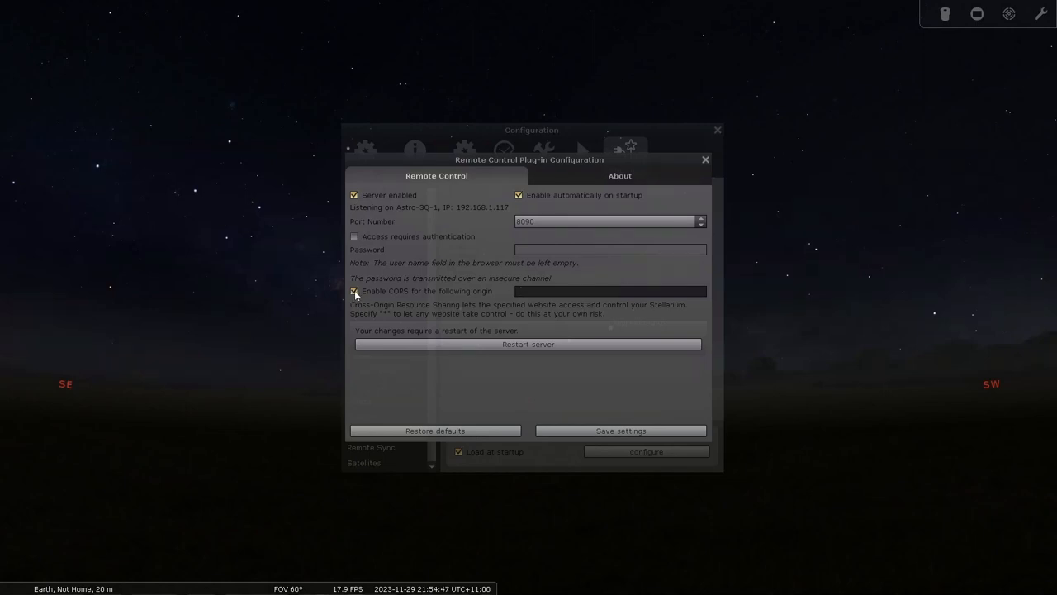
left_click(355, 290)
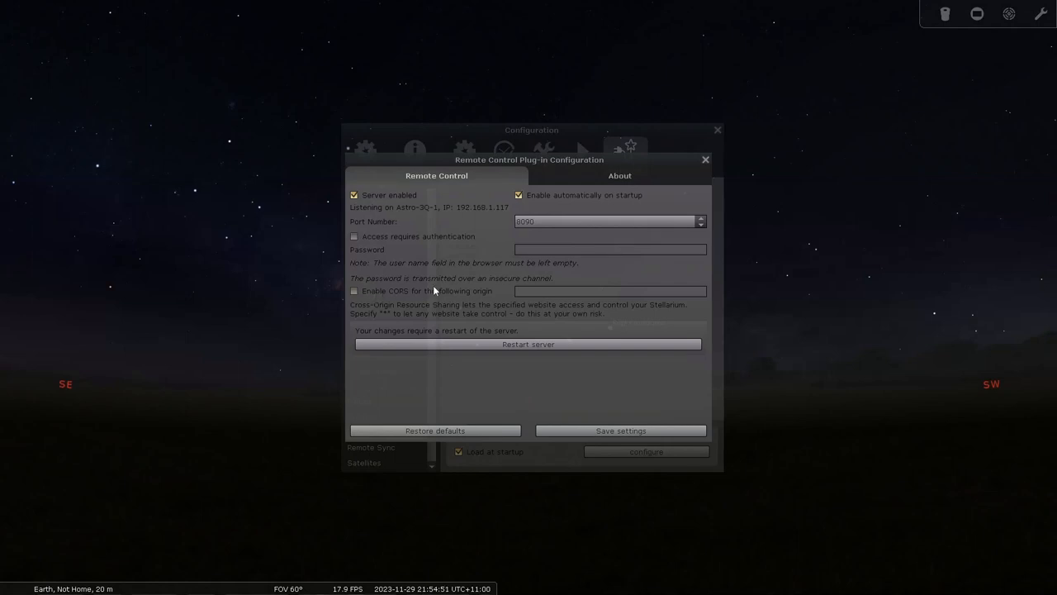
left_click(528, 344)
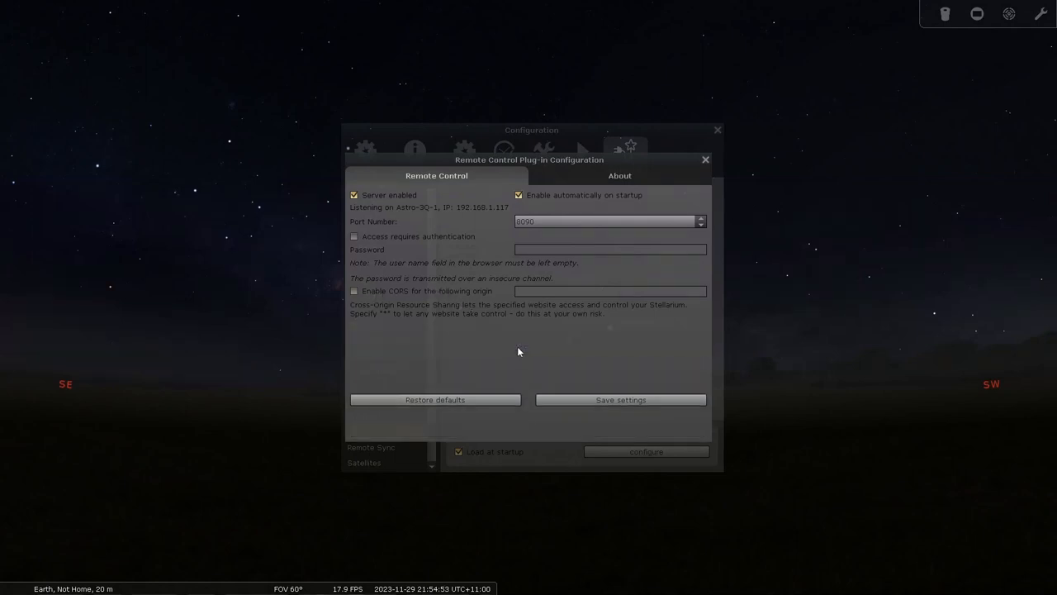
mouse_move(495, 374)
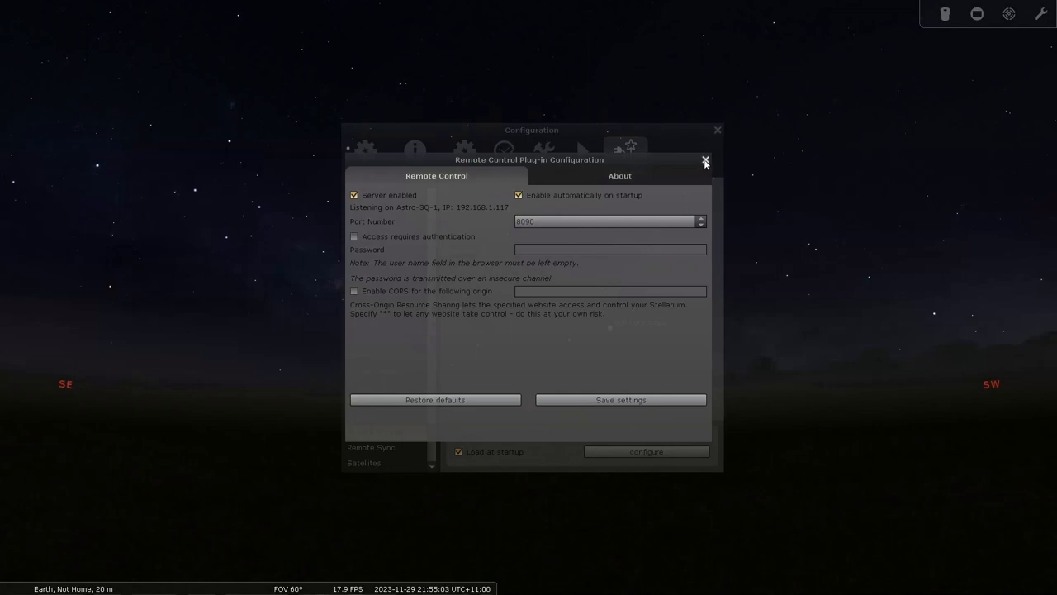
left_click(705, 160)
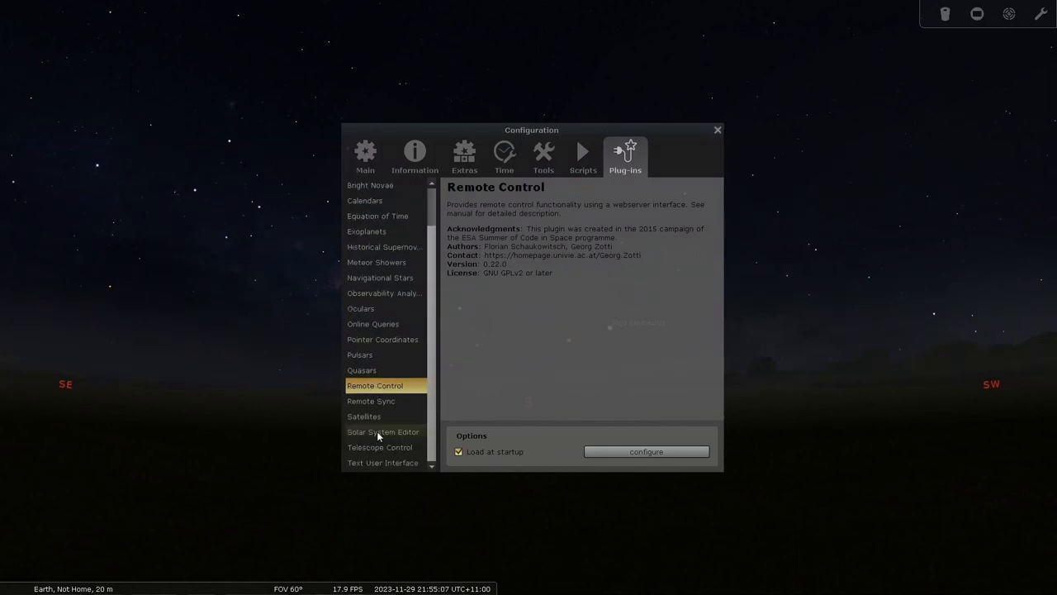
Select Telescope Control in Plug-ins, open its settings, and start adding a new telescope
left_click(380, 447)
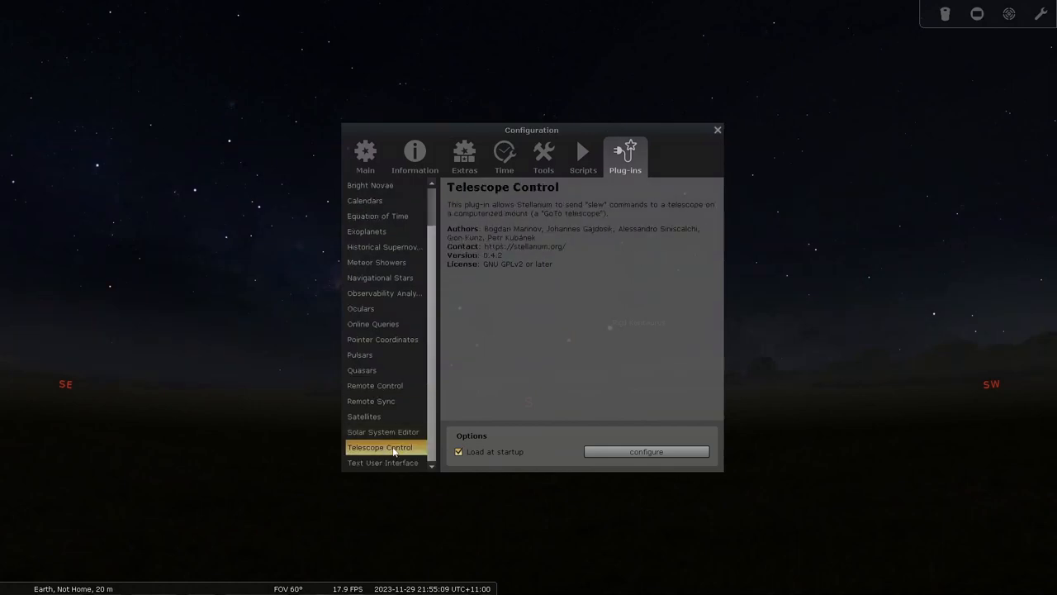
mouse_move(574, 424)
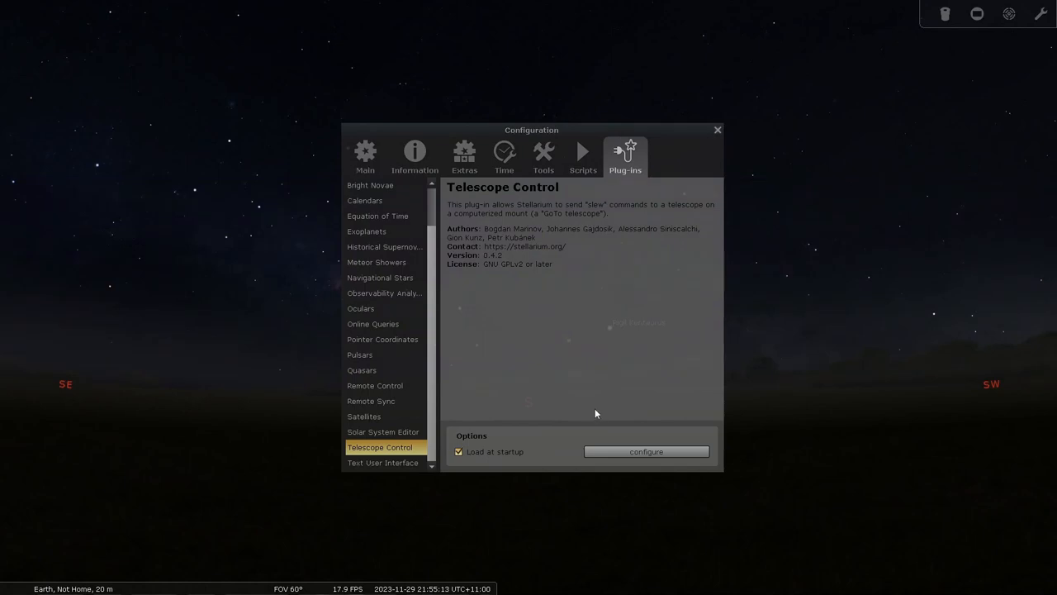
left_click(646, 451)
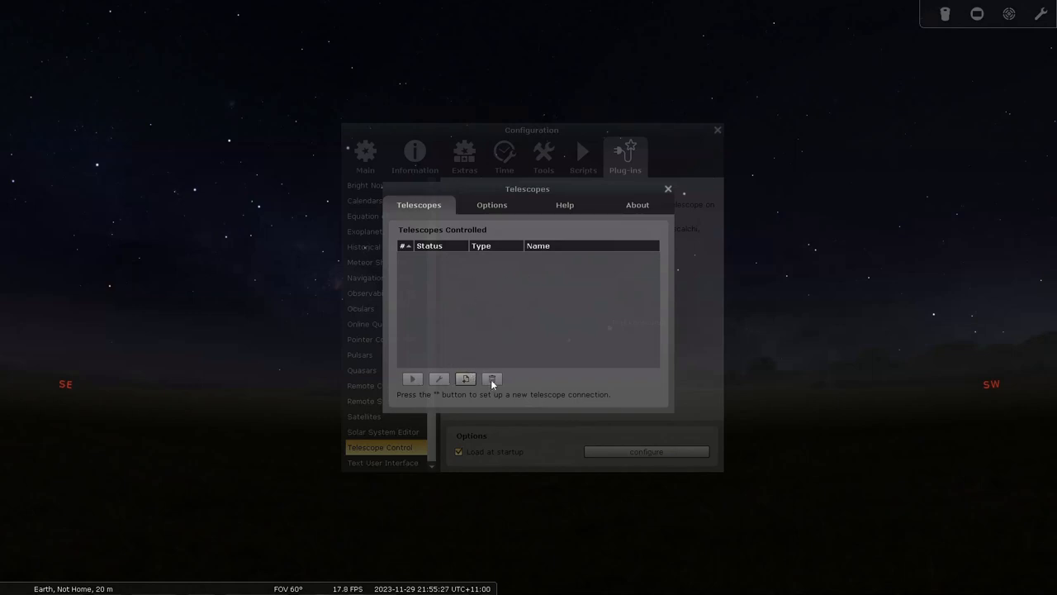
left_click(465, 379)
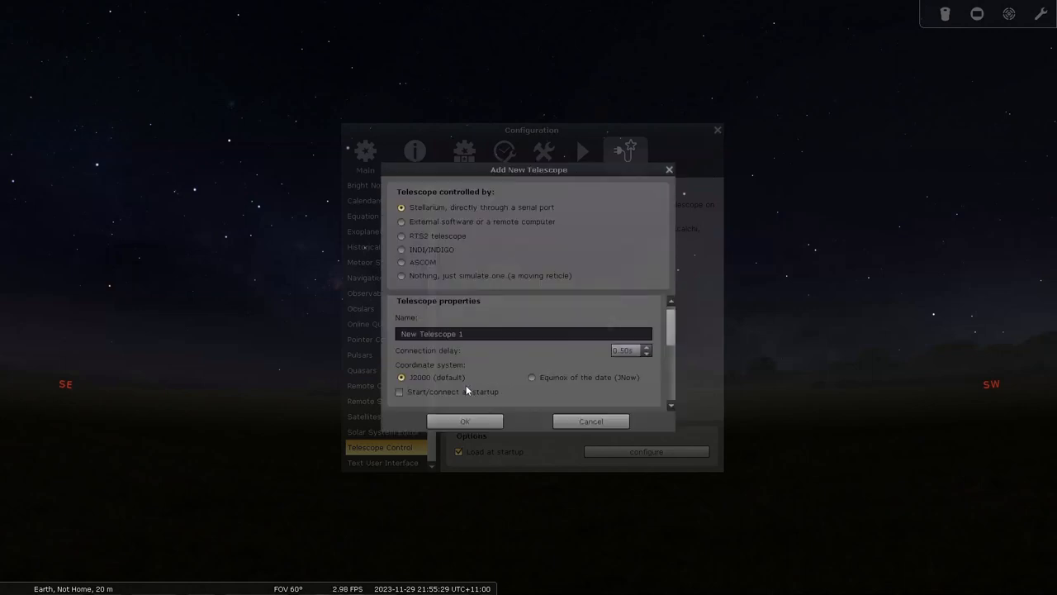
mouse_move(499, 294)
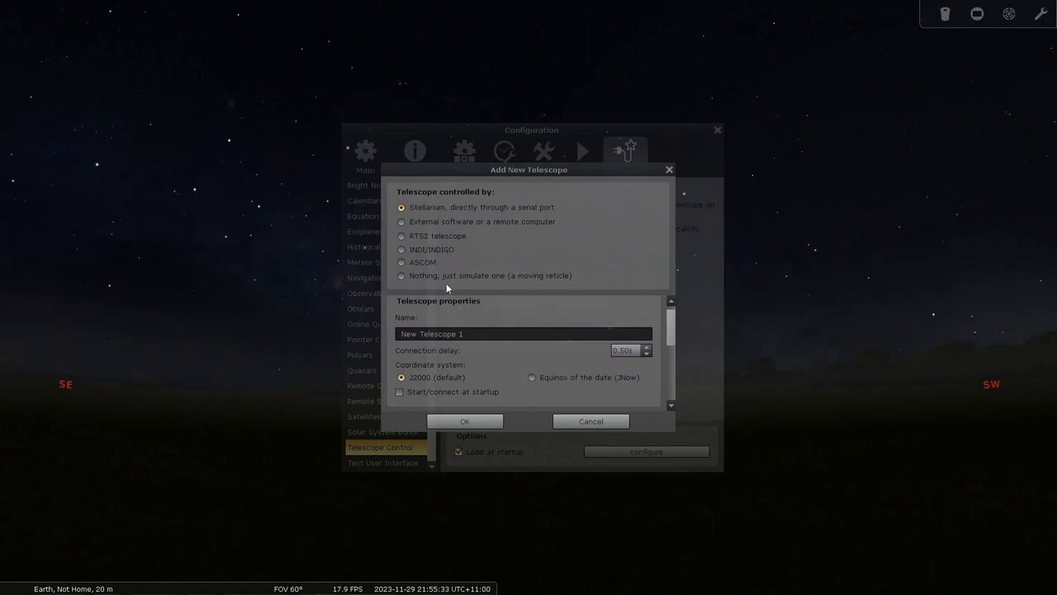
Set the telescope to ASCOM control named EQ6-R, toggle connect-at-startup, and open the driver chooser
left_click(401, 261)
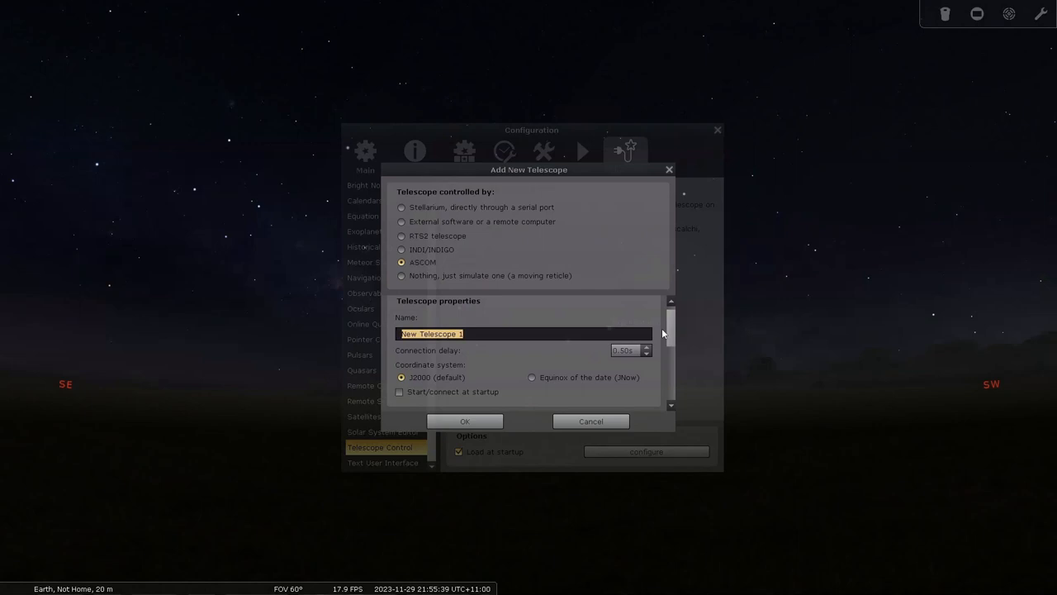
type("EQ6-R")
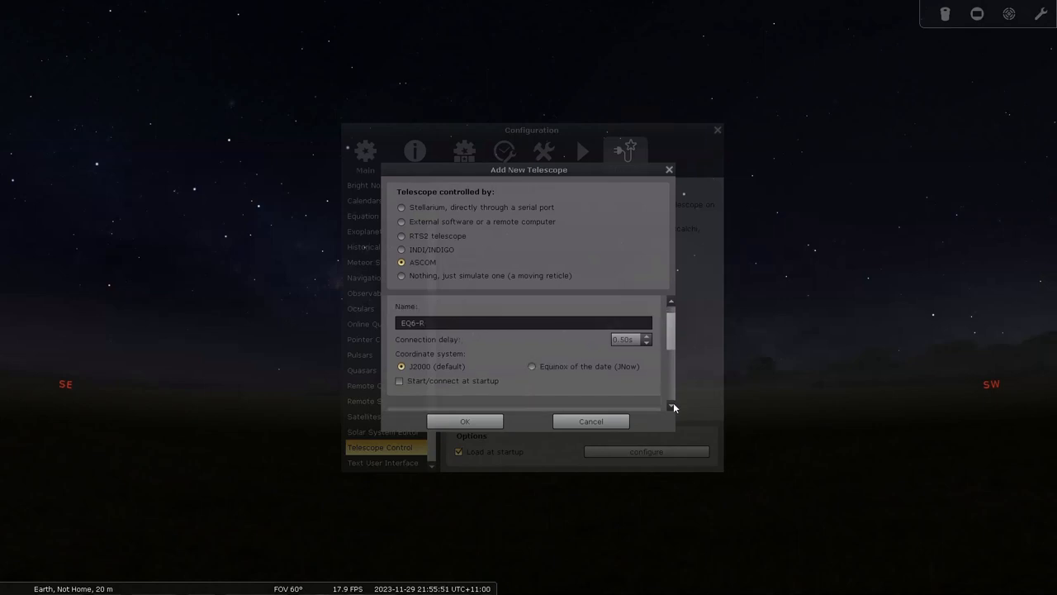
scroll("down", 3)
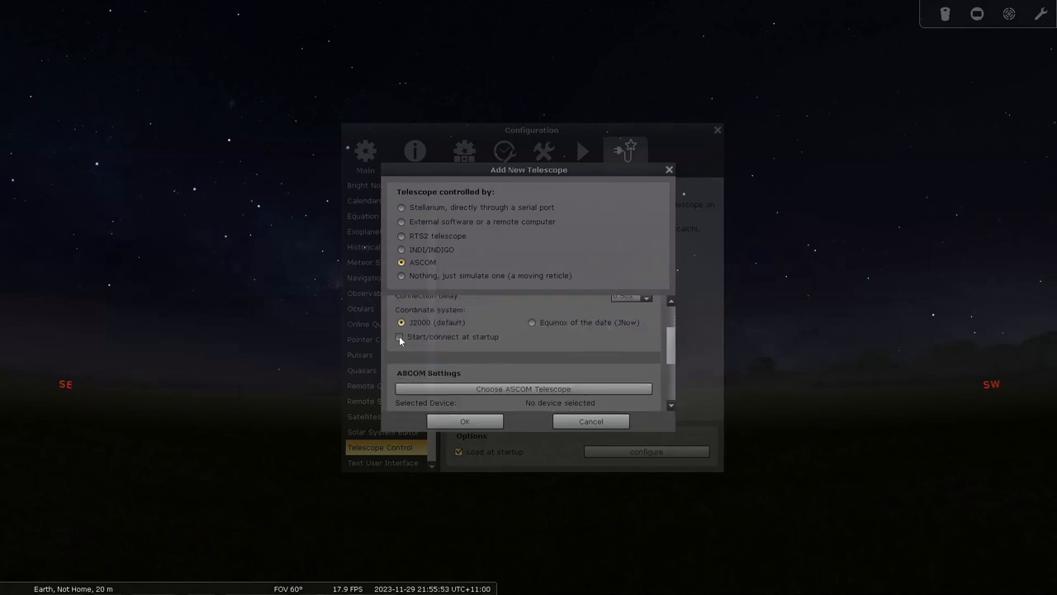
left_click(400, 336)
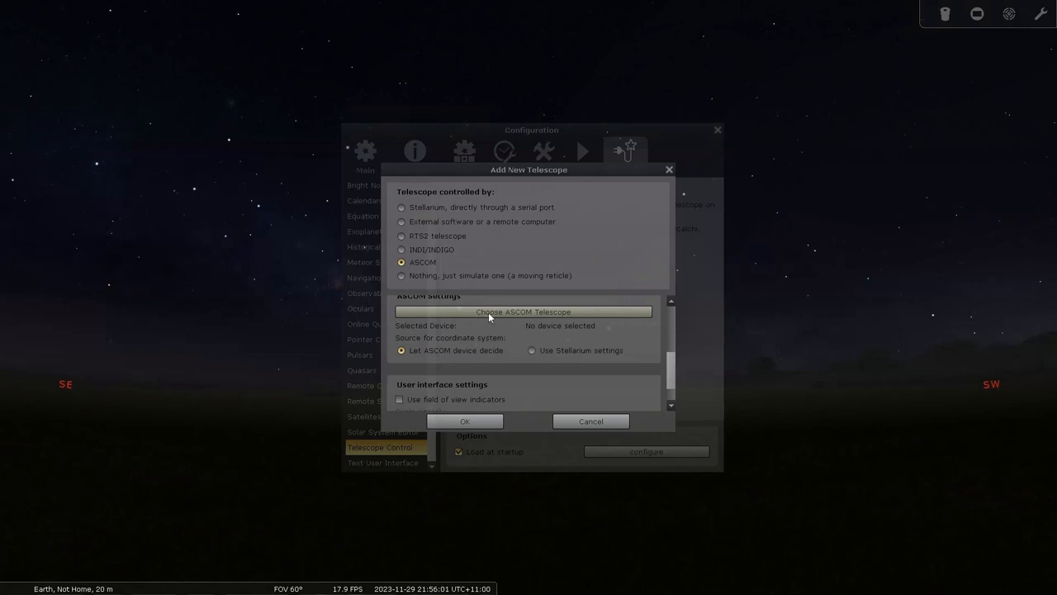
left_click(523, 312)
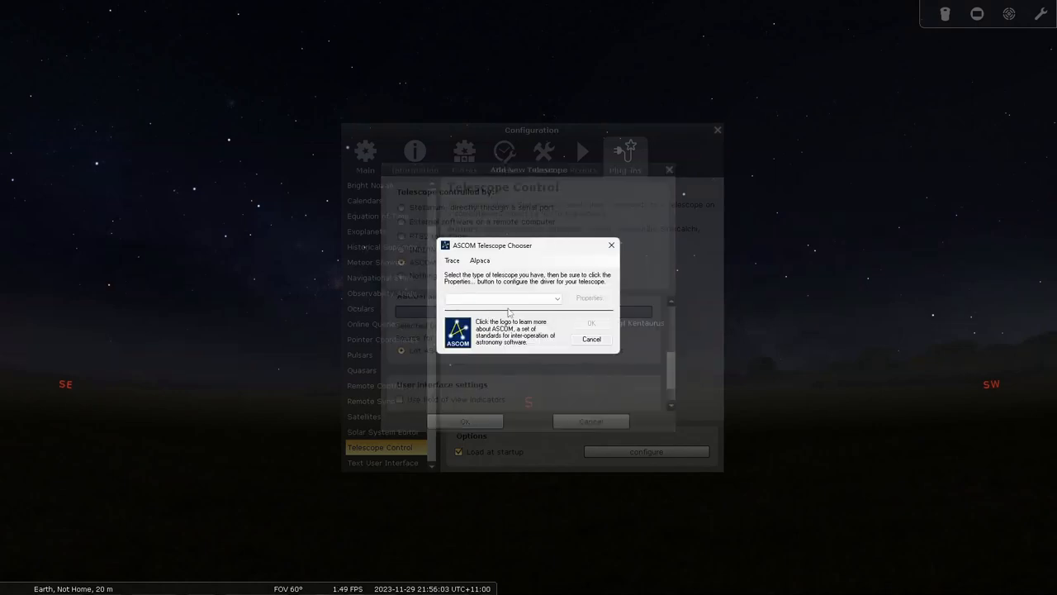
Pick EQMOD ASCOM HEQ5/6 from the chooser's driver dropdown and confirm with OK
left_click(557, 298)
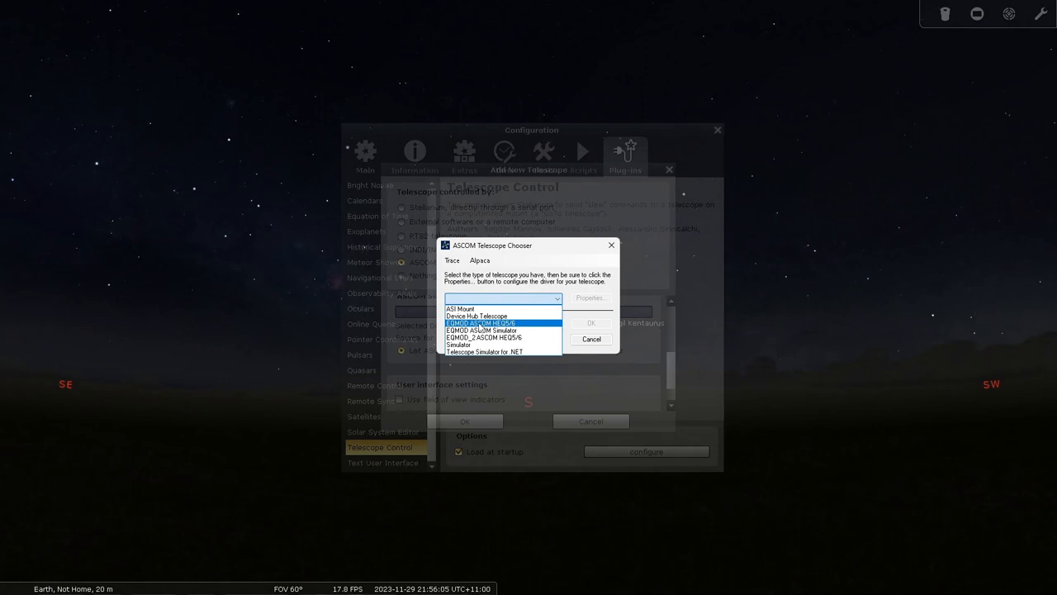
left_click(479, 322)
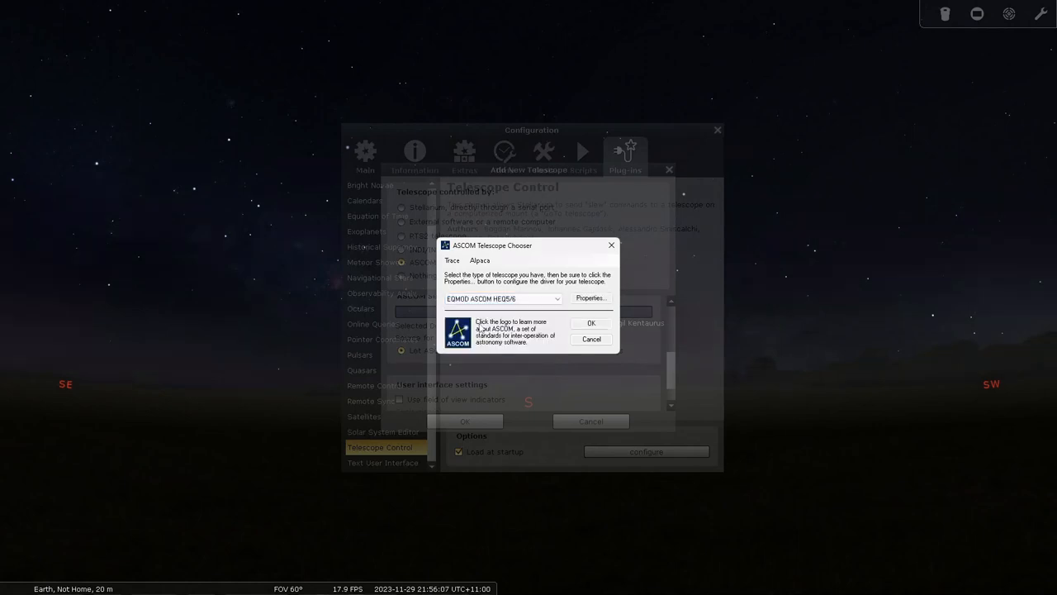
left_click(592, 323)
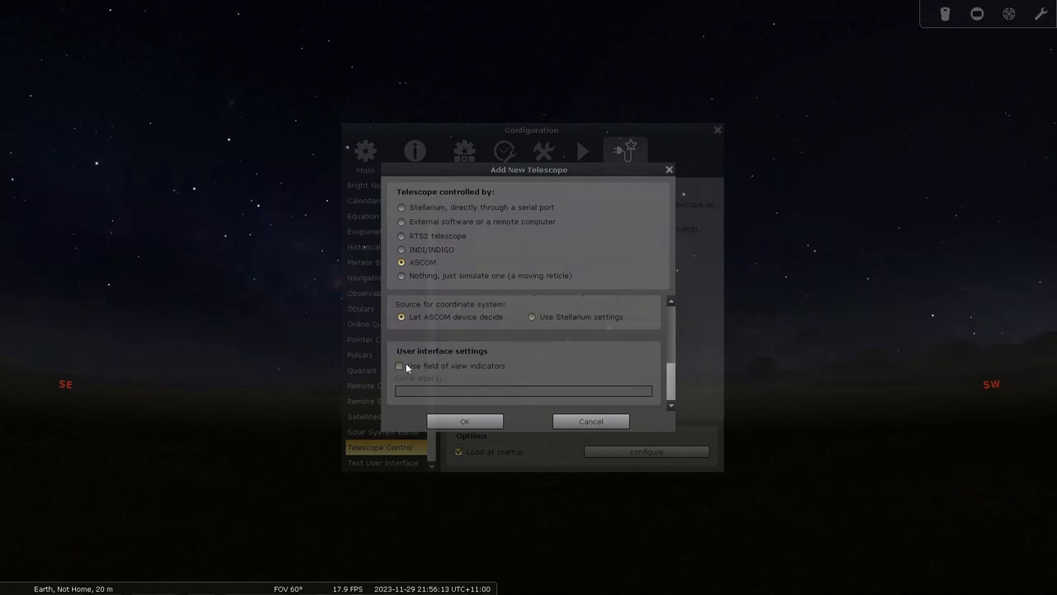
mouse_move(405, 366)
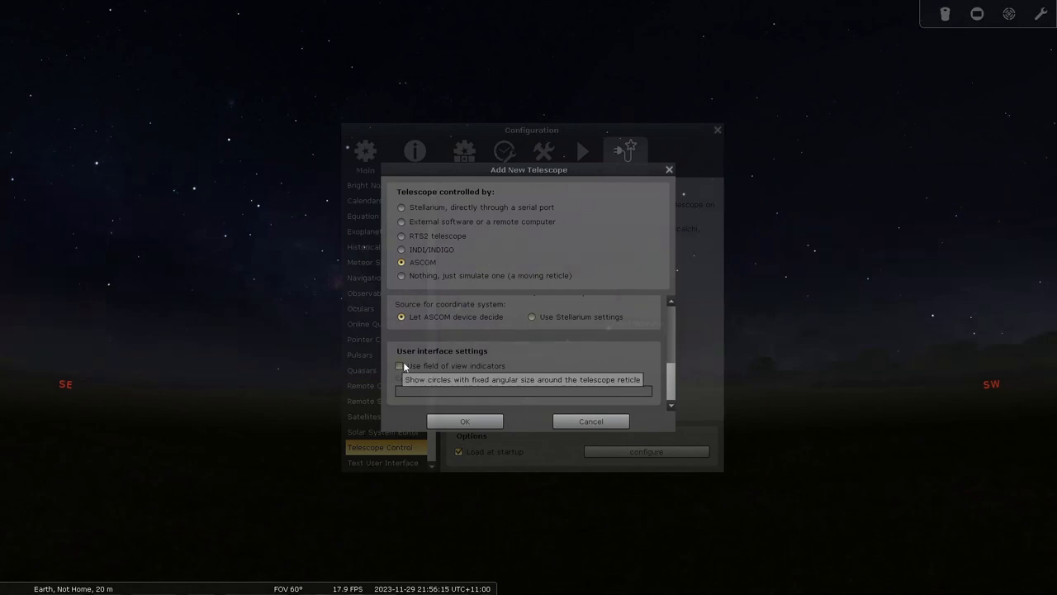
Enable field-of-view indicators, save and connect EQ6-R, then close the Telescopes window
left_click(401, 366)
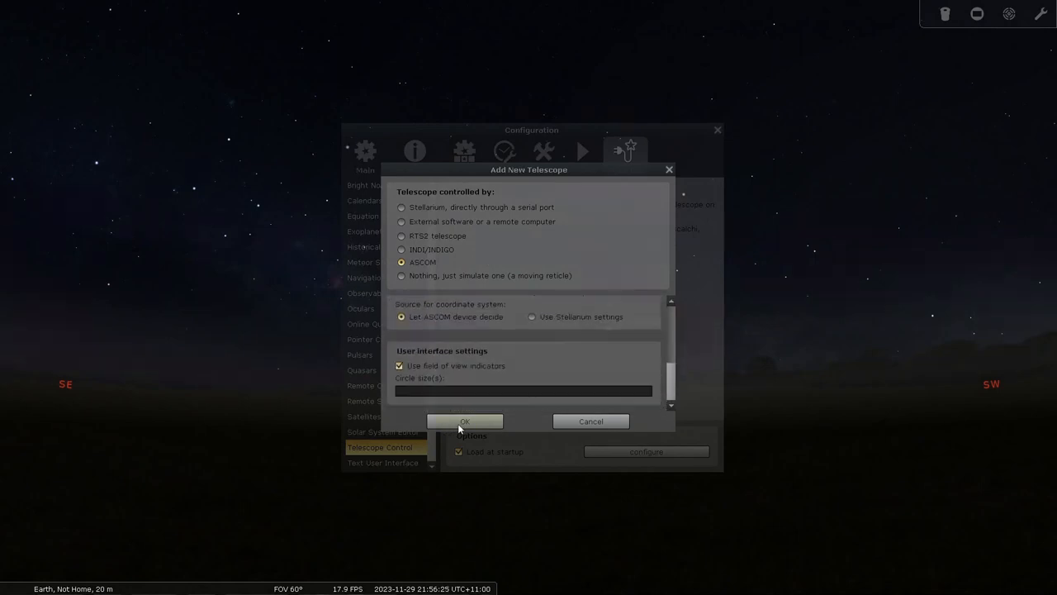
left_click(464, 421)
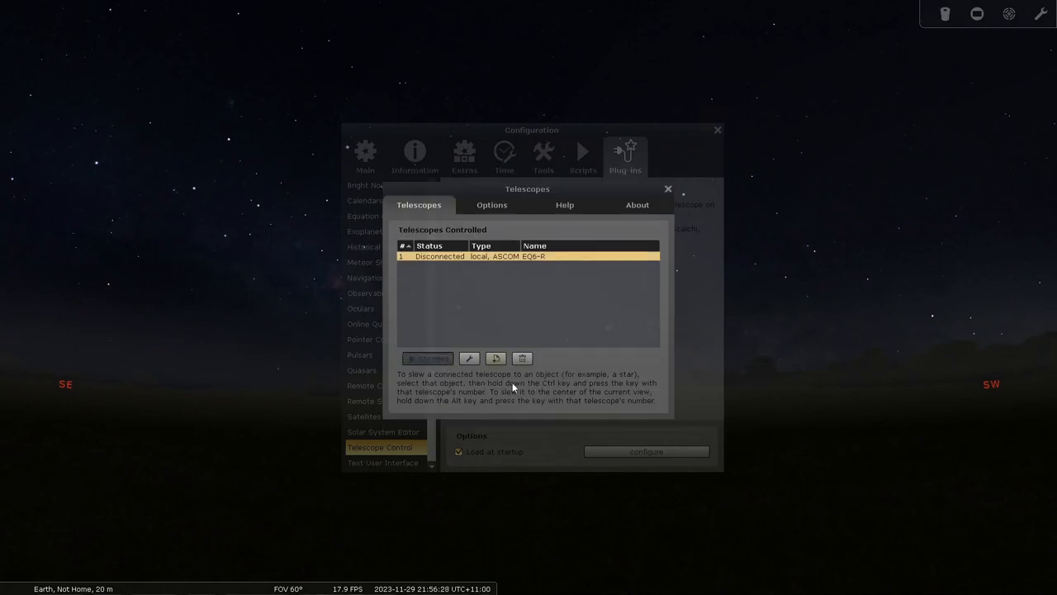
left_click(427, 358)
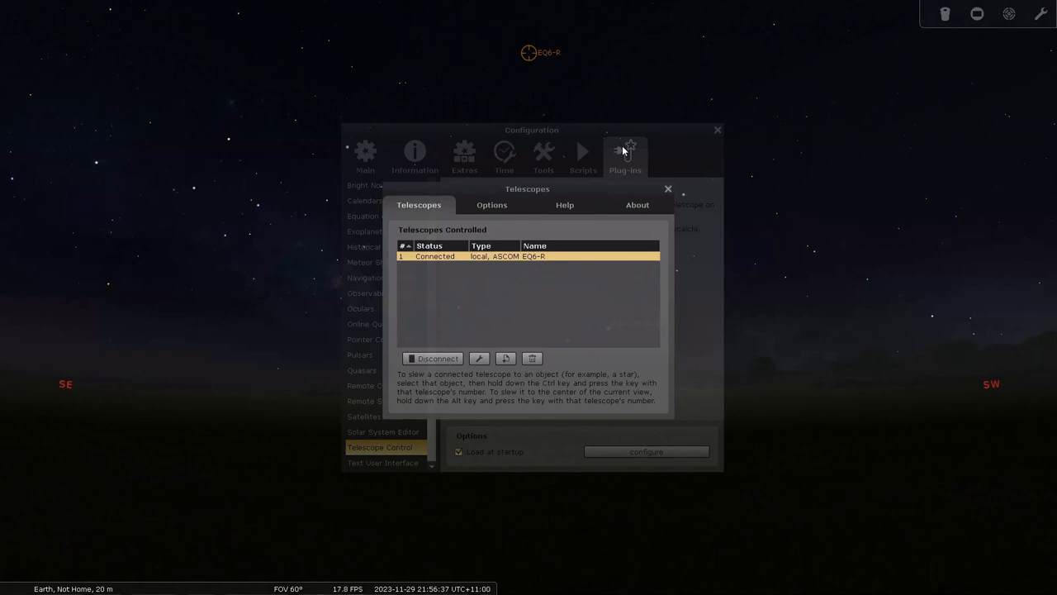
mouse_move(668, 190)
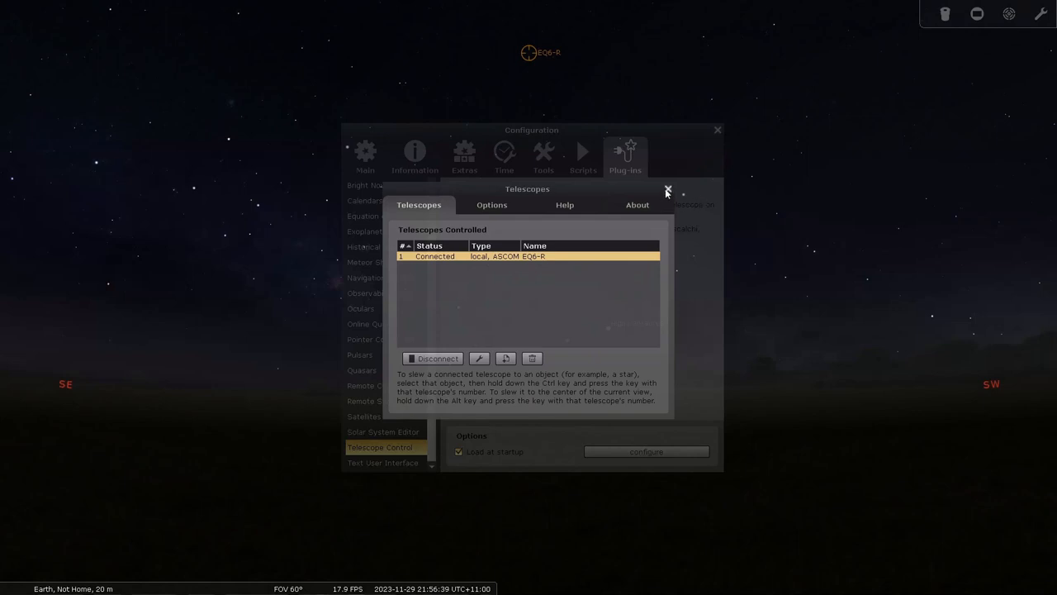
left_click(667, 190)
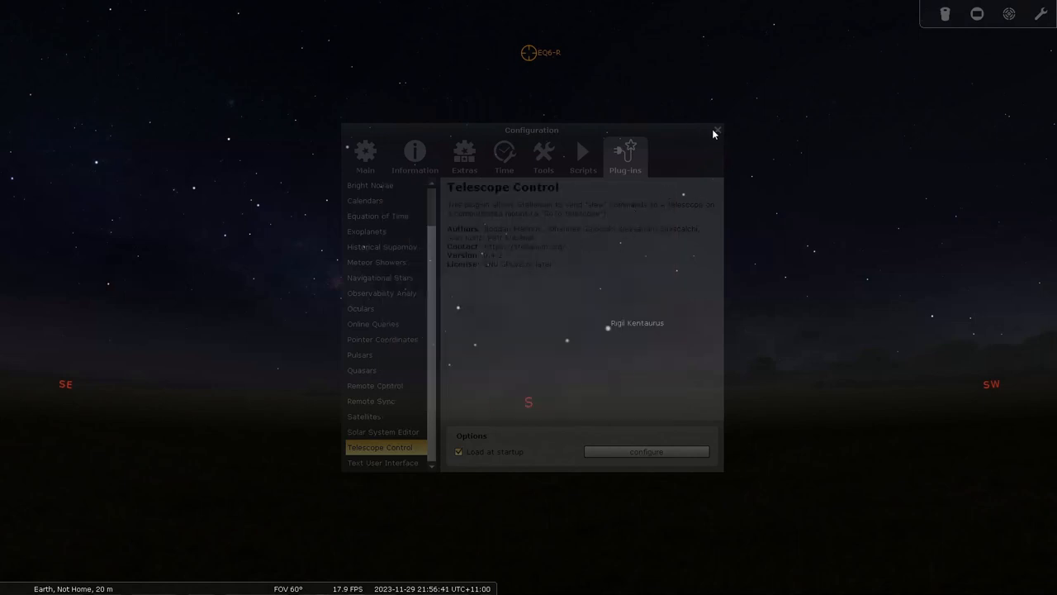
Close the Configuration window, select a star to view its details, and zoom the sky
left_click(716, 131)
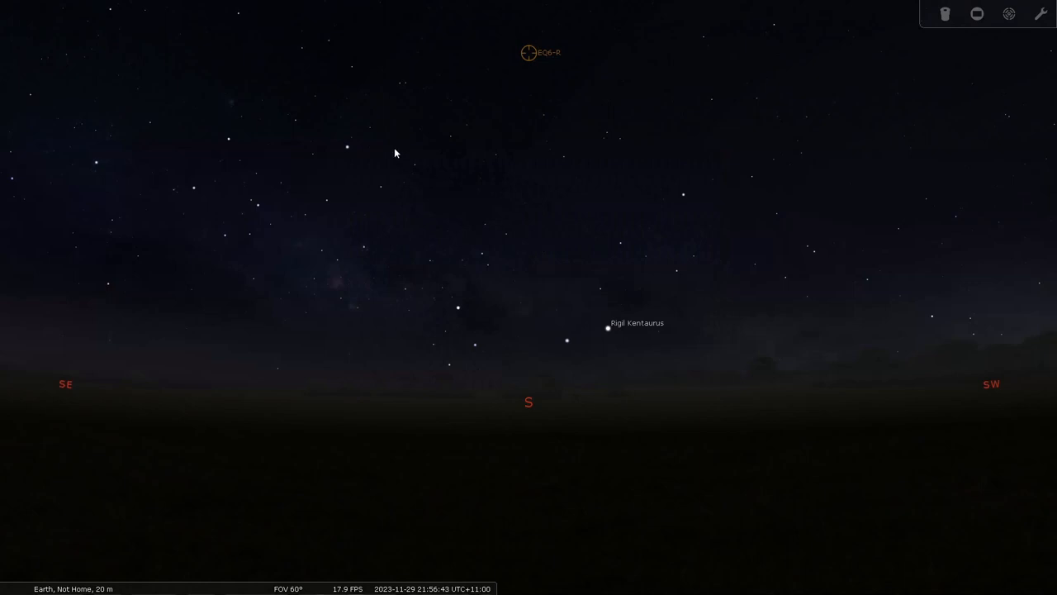
mouse_move(402, 89)
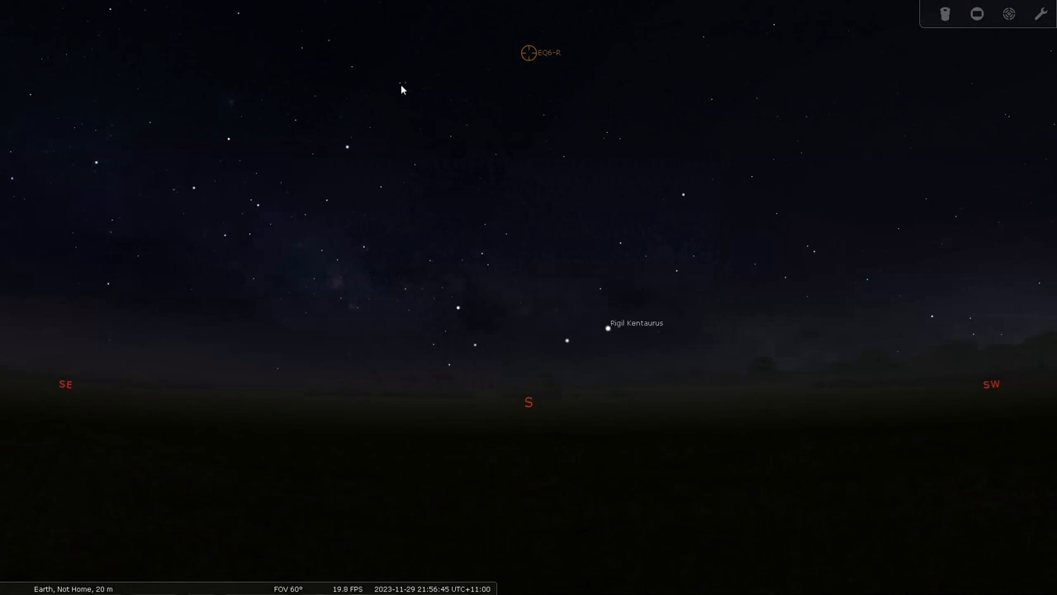
left_click(400, 83)
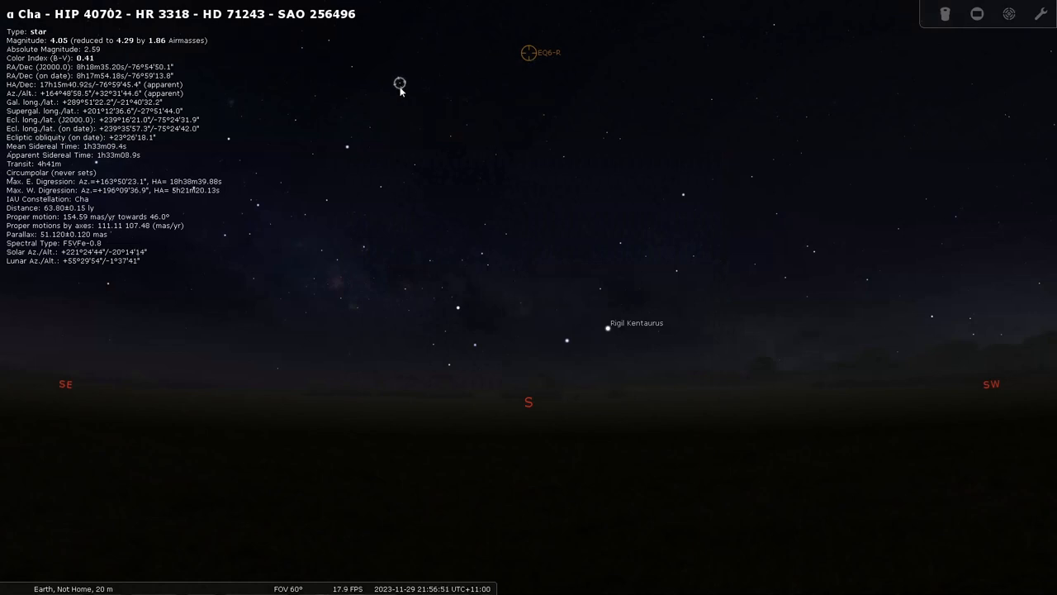
mouse_move(464, 91)
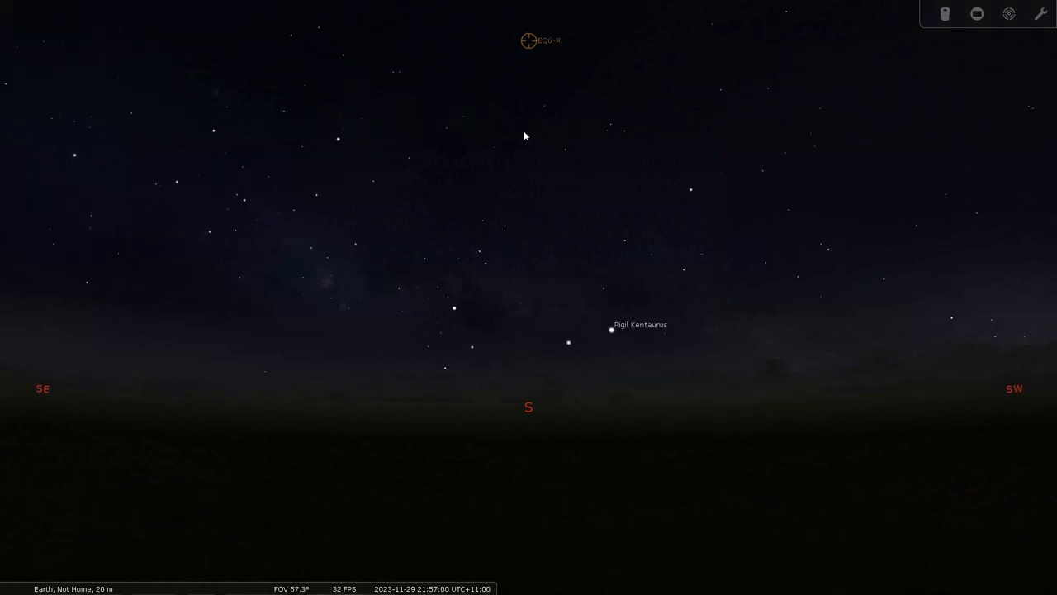
scroll("up", 3)
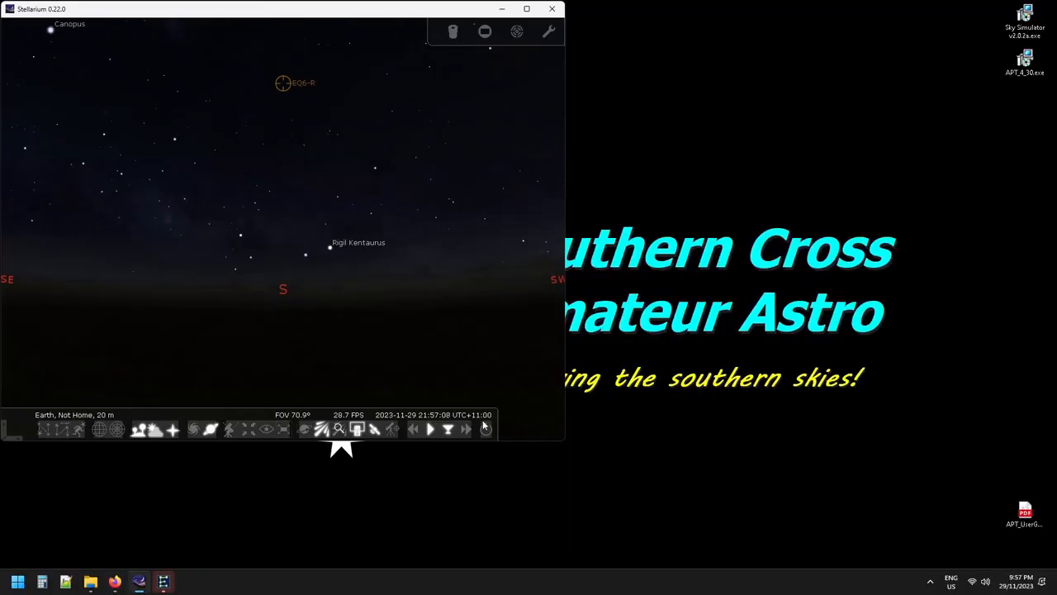
Show the EQMOD mount control panel from the taskbar to check the mount, then hide it
left_click(162, 582)
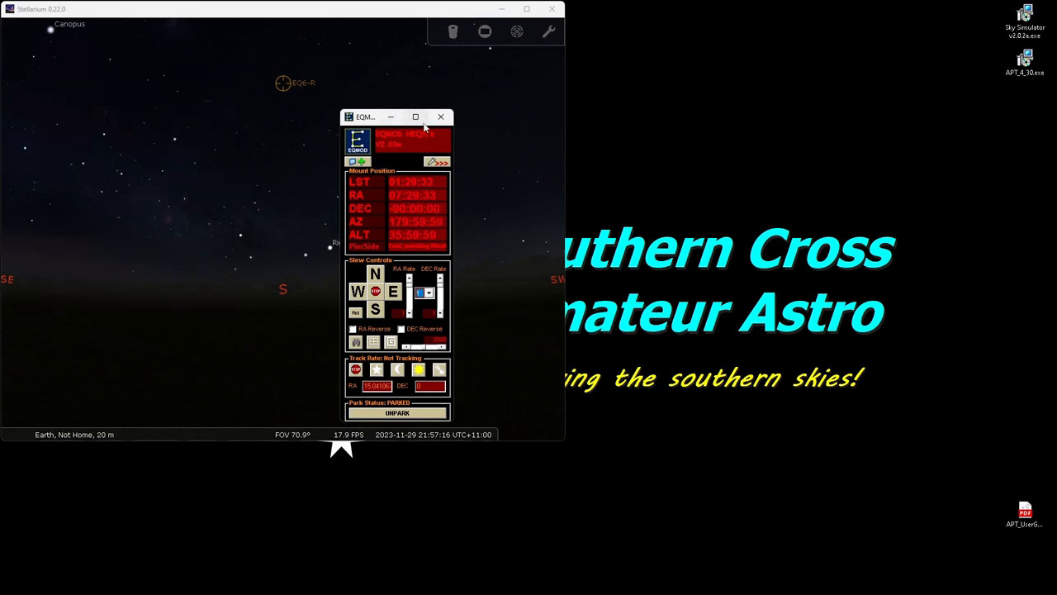
left_click(441, 117)
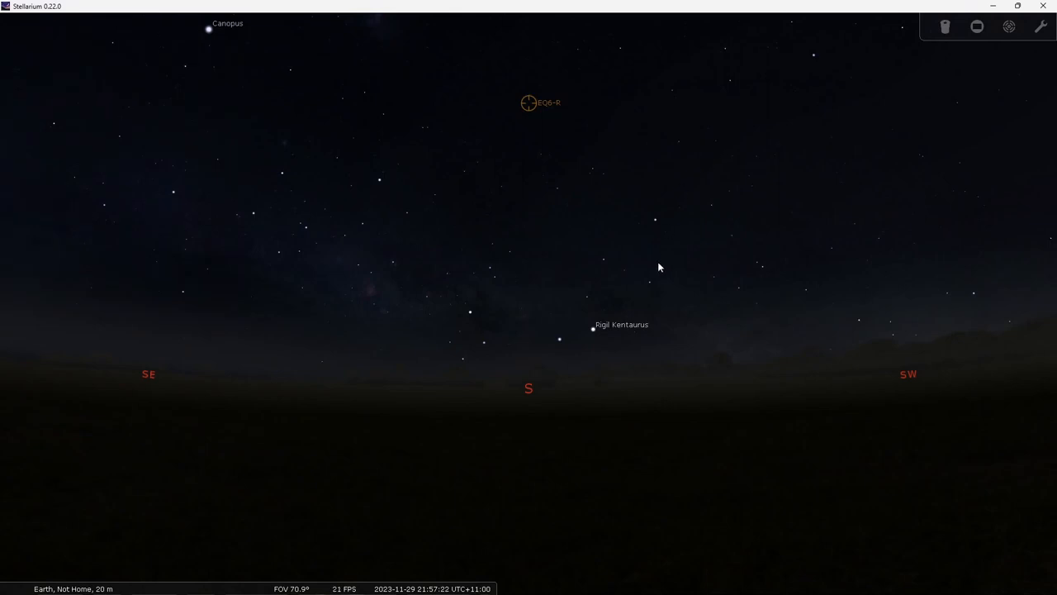
mouse_move(929, 55)
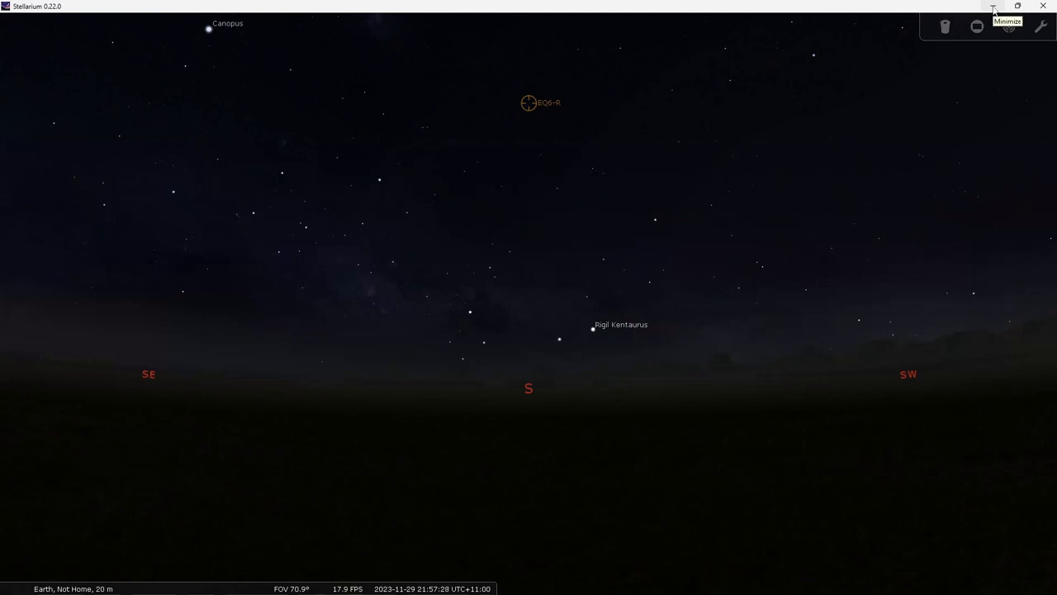
Minimise the Stellarium window from its title bar
left_click(993, 9)
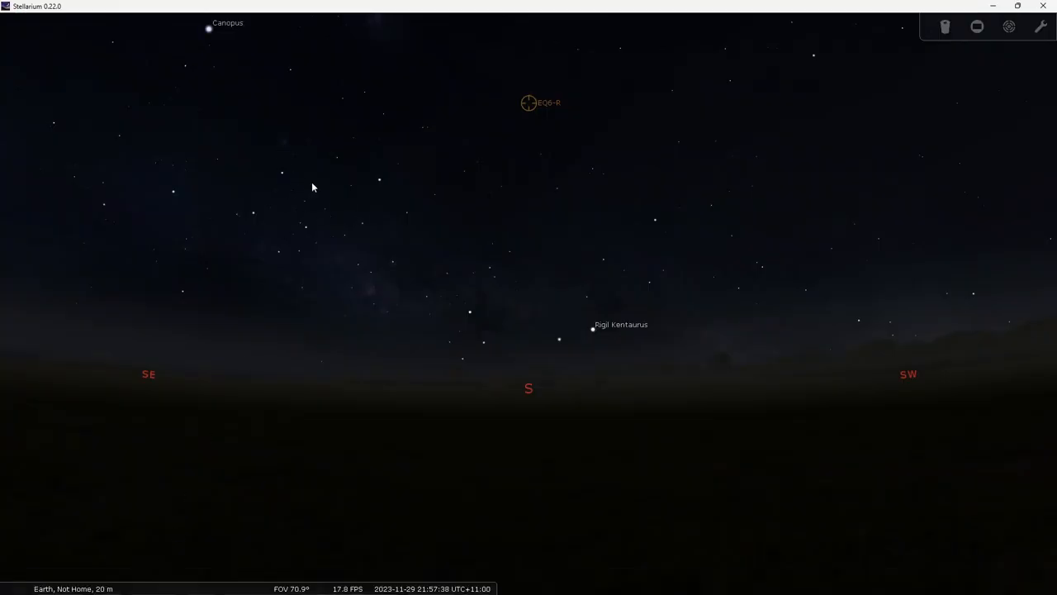
mouse_move(92, 256)
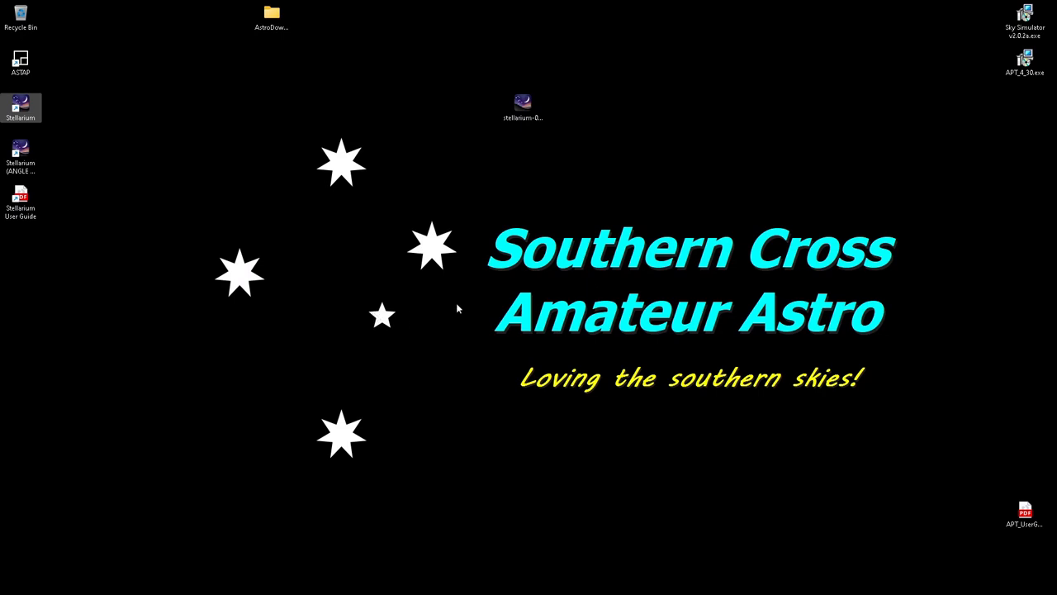
mouse_move(516, 304)
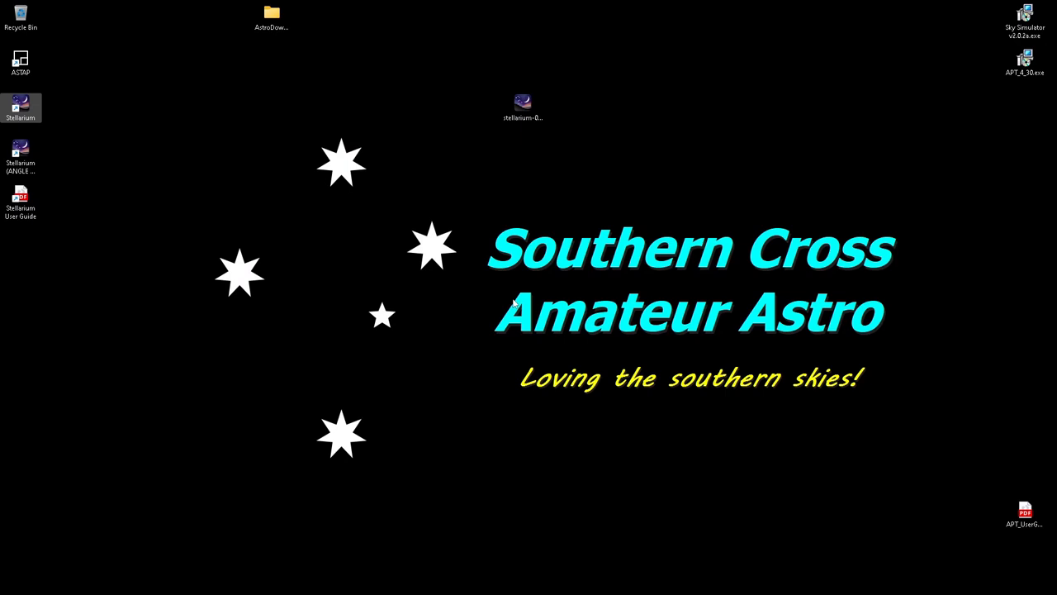
mouse_move(502, 304)
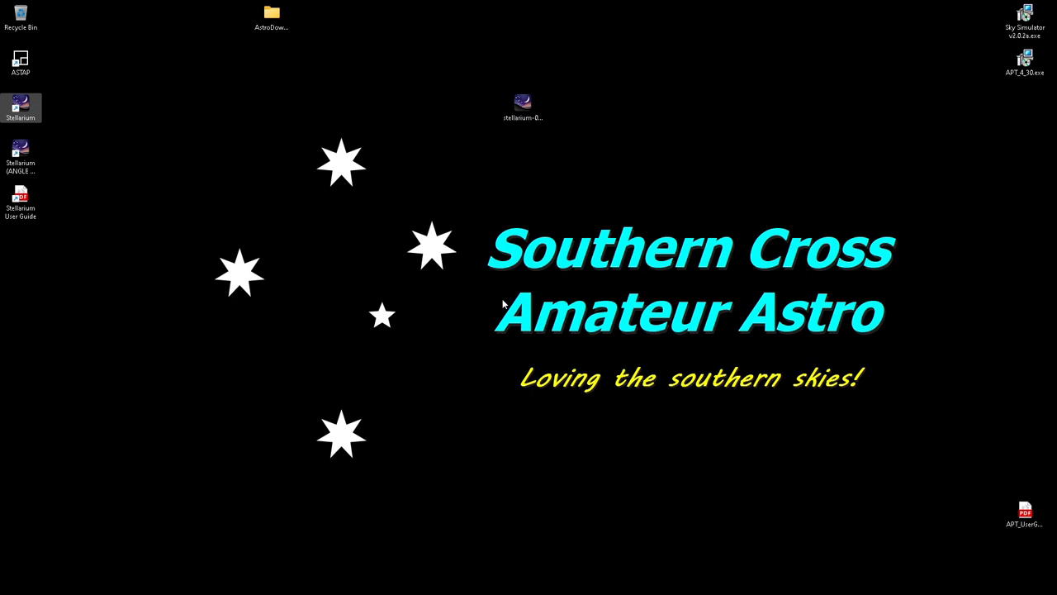
mouse_move(499, 283)
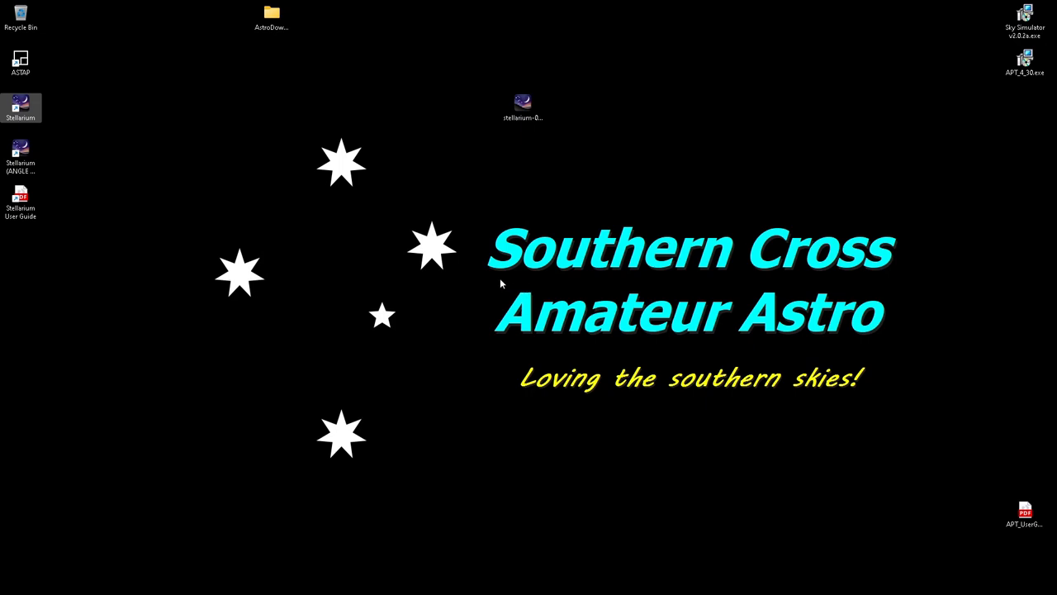
mouse_move(486, 287)
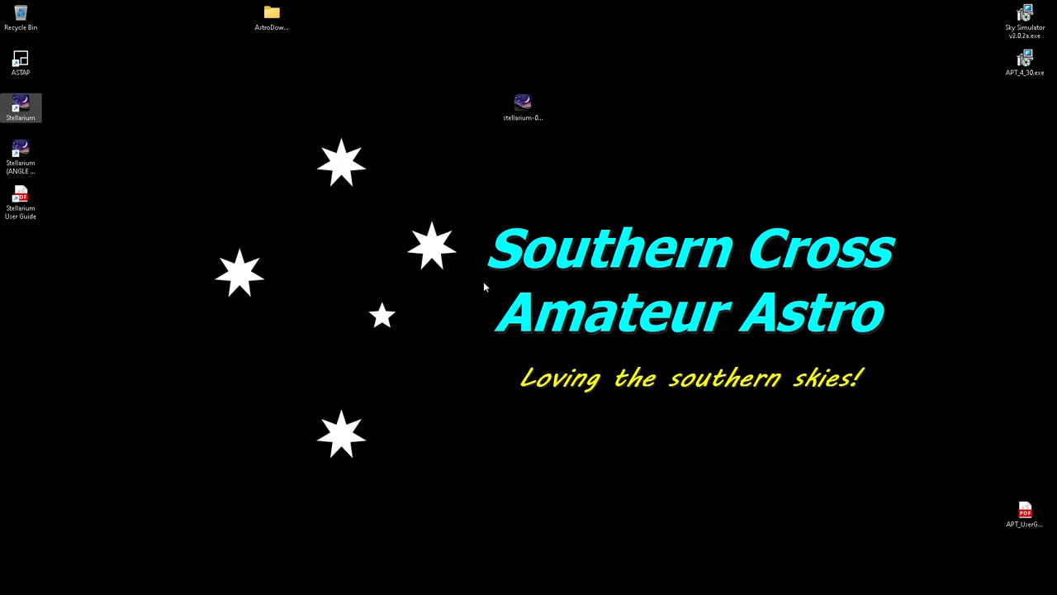
mouse_move(493, 291)
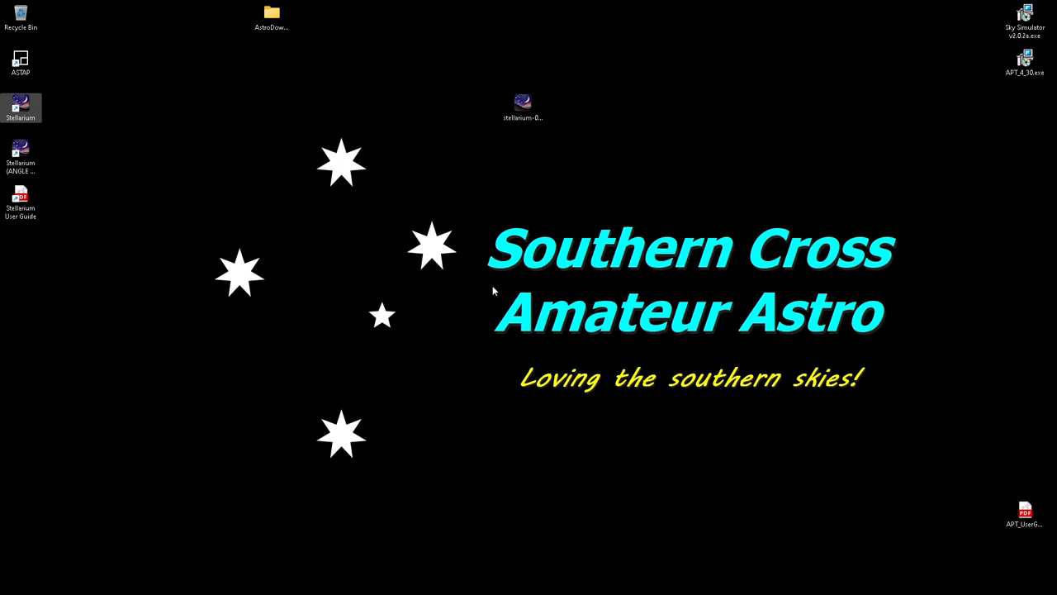
mouse_move(516, 270)
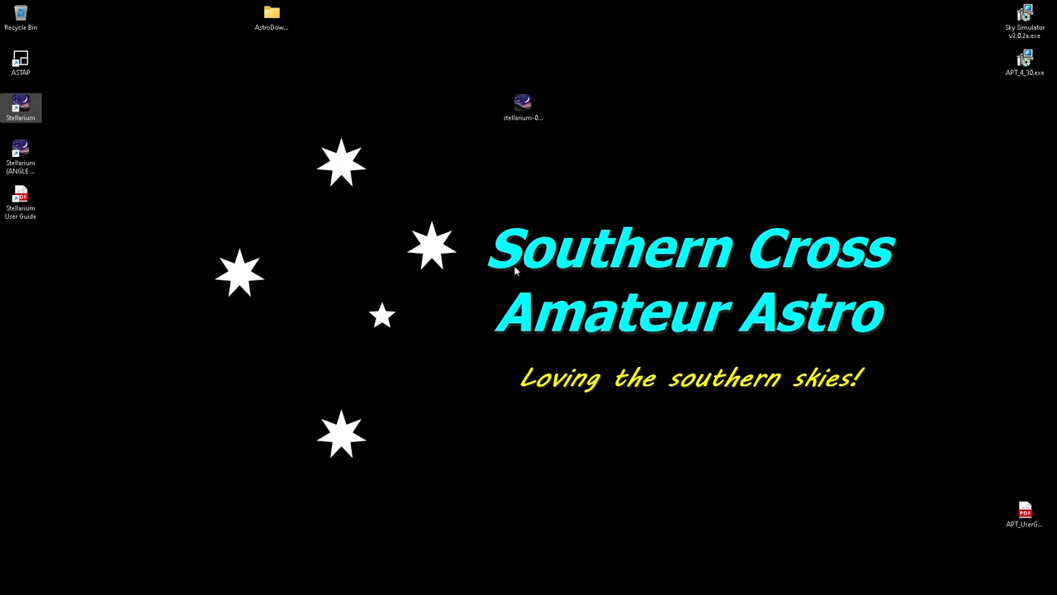
mouse_move(640, 7)
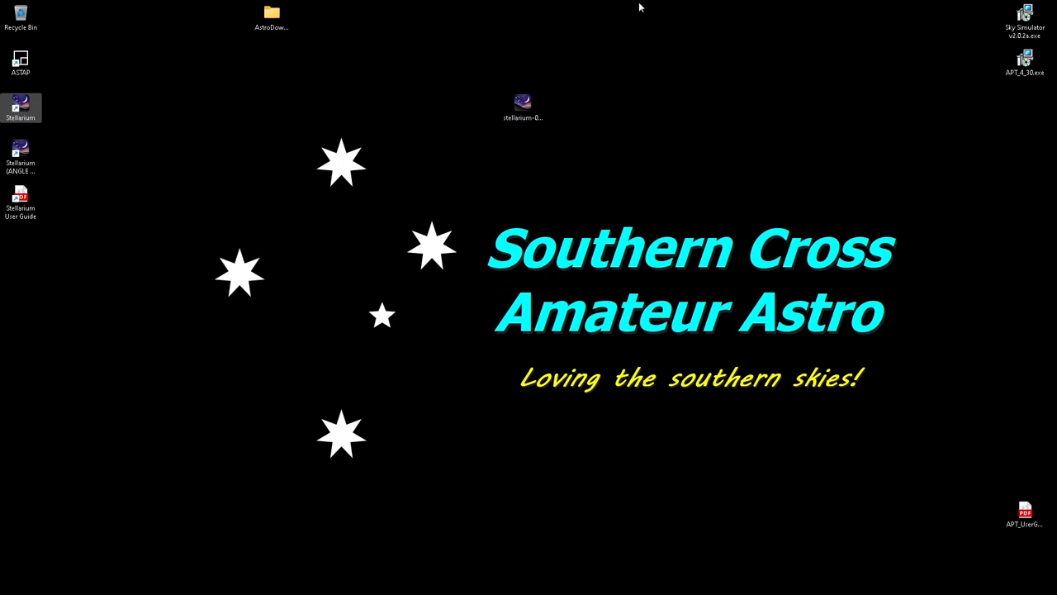